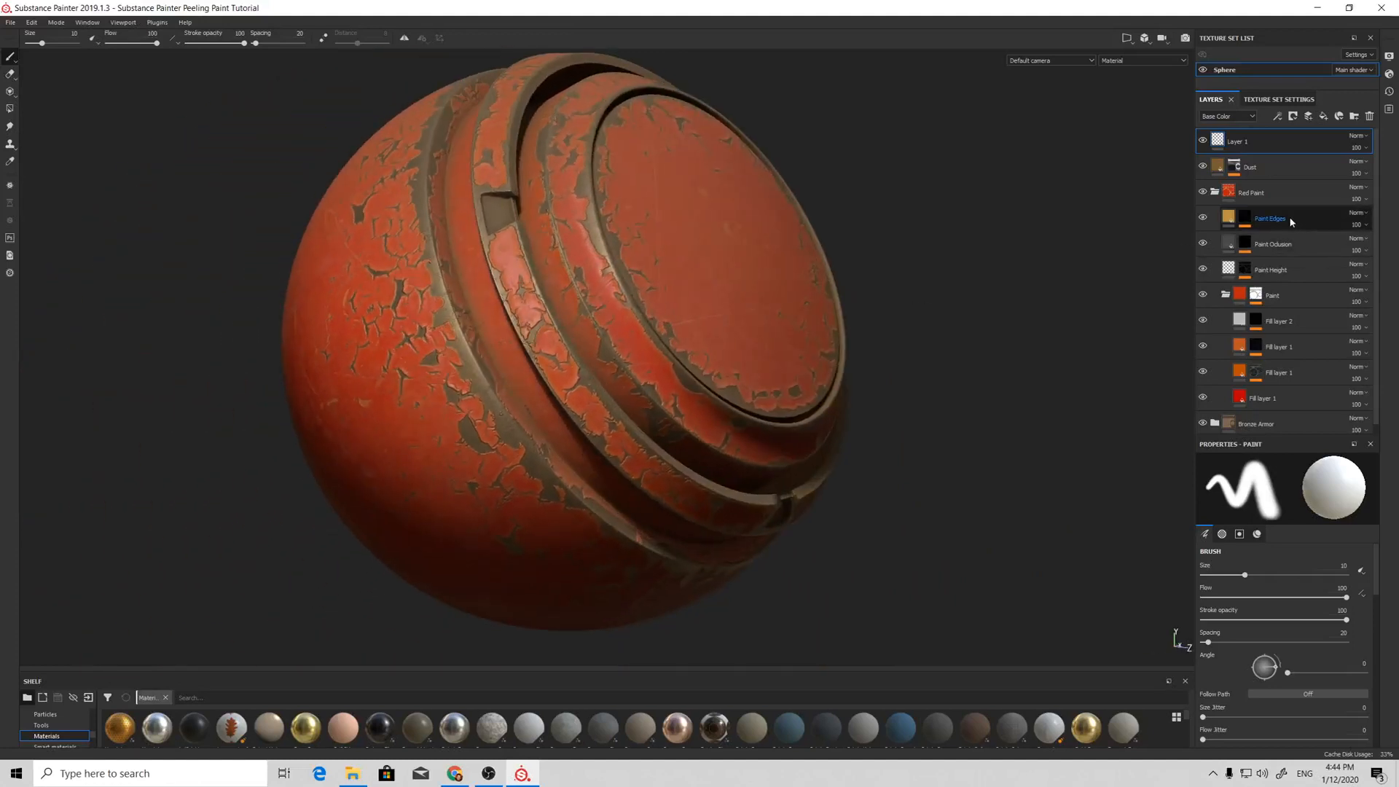
Step: Delete the Paint Edges, Paint Occlusion and Paint Height layers from the stack
click(1277, 270)
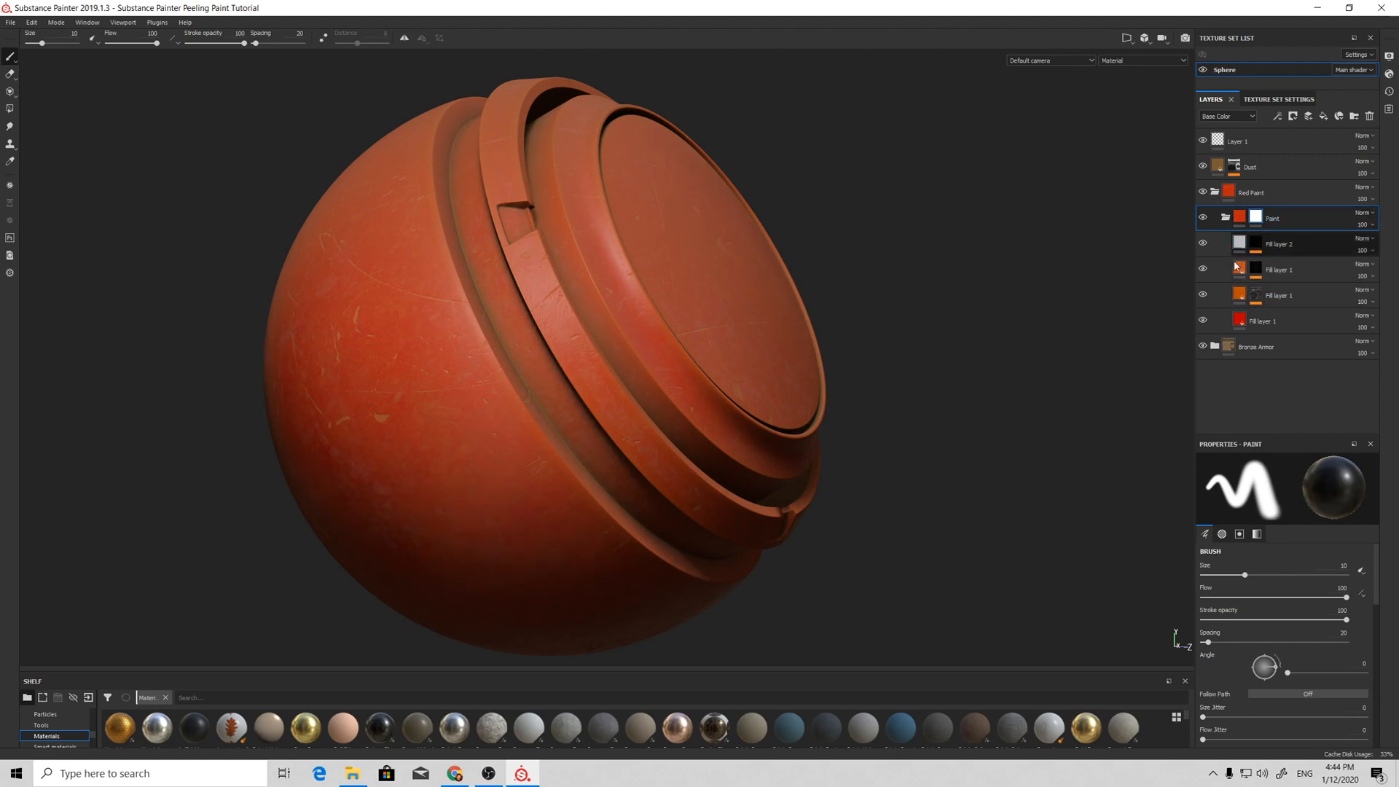
click(1202, 269)
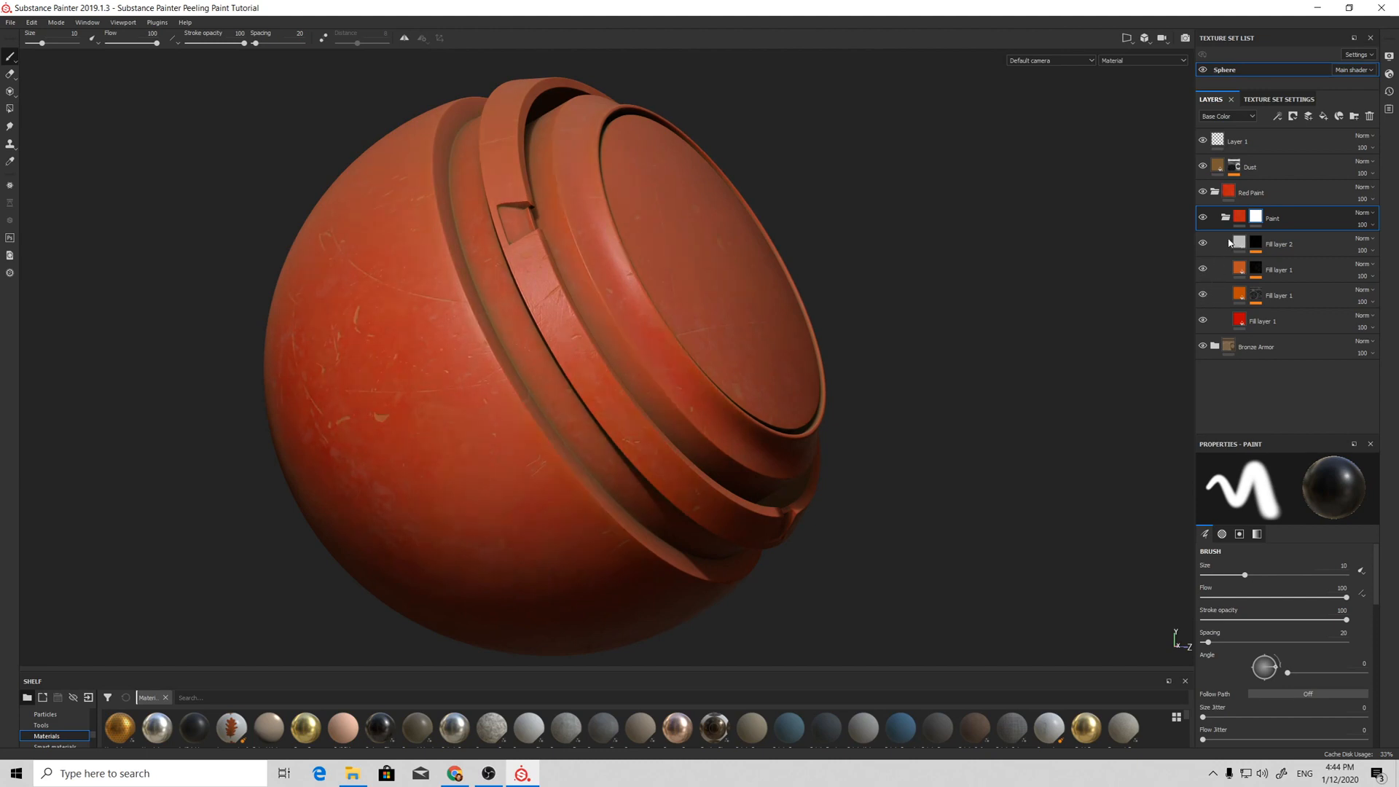
click(1214, 217)
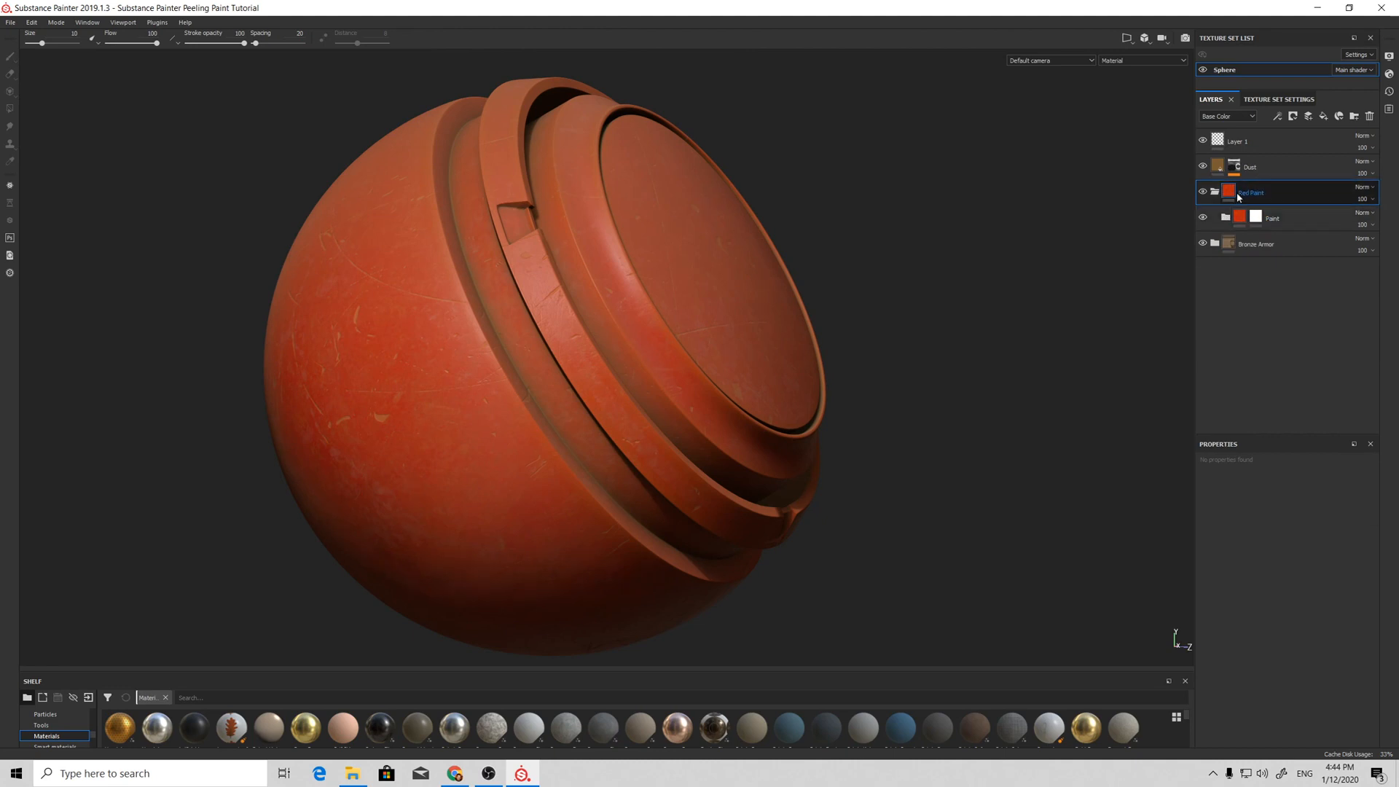
Step: Toggle the Red Paint folder's visibility off and on, then expand the Paint folder
click(1202, 192)
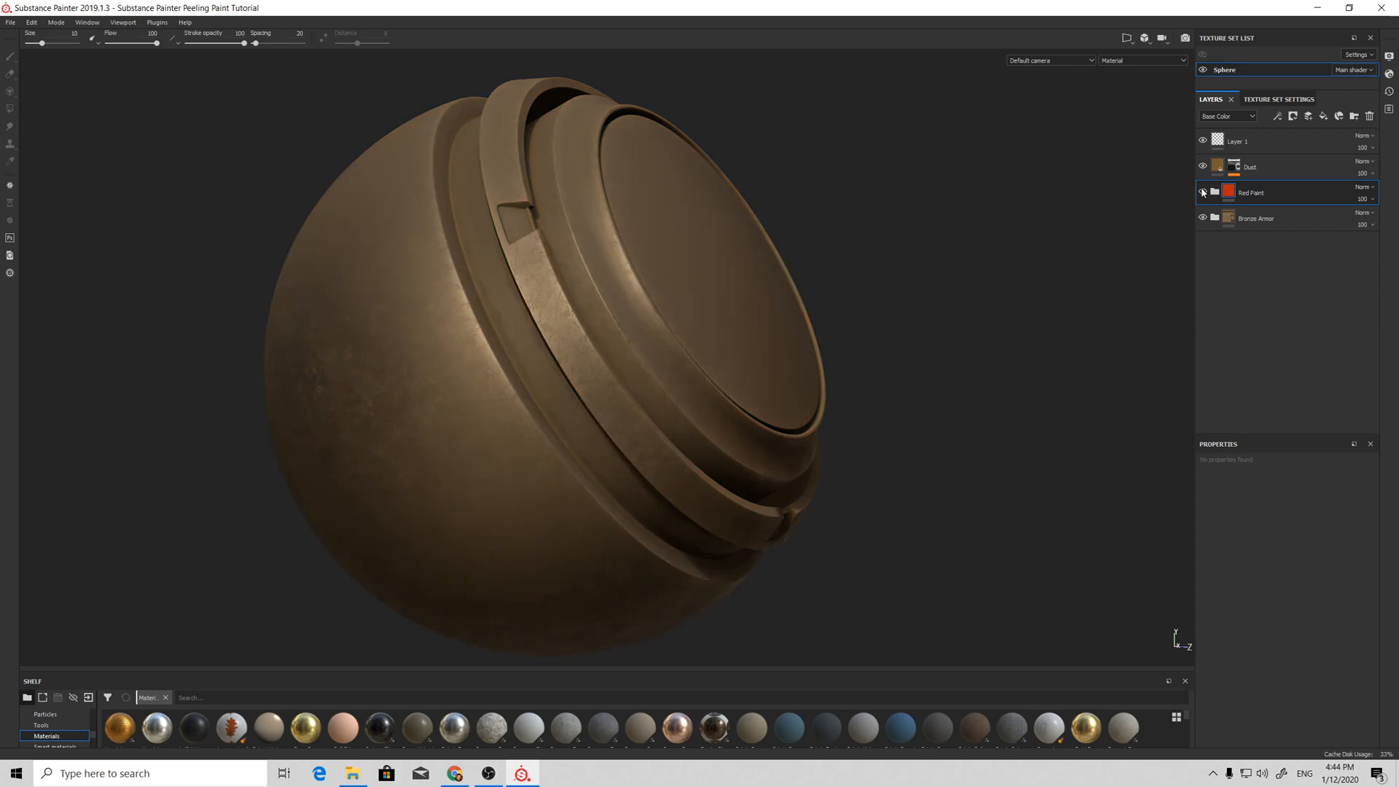
click(1202, 192)
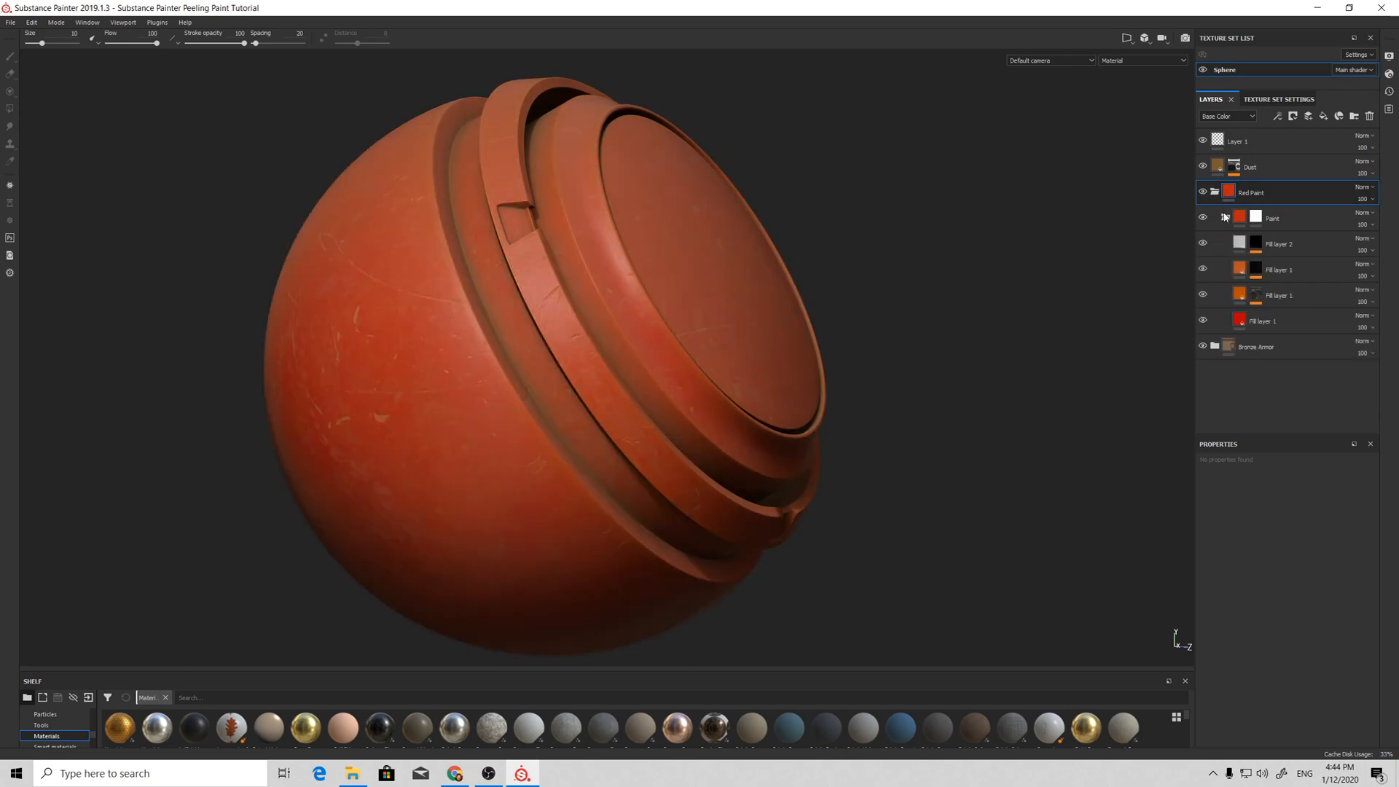
click(1272, 217)
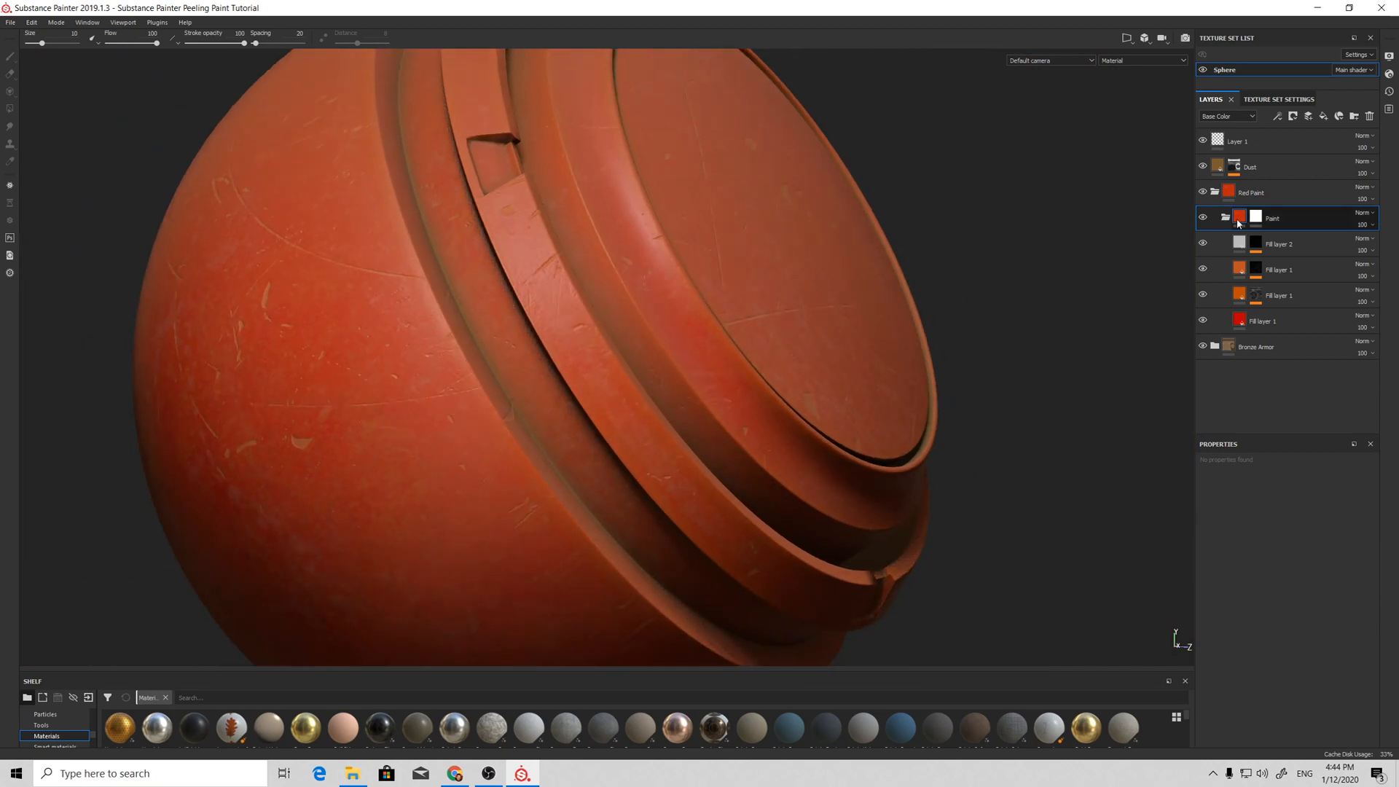
Step: Add a paint effect and an anchor point named 'Paint mask' to the Paint folder's mask
click(1237, 217)
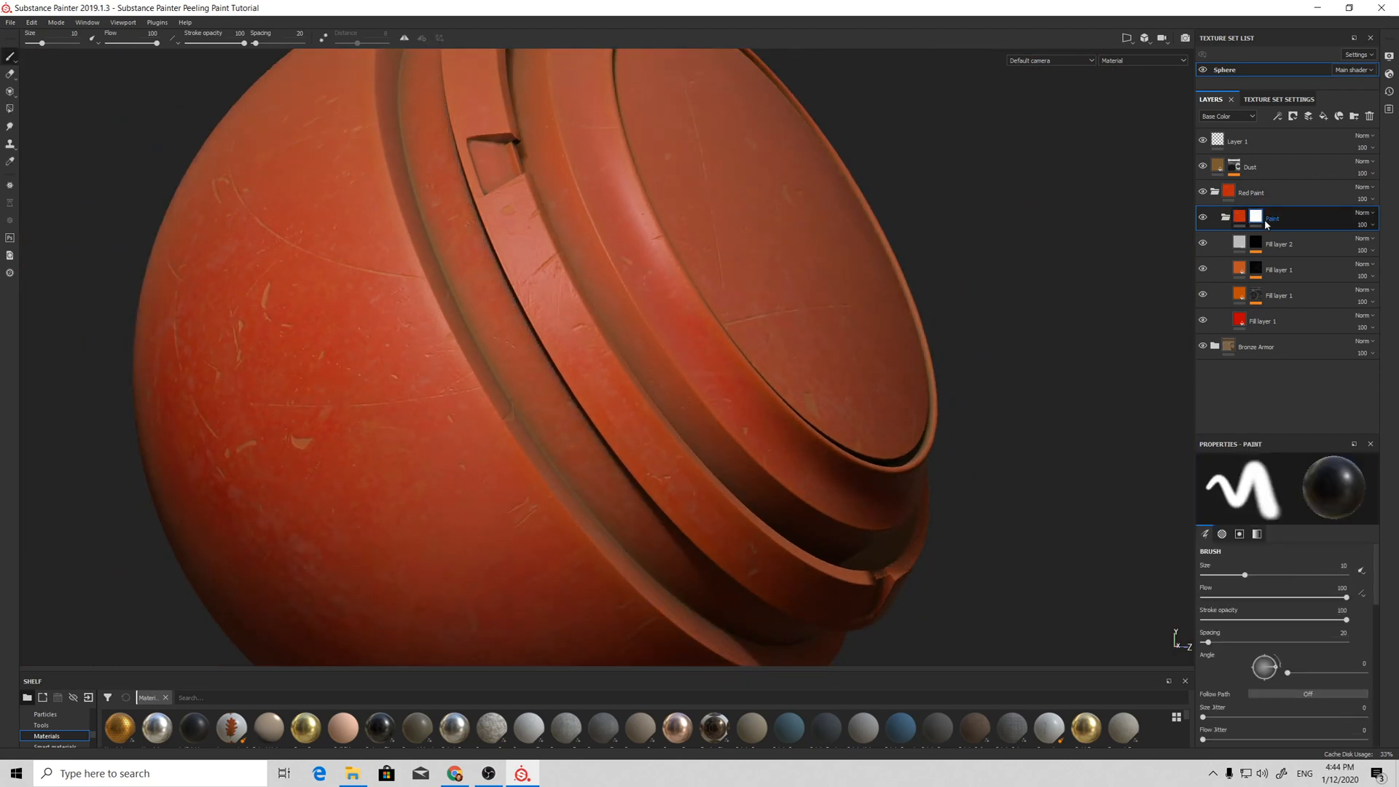
click(1279, 116)
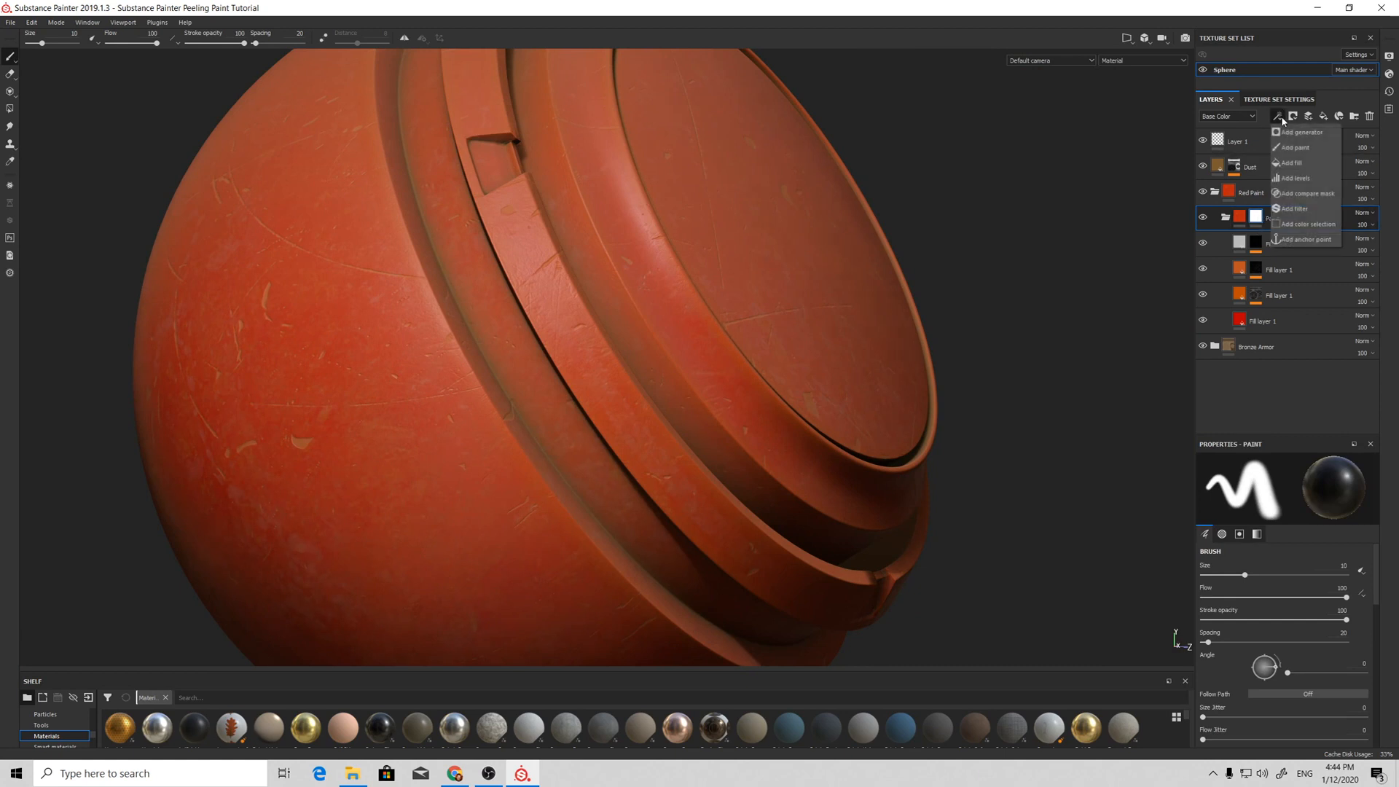
mouse_move(1292, 147)
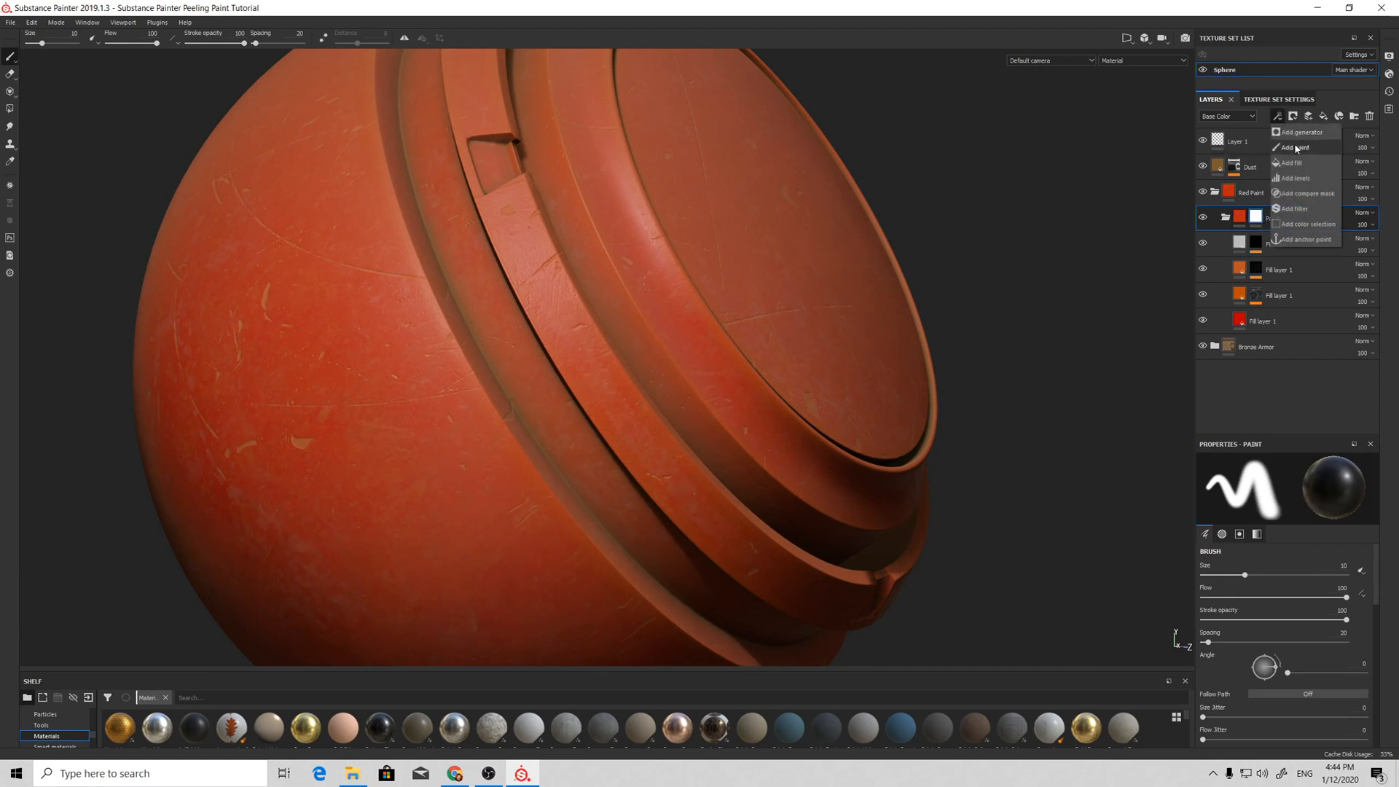
click(1294, 162)
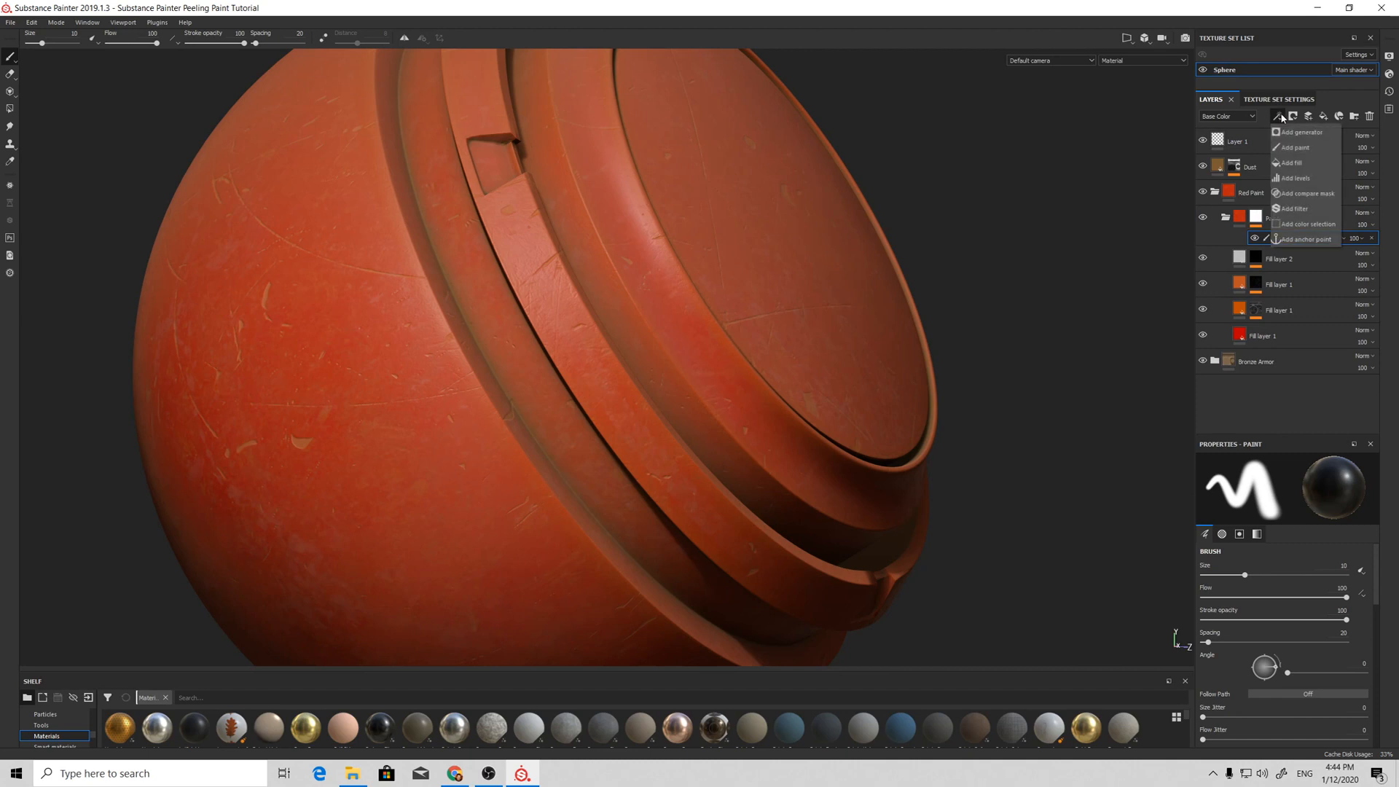
click(1298, 238)
text(Paint mask)
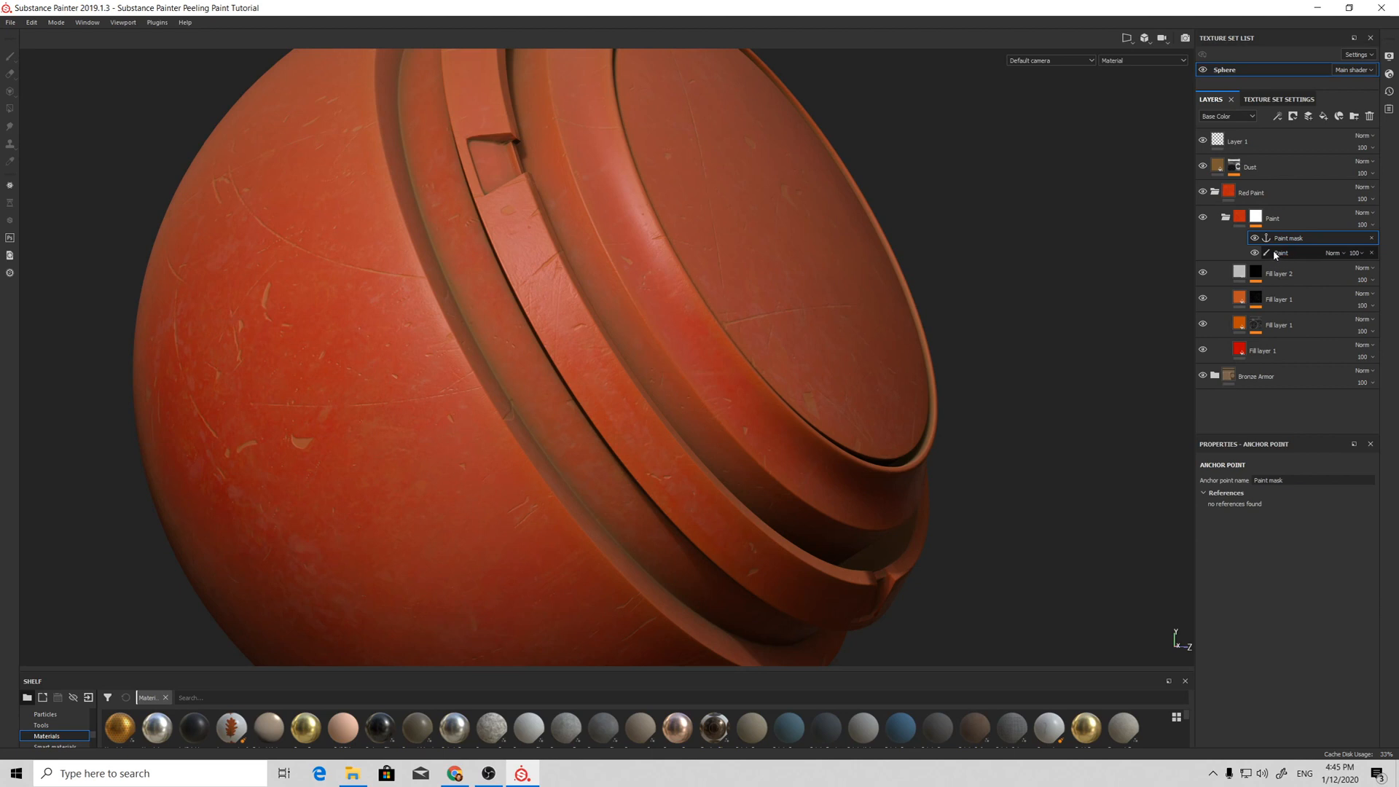
click(1281, 274)
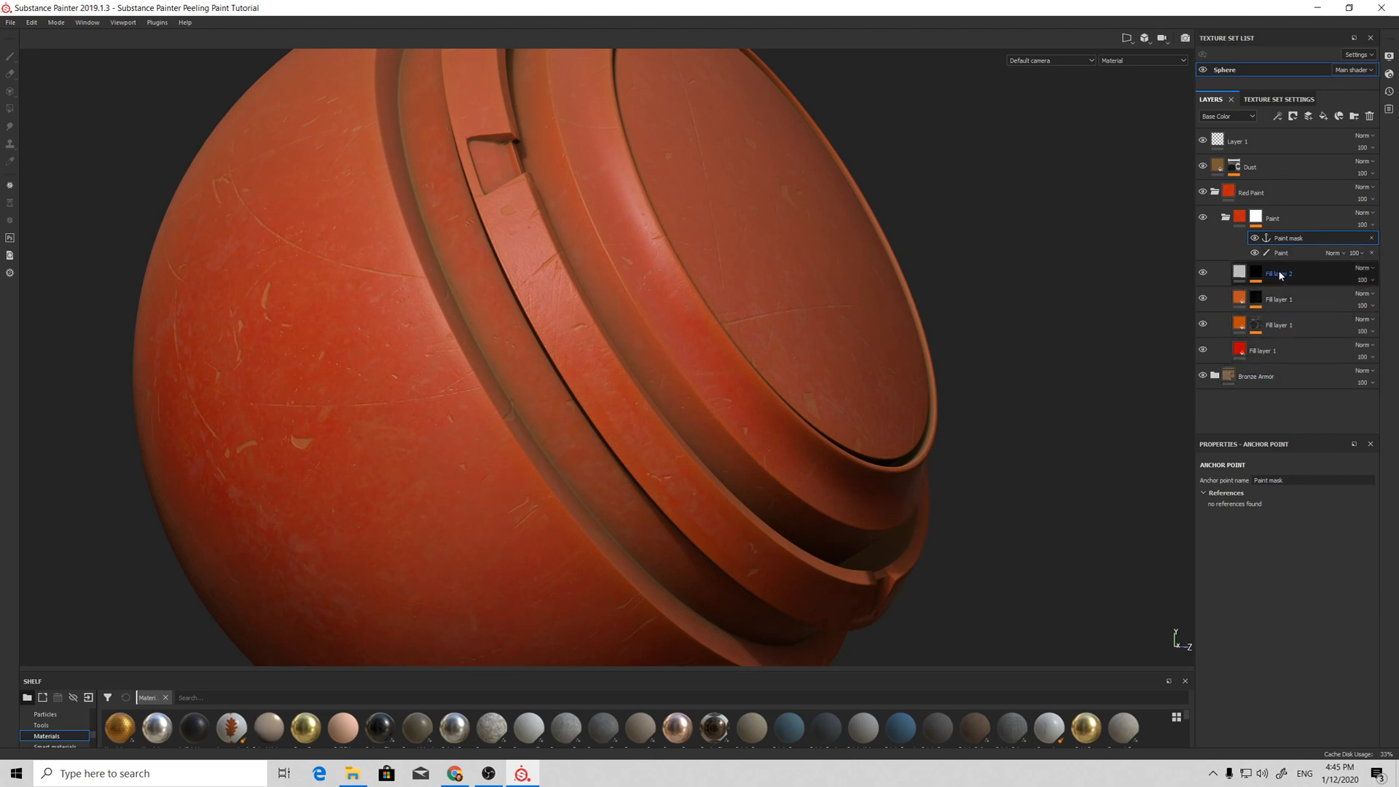
click(1277, 217)
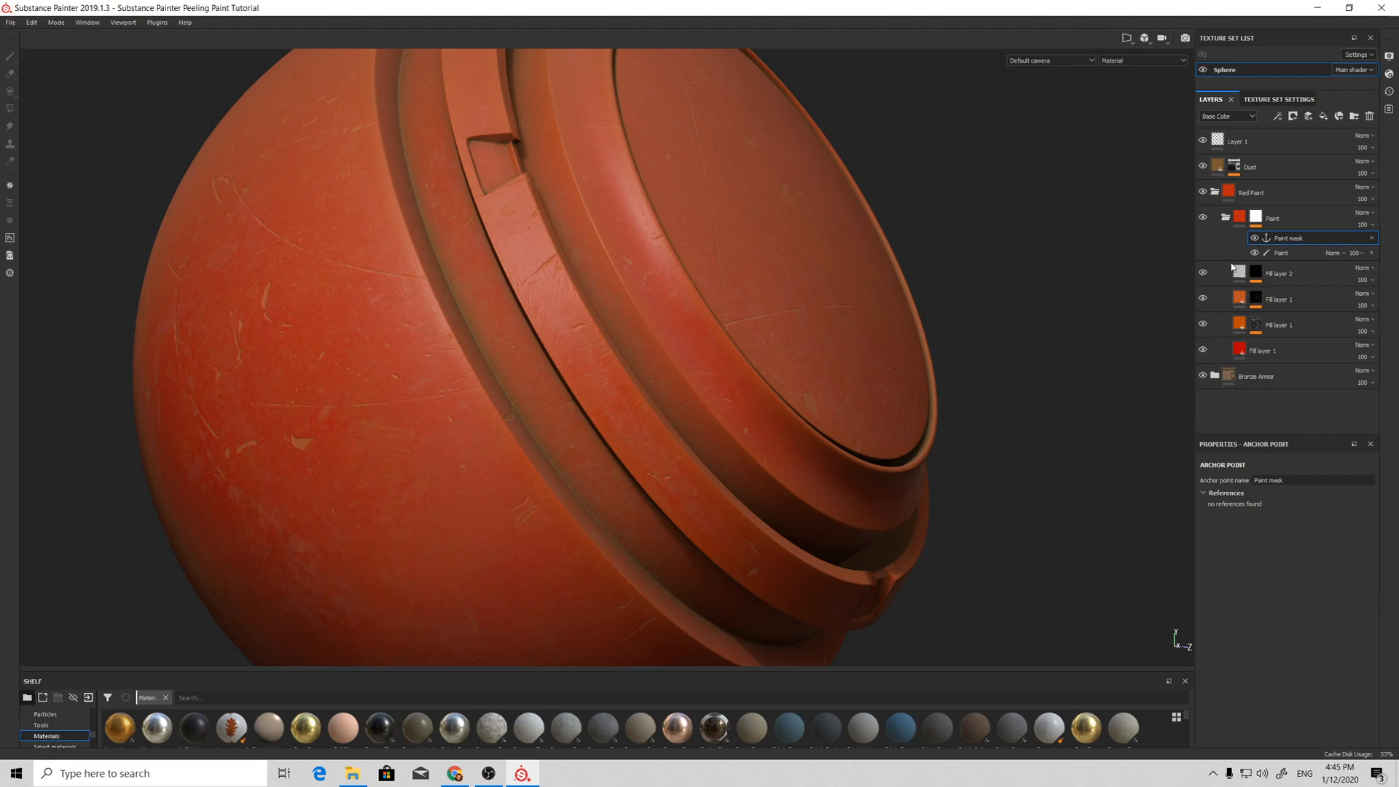
Step: Create Fill layer 3 above Paint with a mask fill sourced from the Paint mask anchor
click(1272, 217)
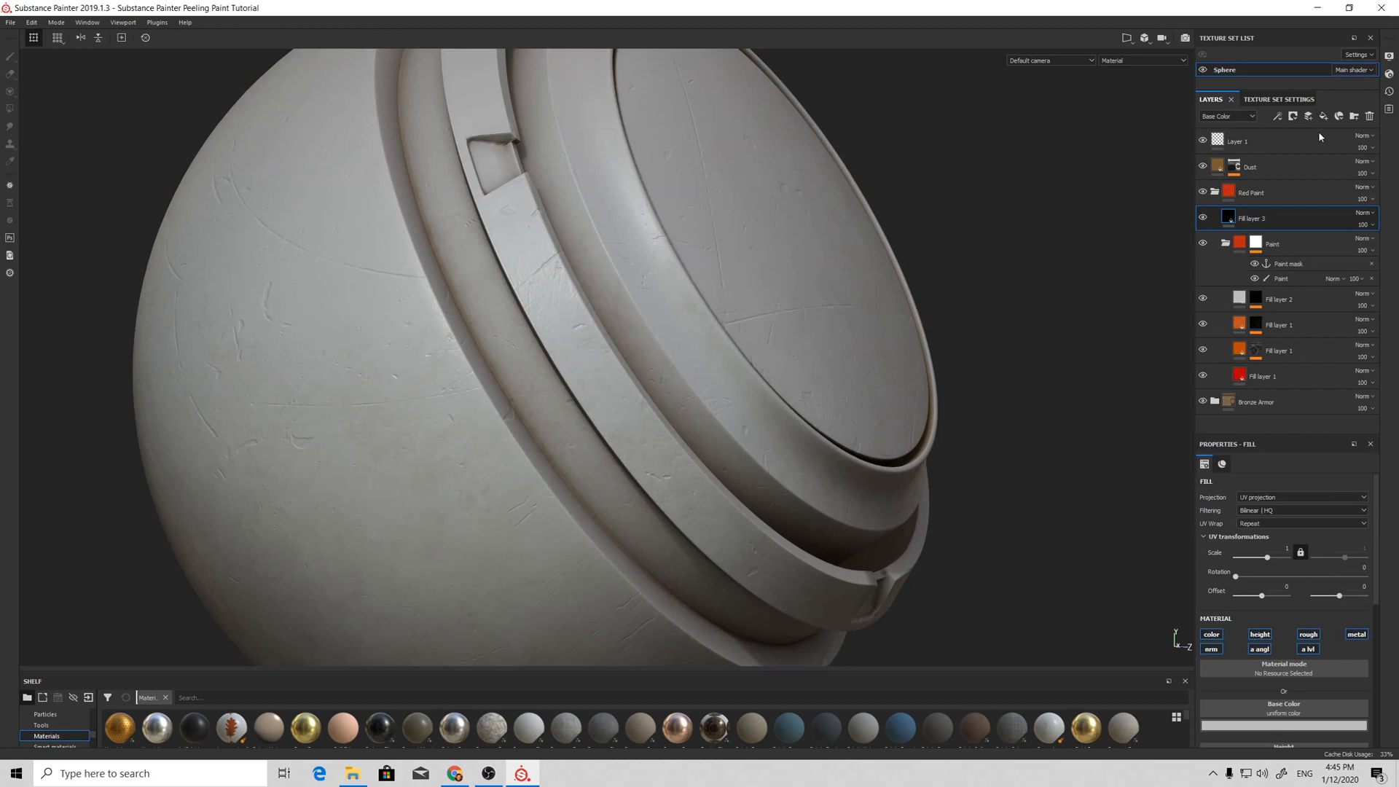
click(1259, 634)
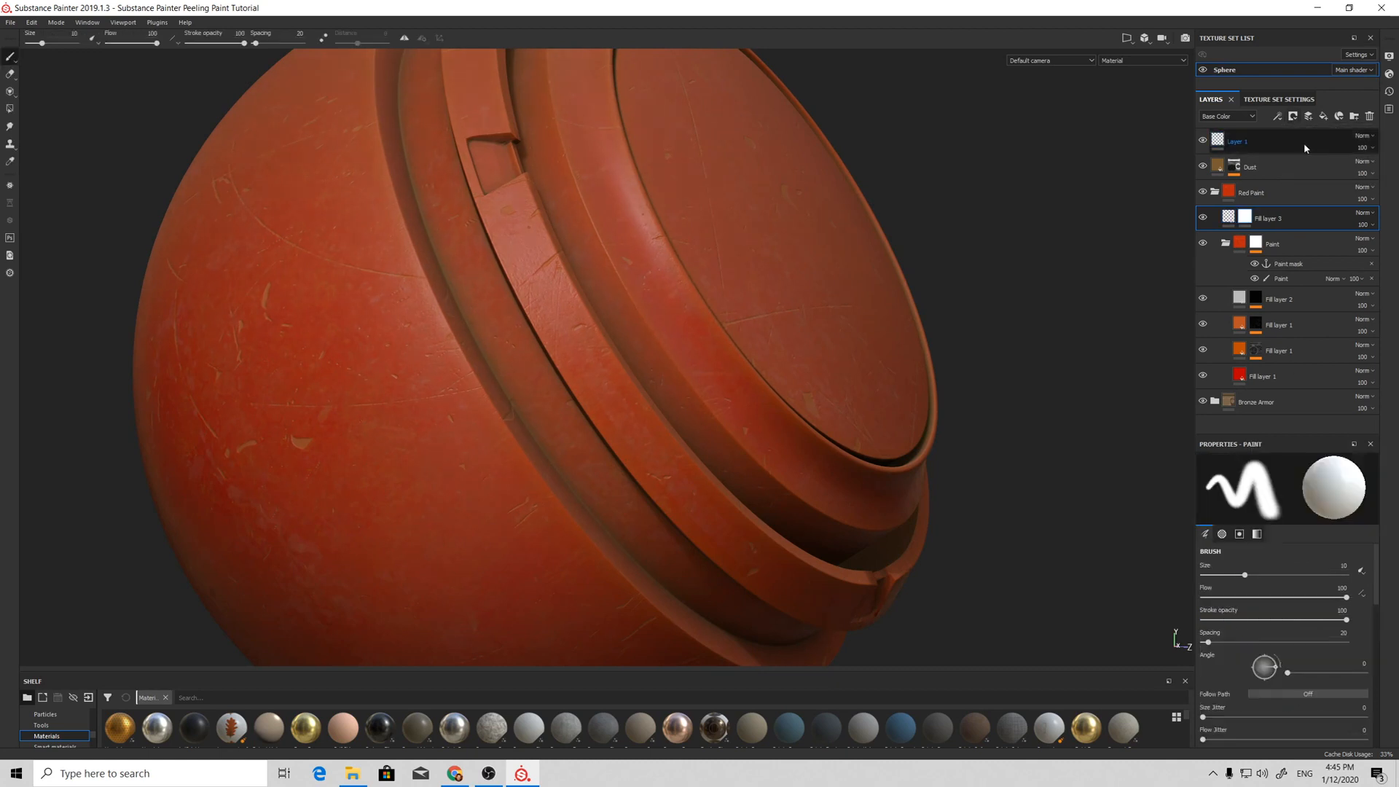
click(1277, 117)
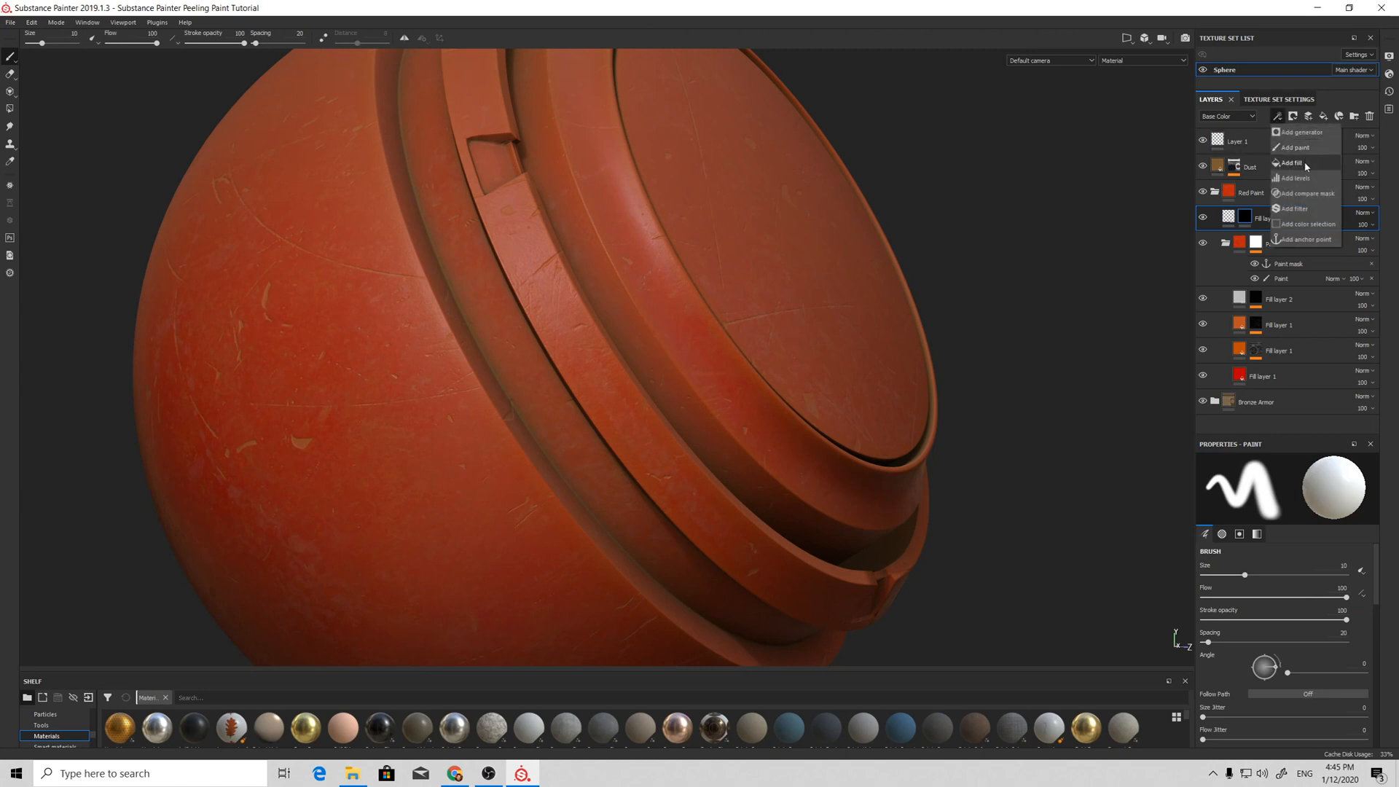
click(1292, 162)
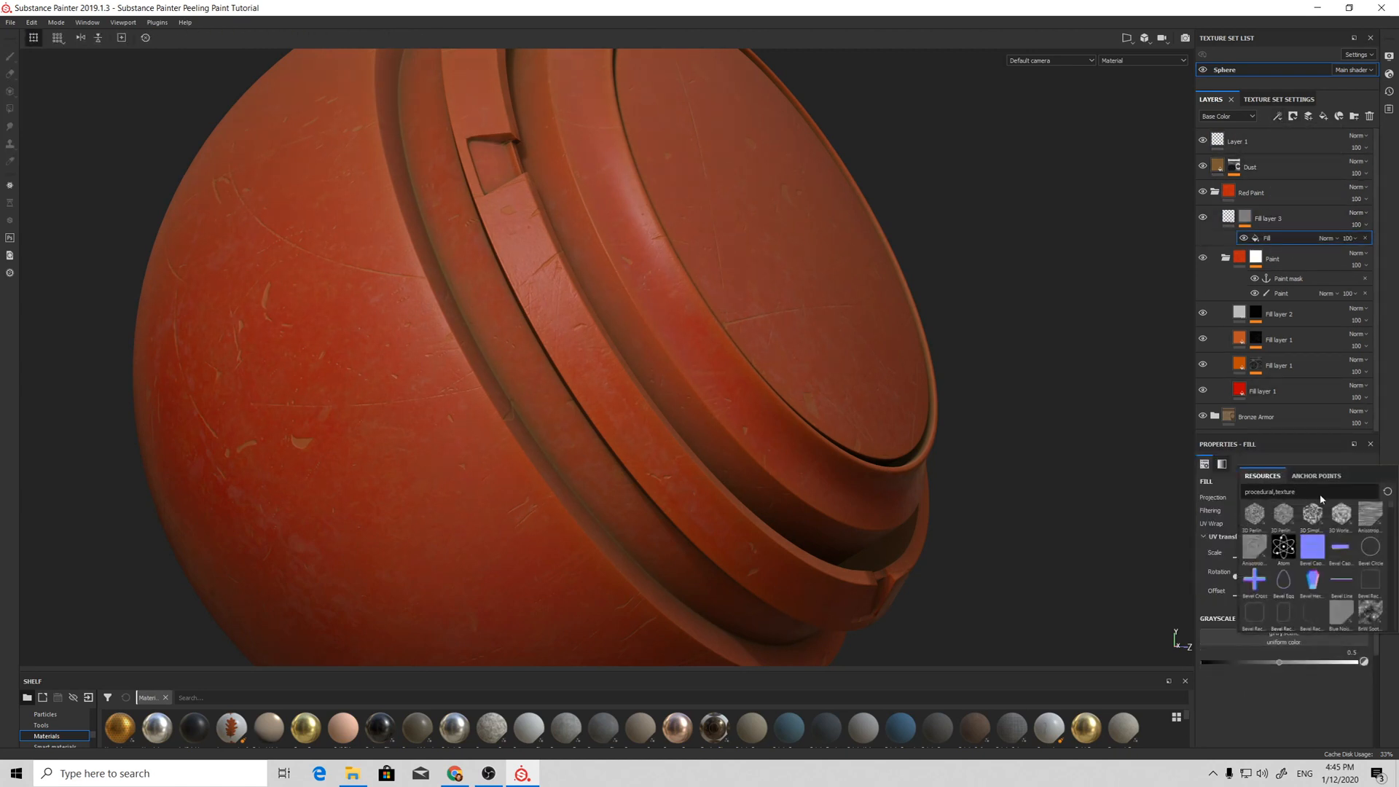
click(1315, 476)
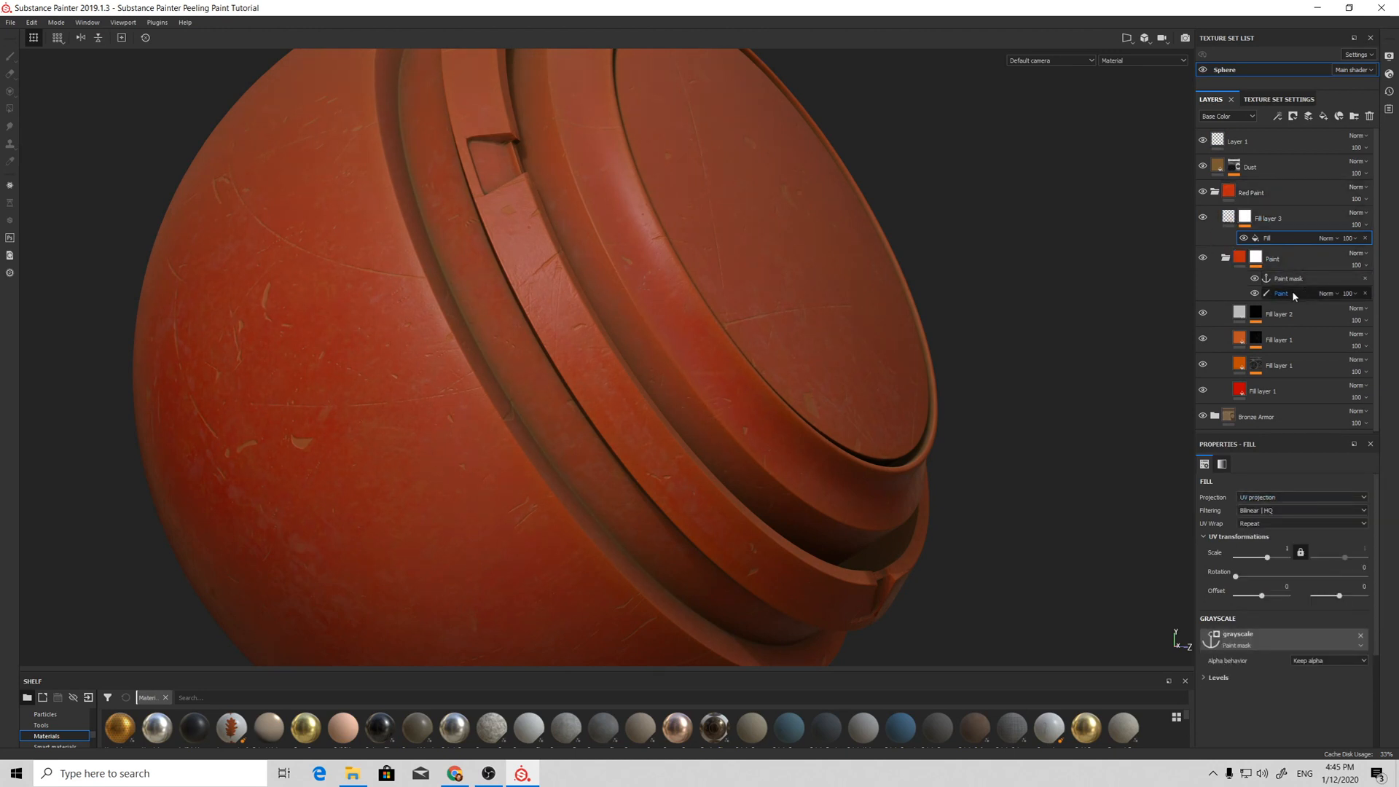
click(1281, 292)
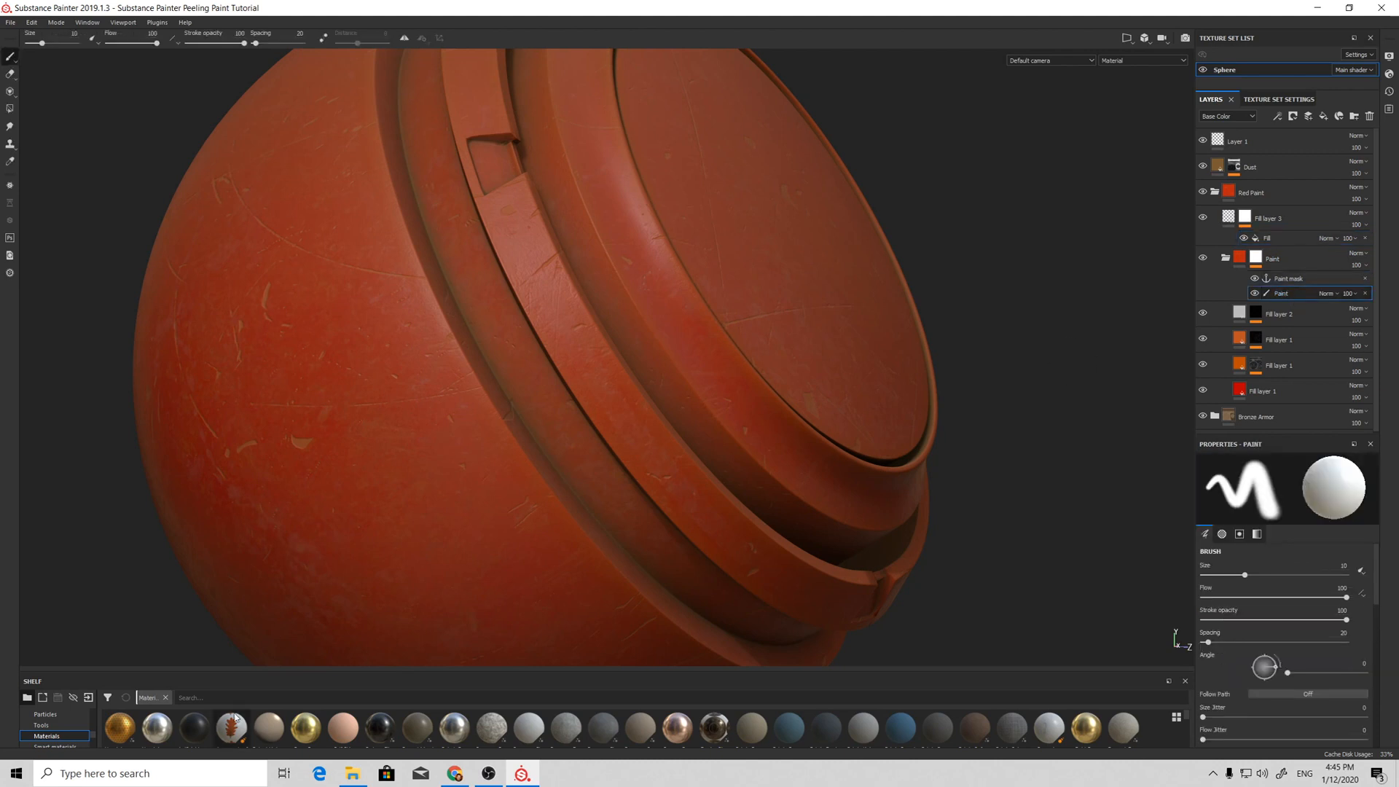
Step: Stamp cracked peeling-paint strokes into the Paint mask using the cracked paint texture as stencil
scroll(down, 3)
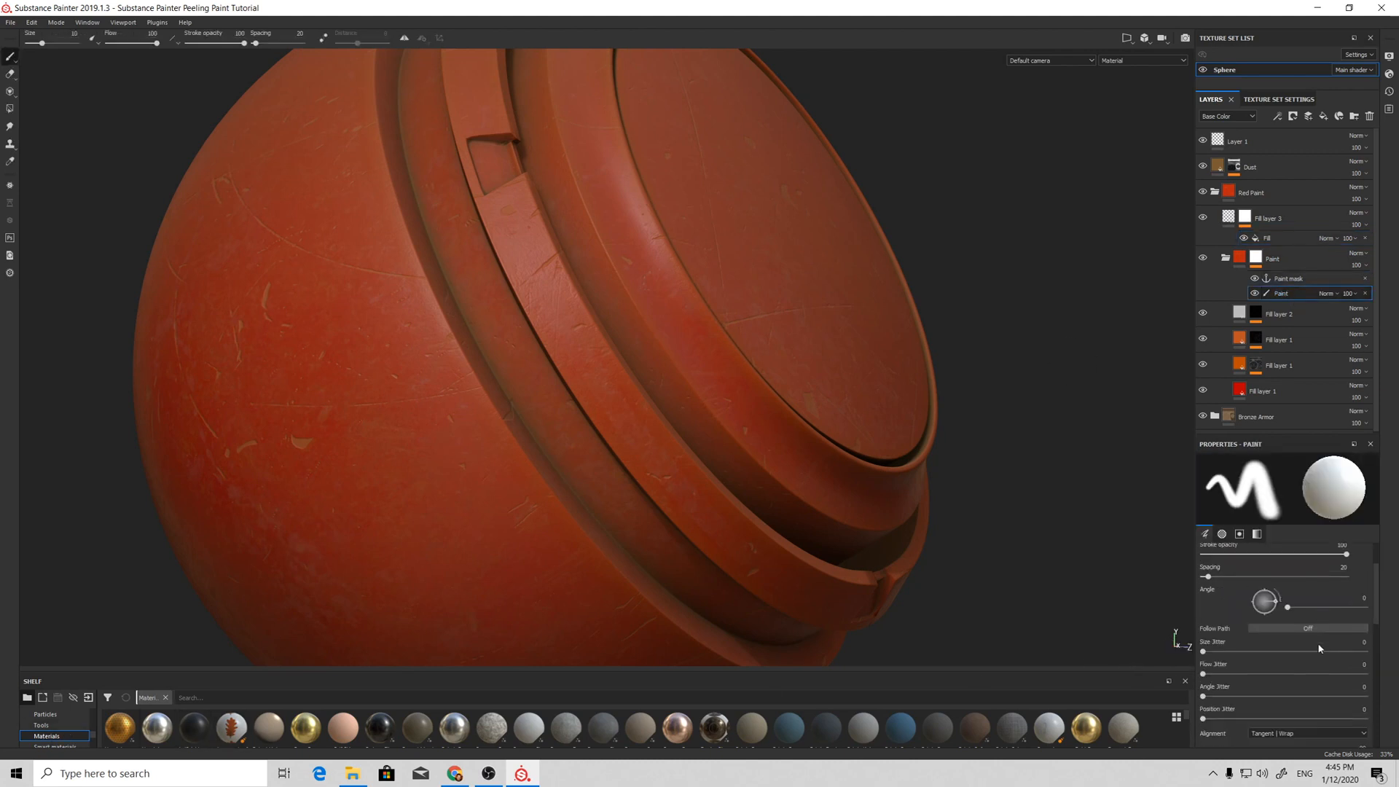
click(1239, 533)
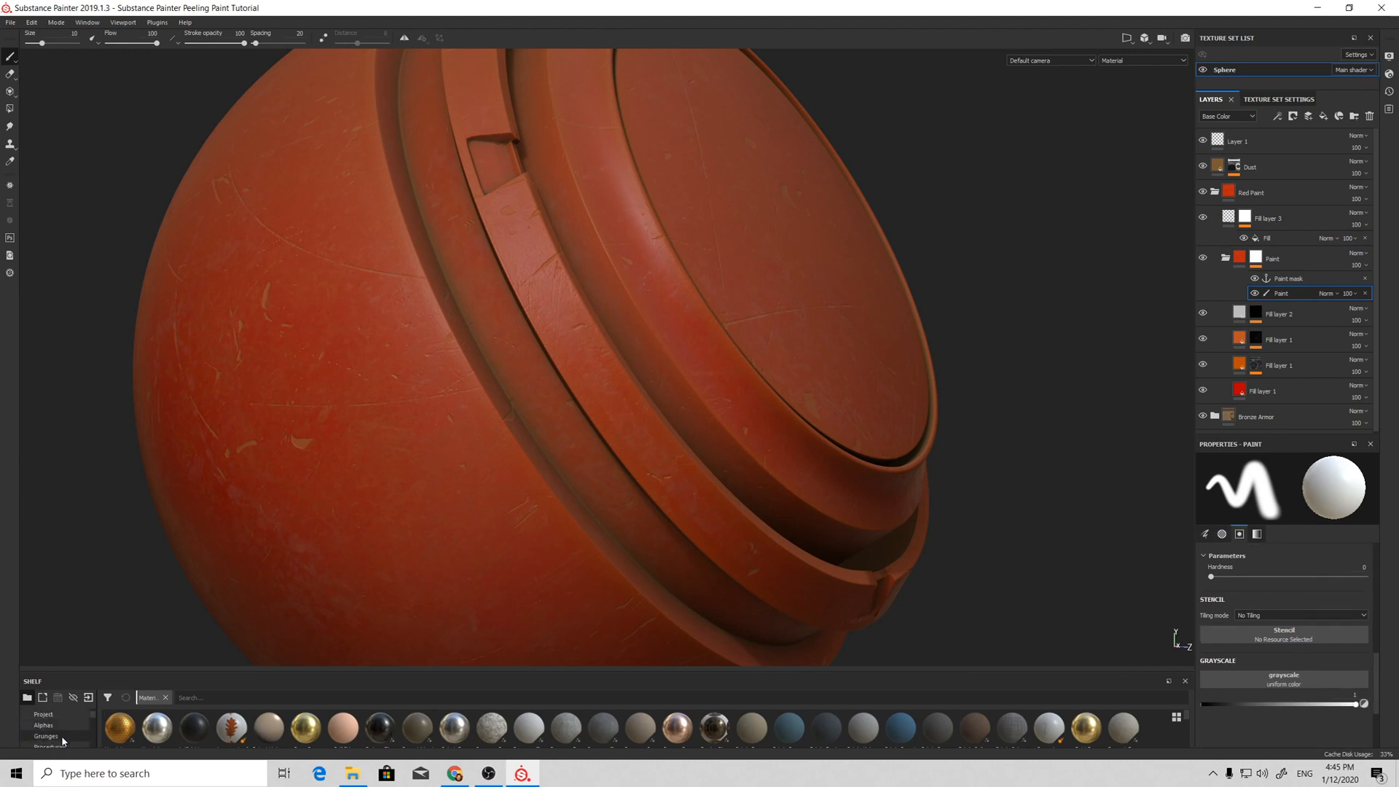
click(45, 726)
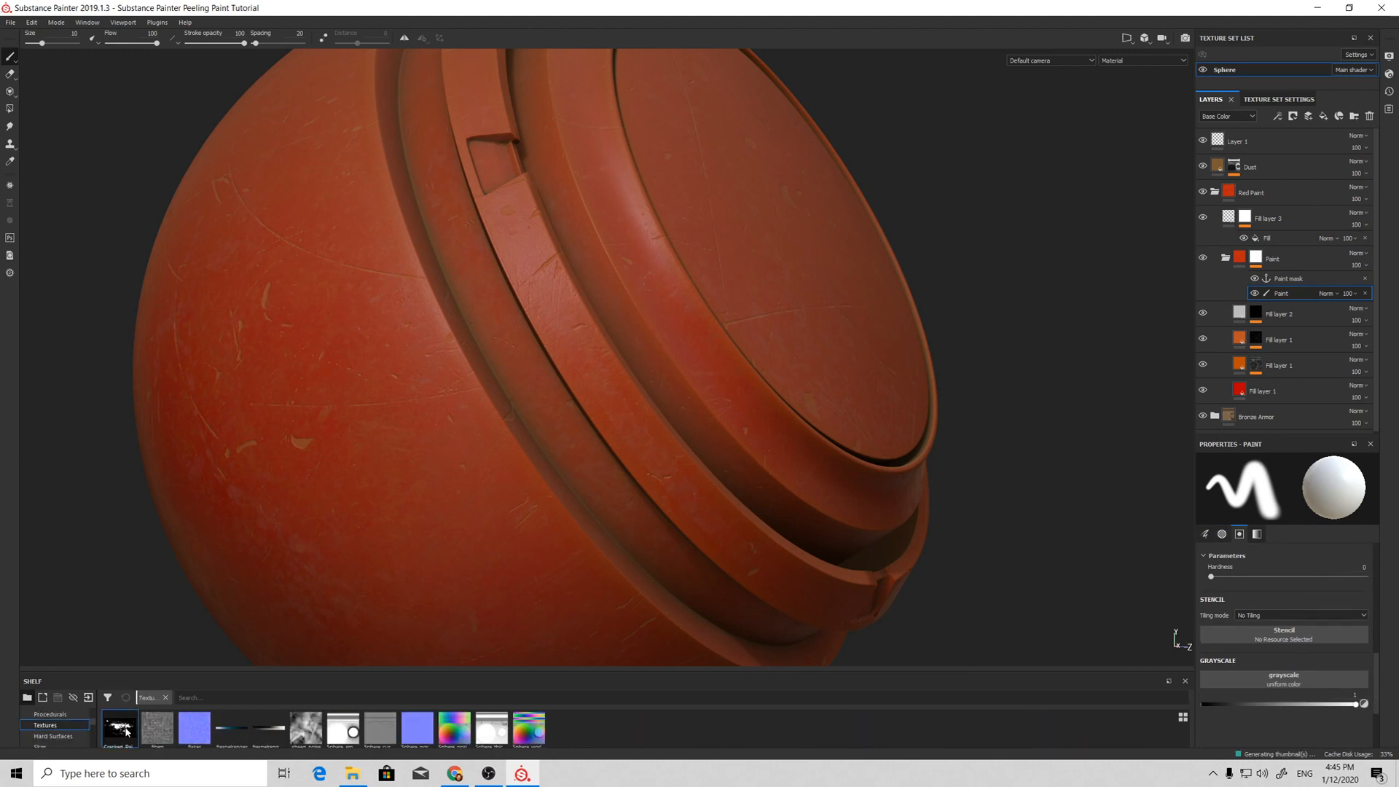
click(119, 727)
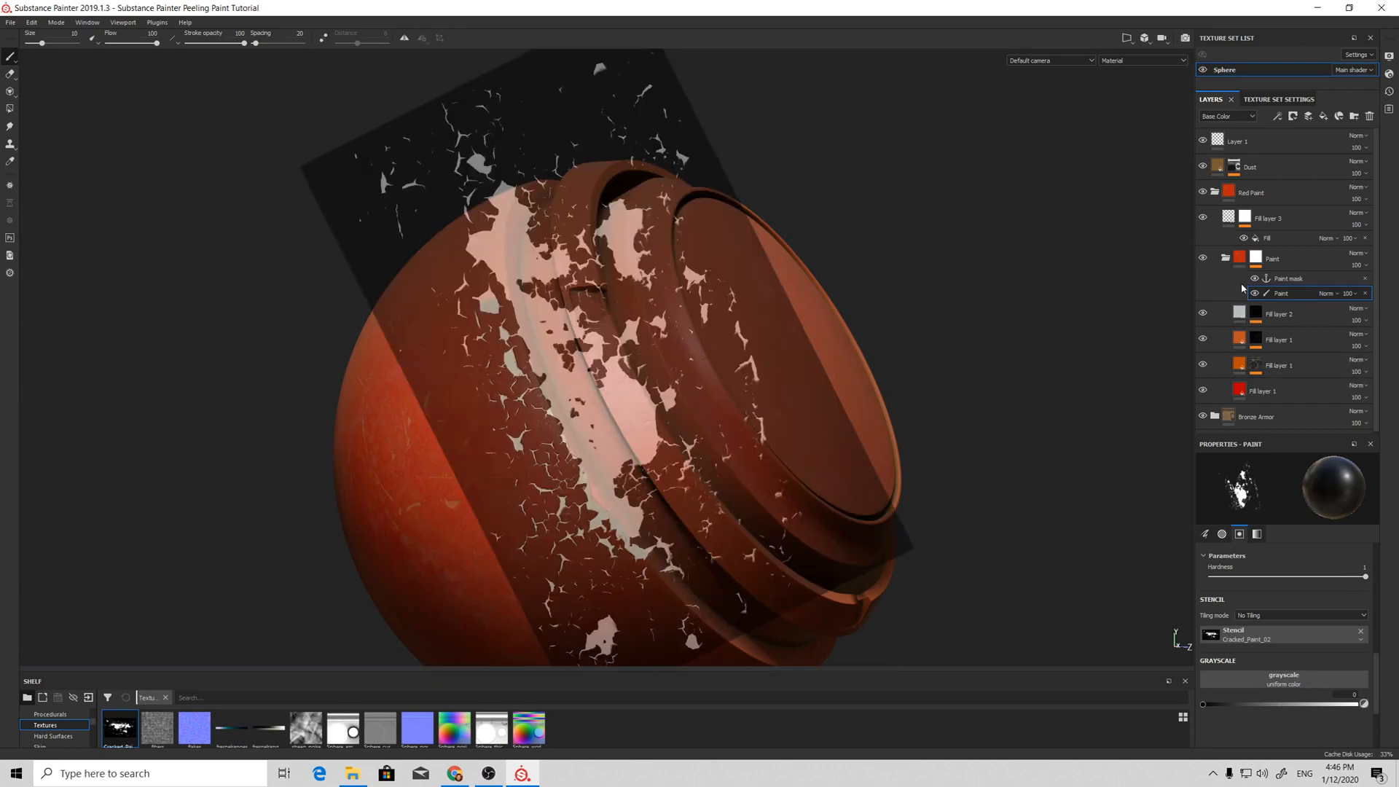
click(1290, 277)
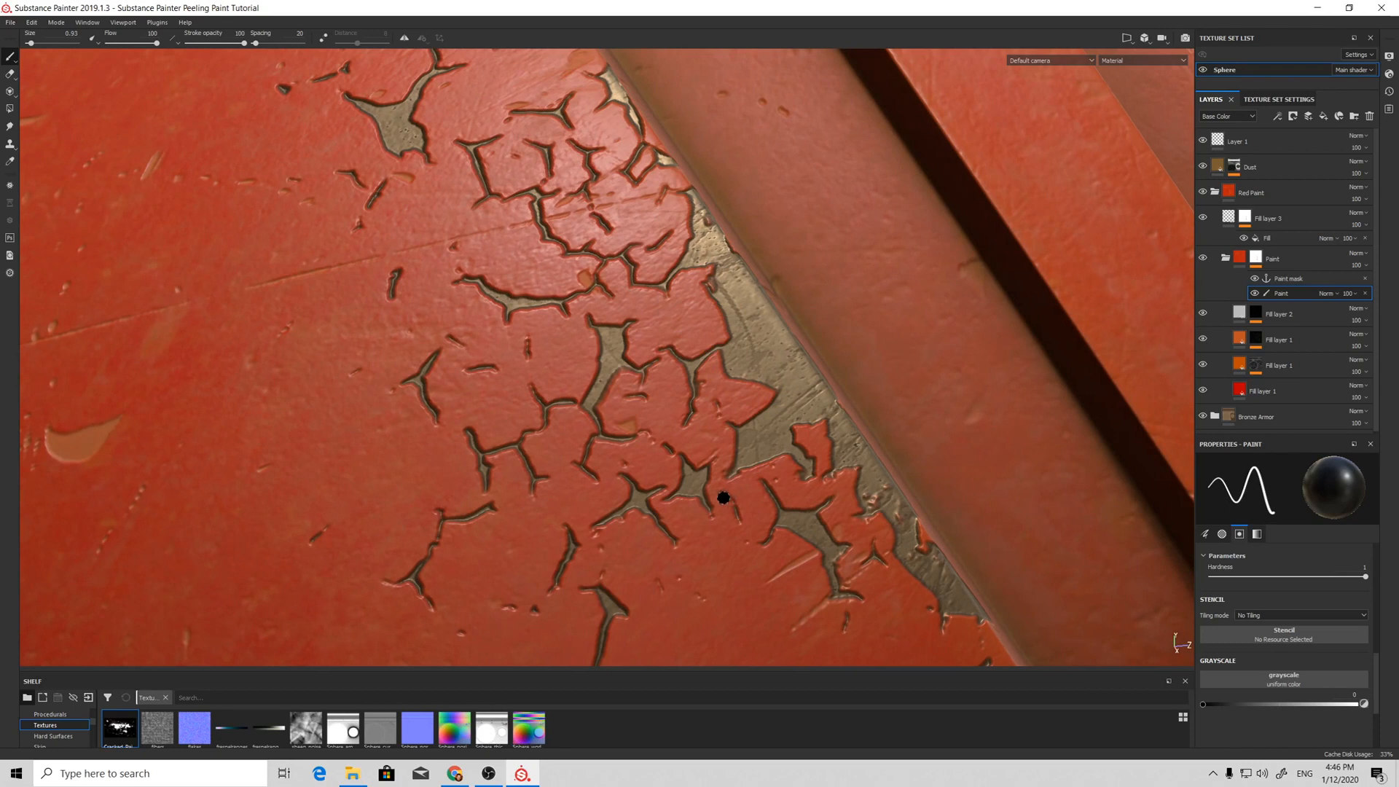
mouse_move(669, 319)
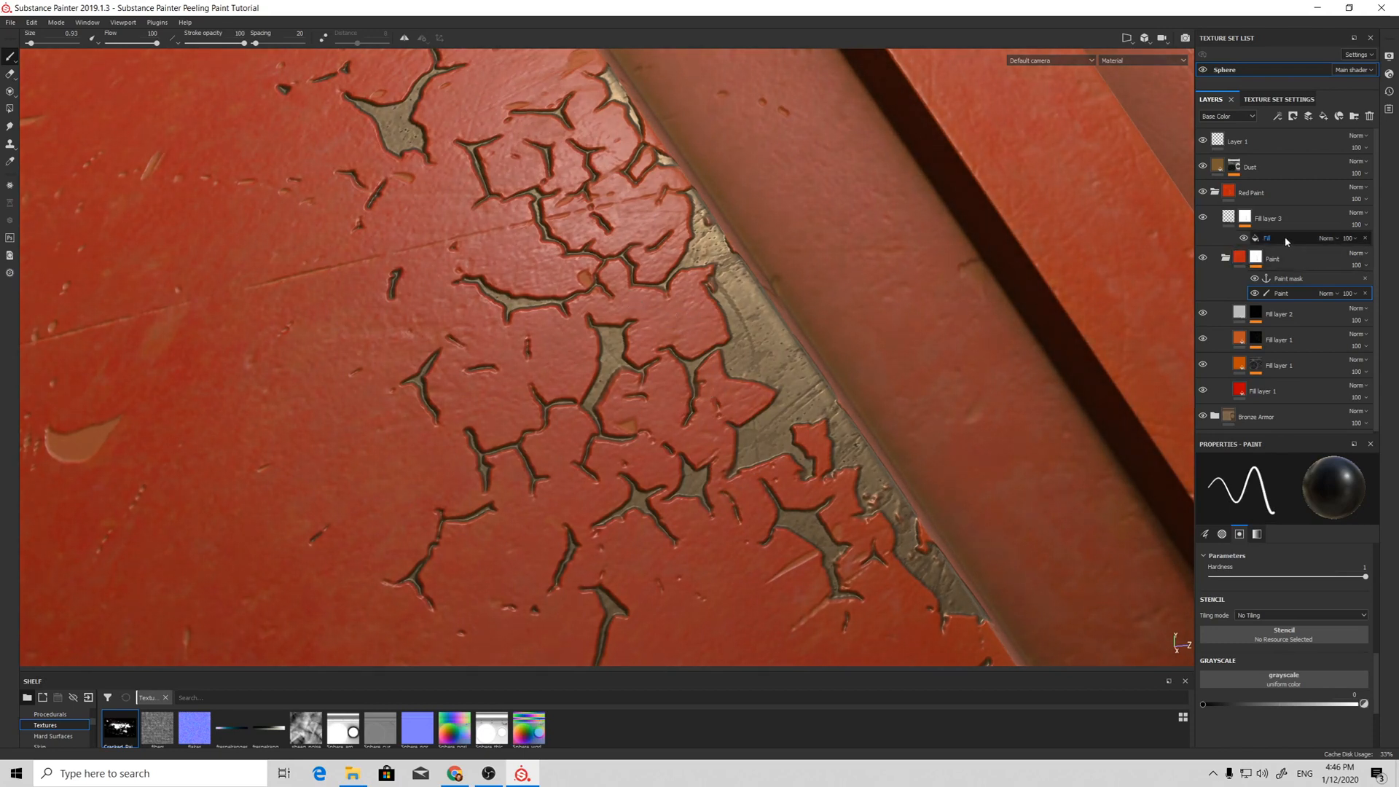
Step: Add a Highpass filter to Fill layer 3's mask and view the mask on its own
click(1266, 237)
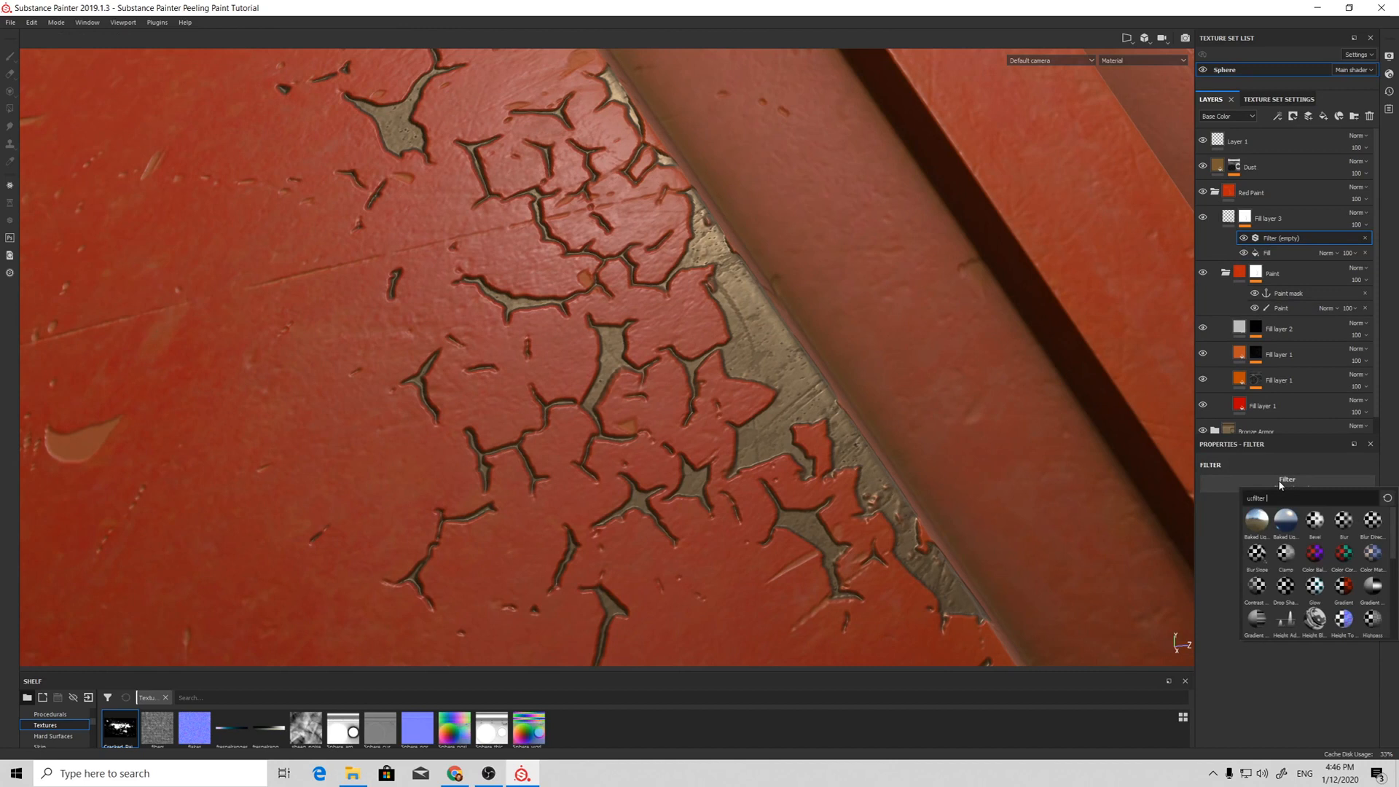
click(1371, 621)
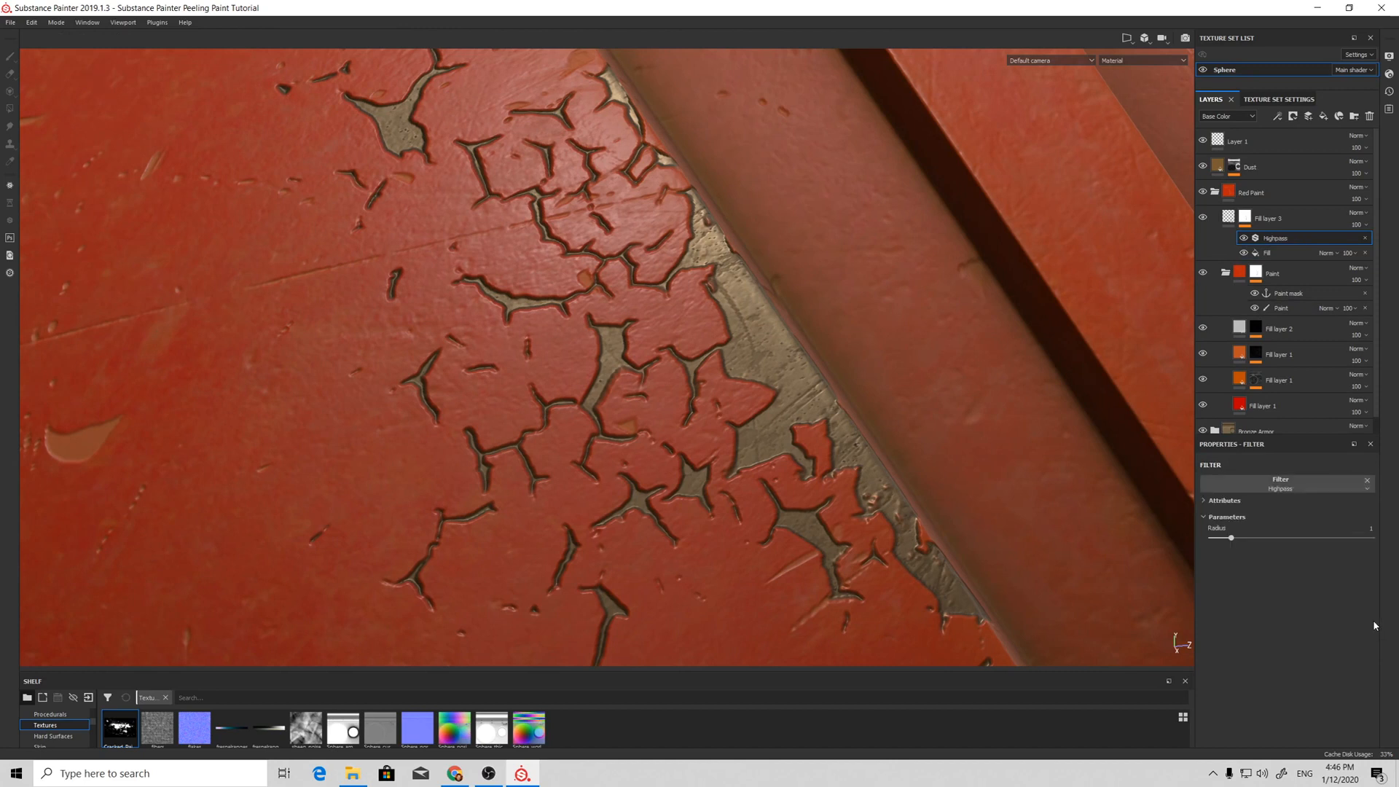
click(1244, 218)
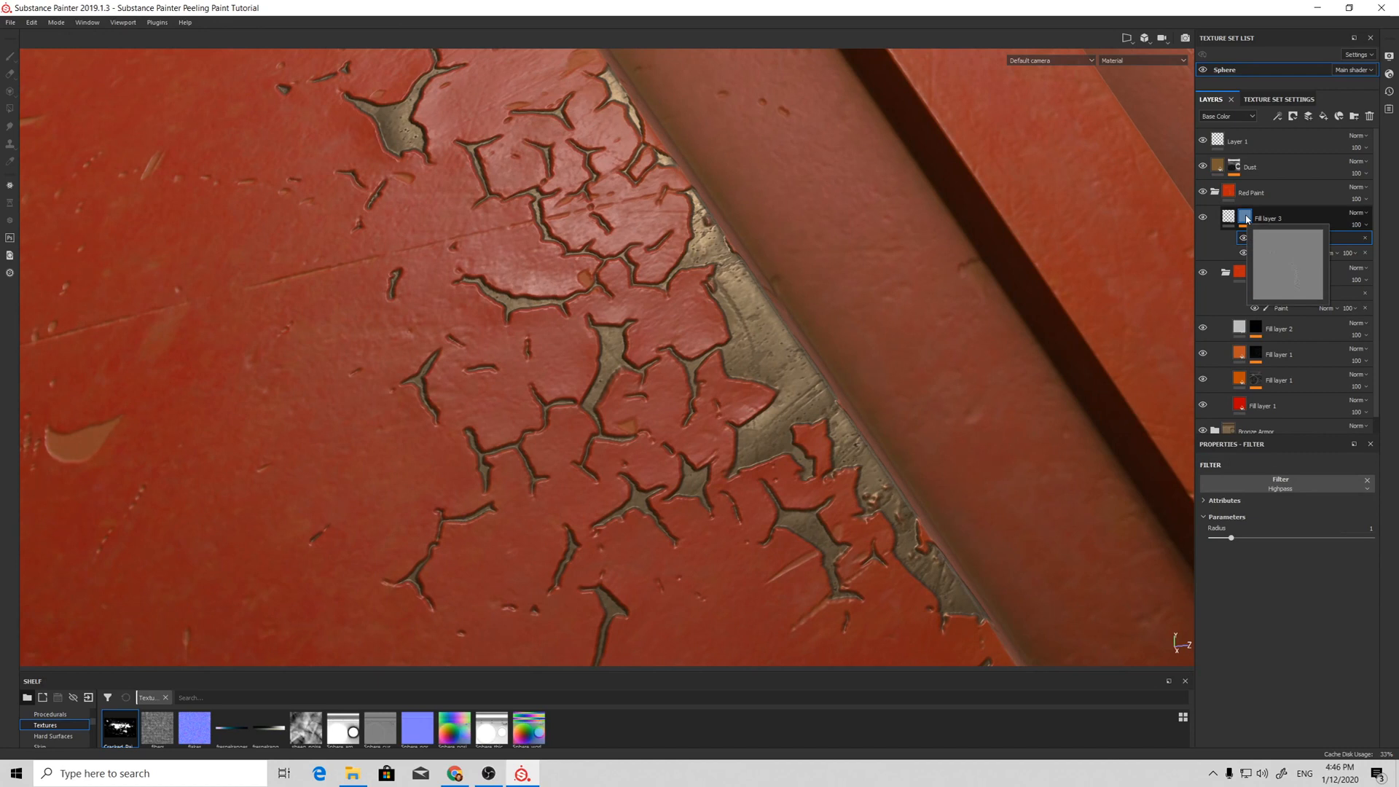
click(1293, 293)
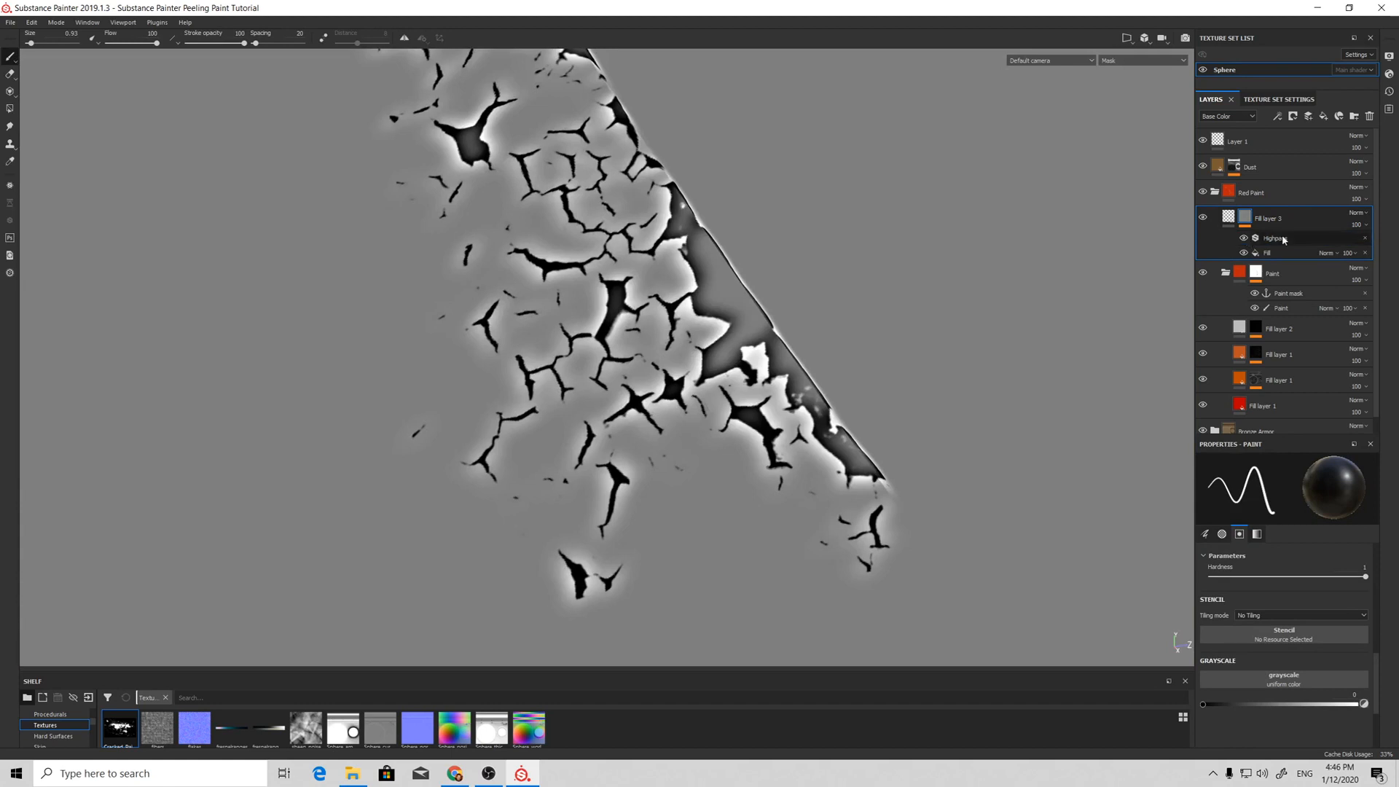
Step: Add a Levels adjustment above the Highpass so the mask goes black with glowing peel edges
click(1276, 117)
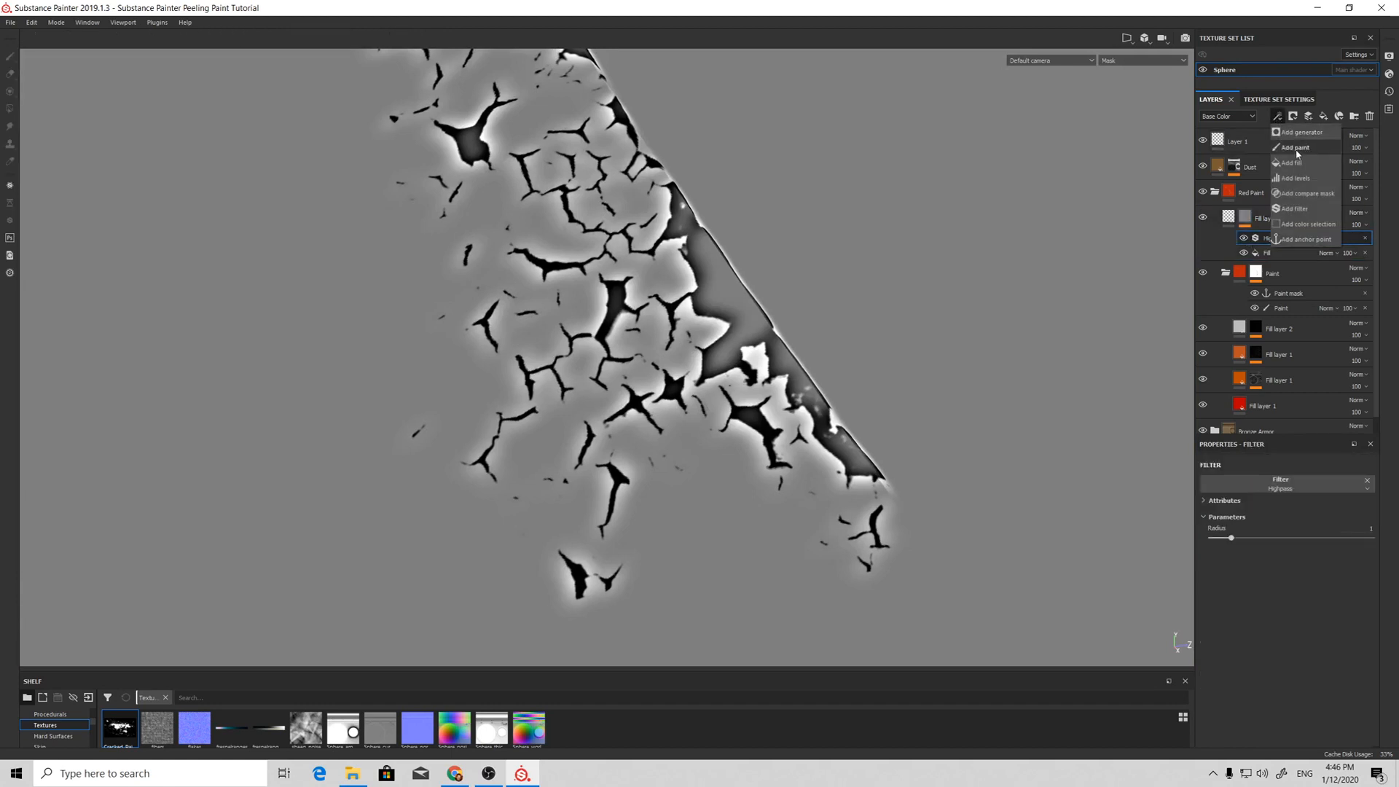
click(1294, 177)
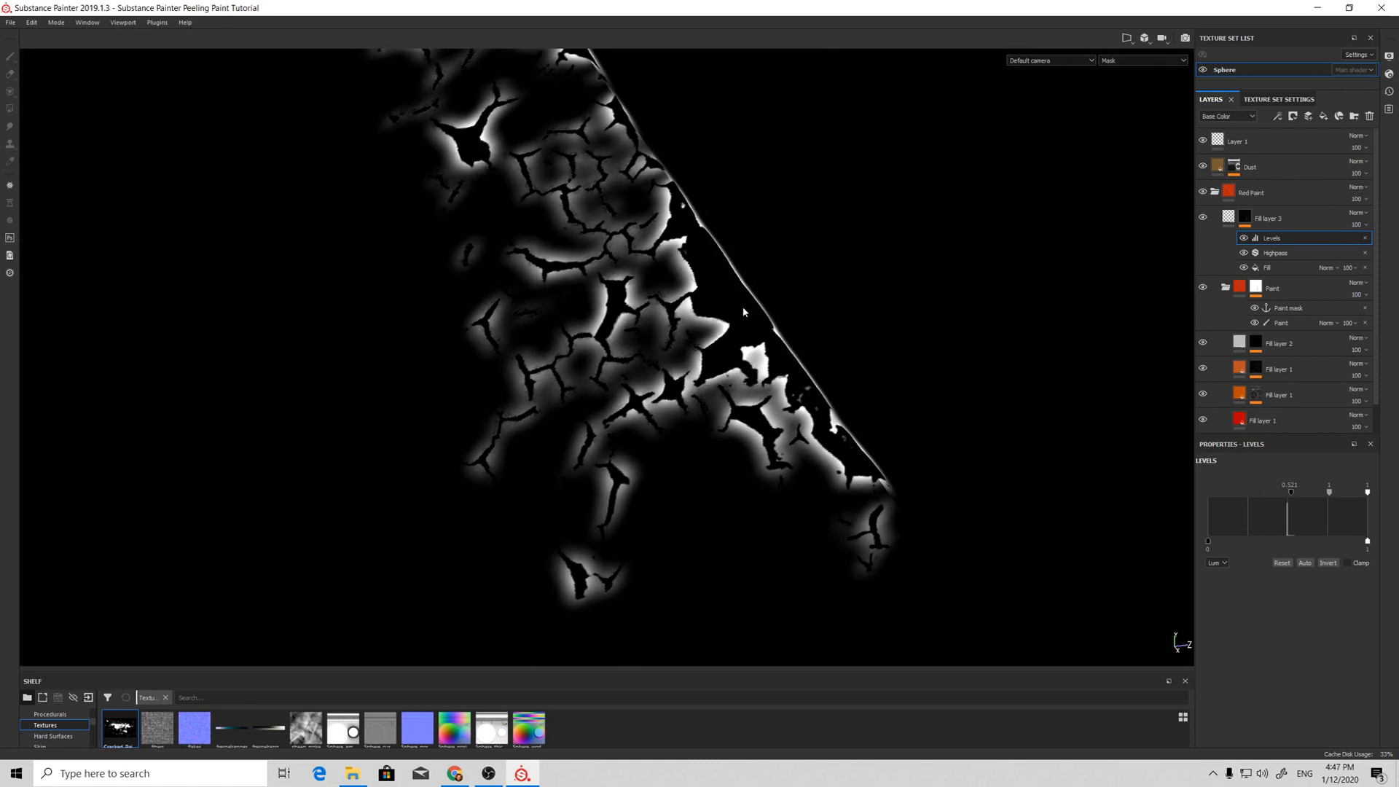
mouse_move(744, 278)
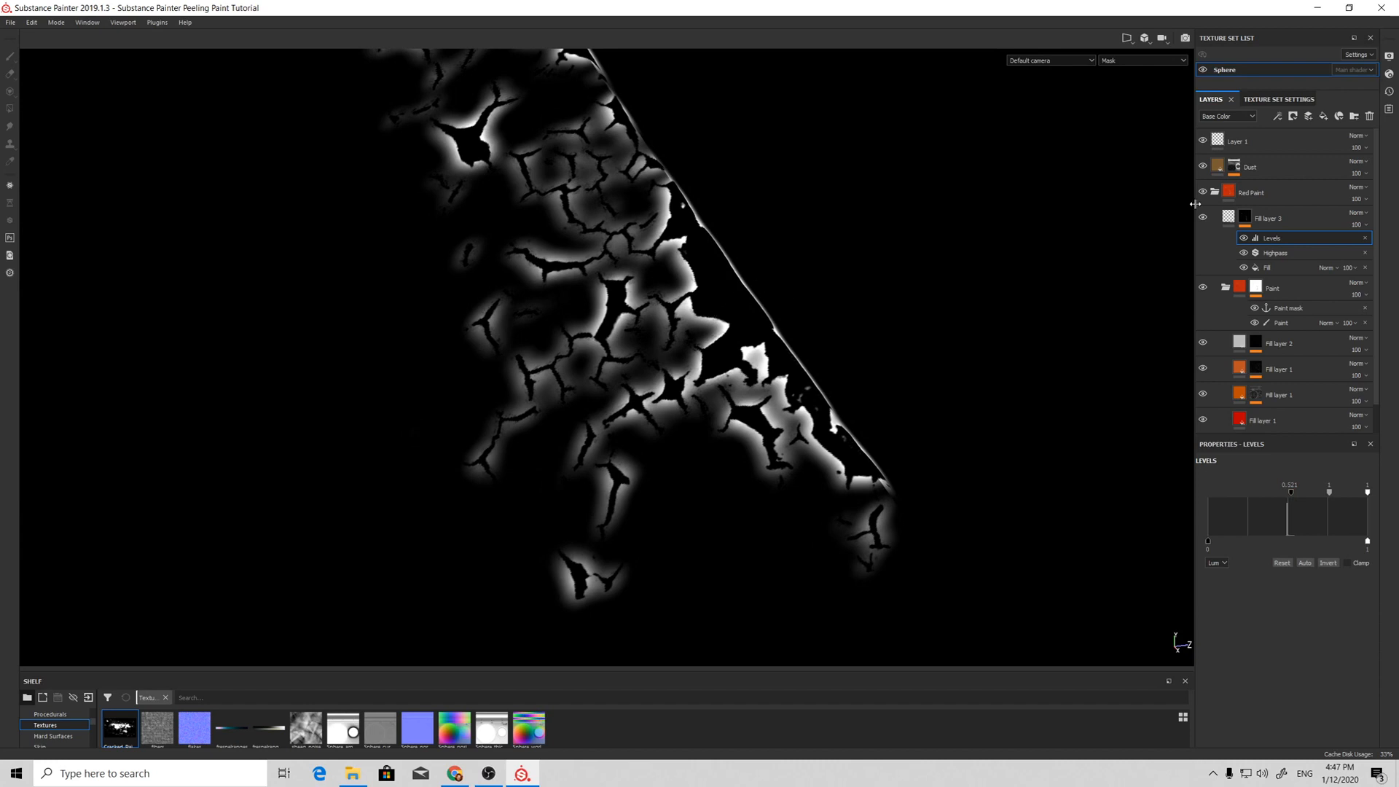
click(1244, 217)
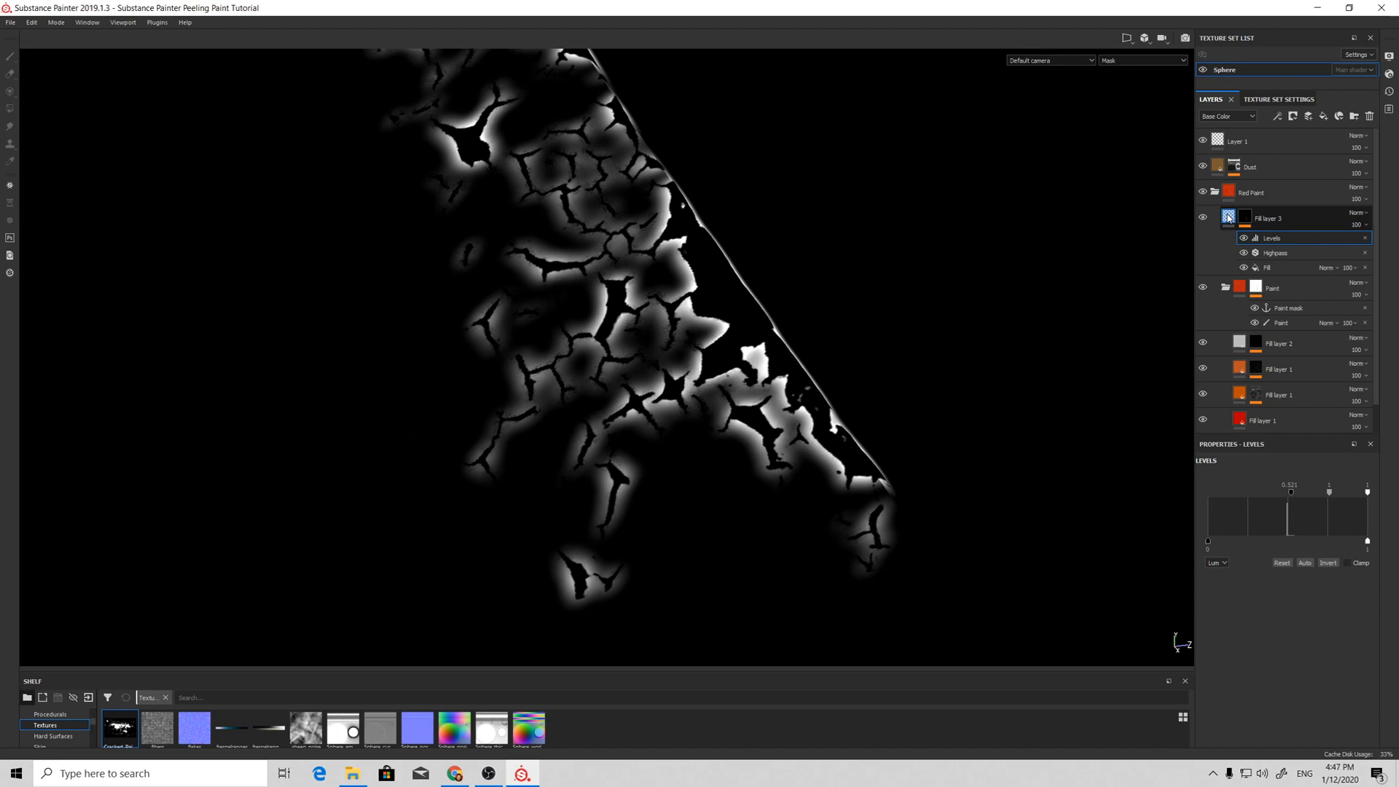
Step: In Material view set Fill layer 3 to height only at 0.122 and collapse the Paint folder
click(1142, 60)
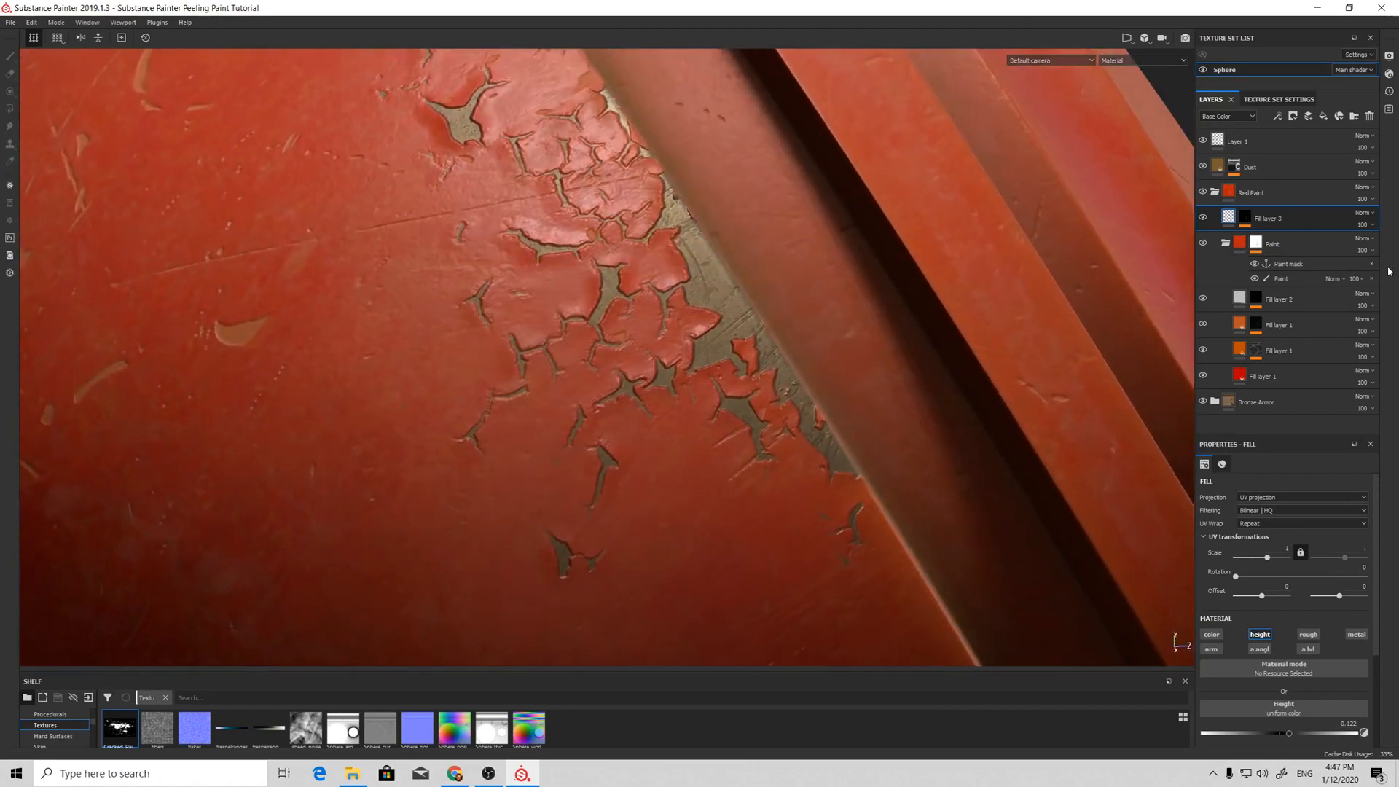
click(1281, 277)
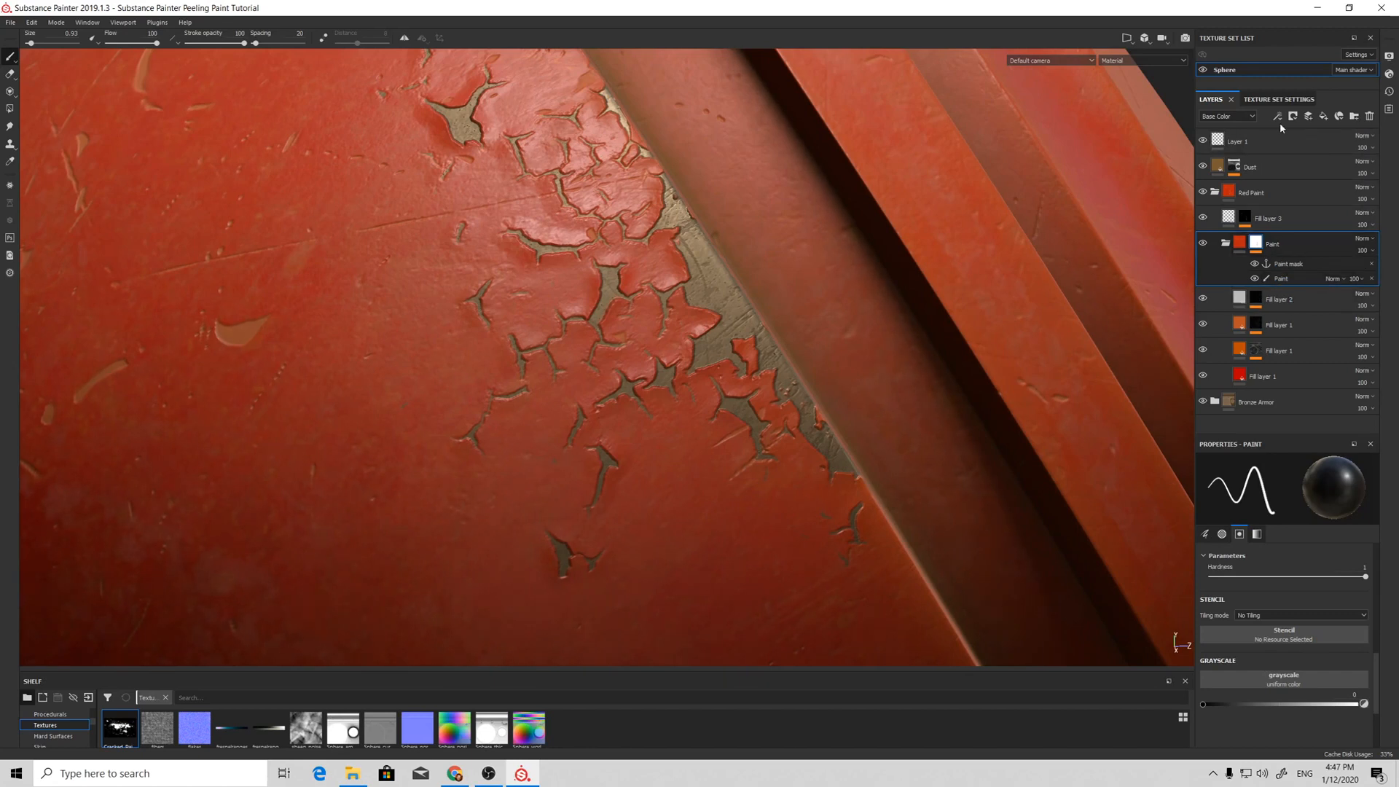
click(1277, 117)
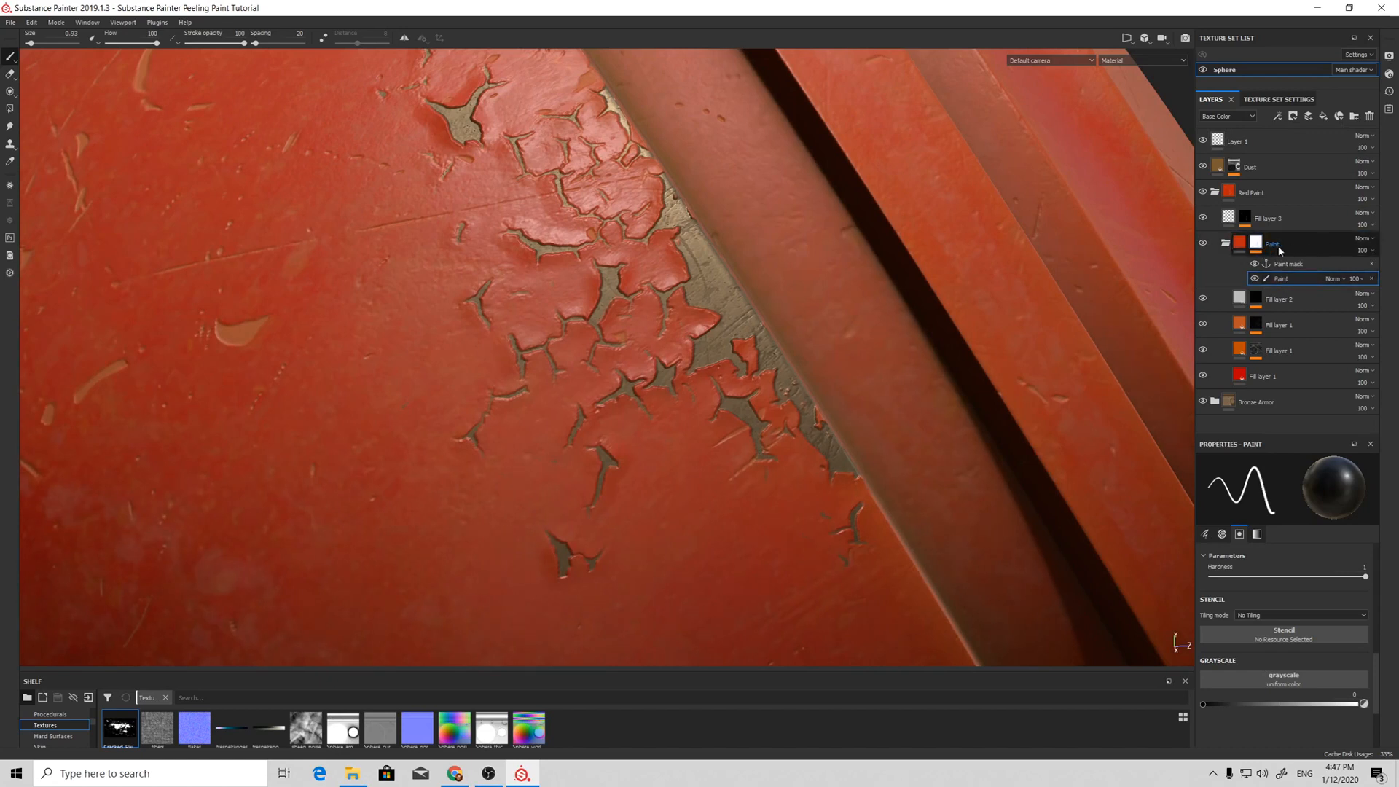
mouse_move(1298, 244)
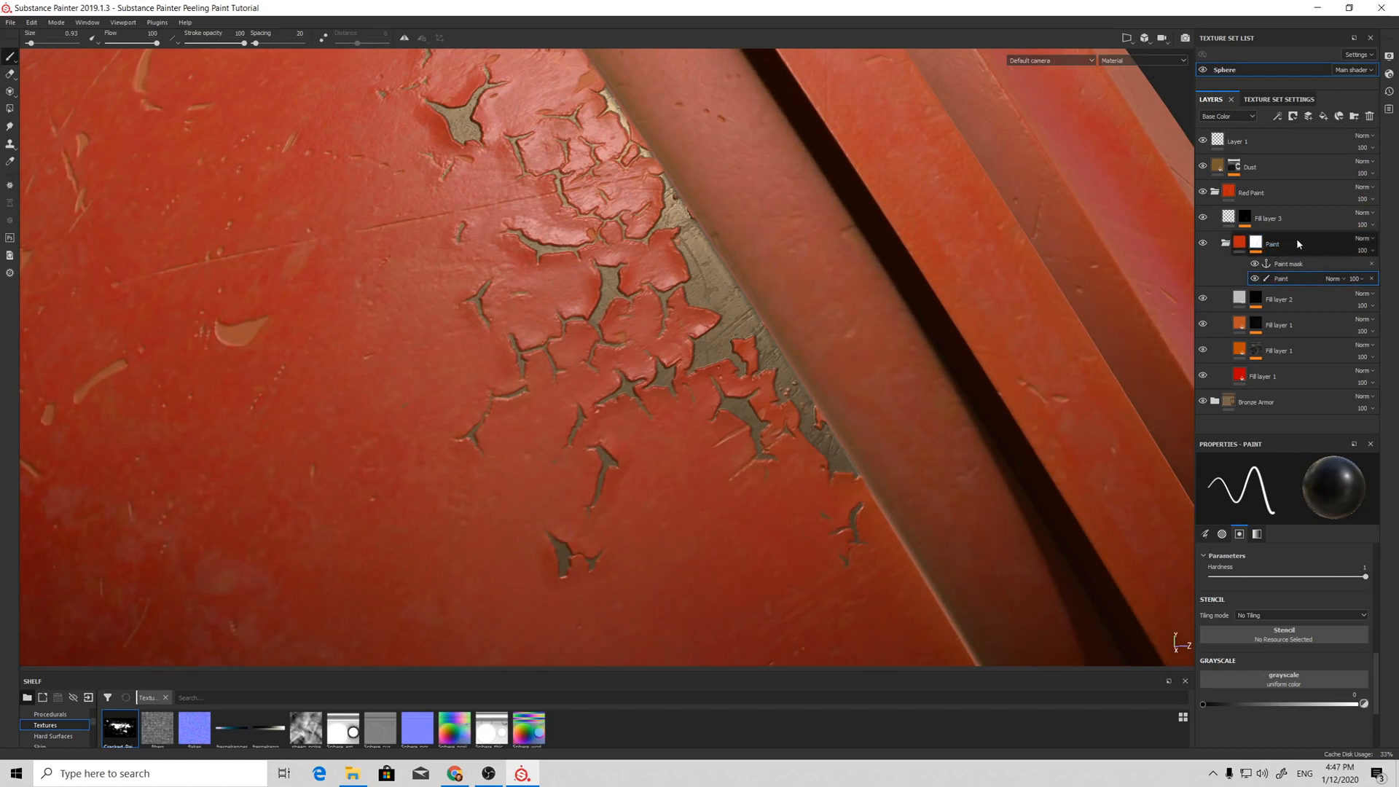
click(1228, 243)
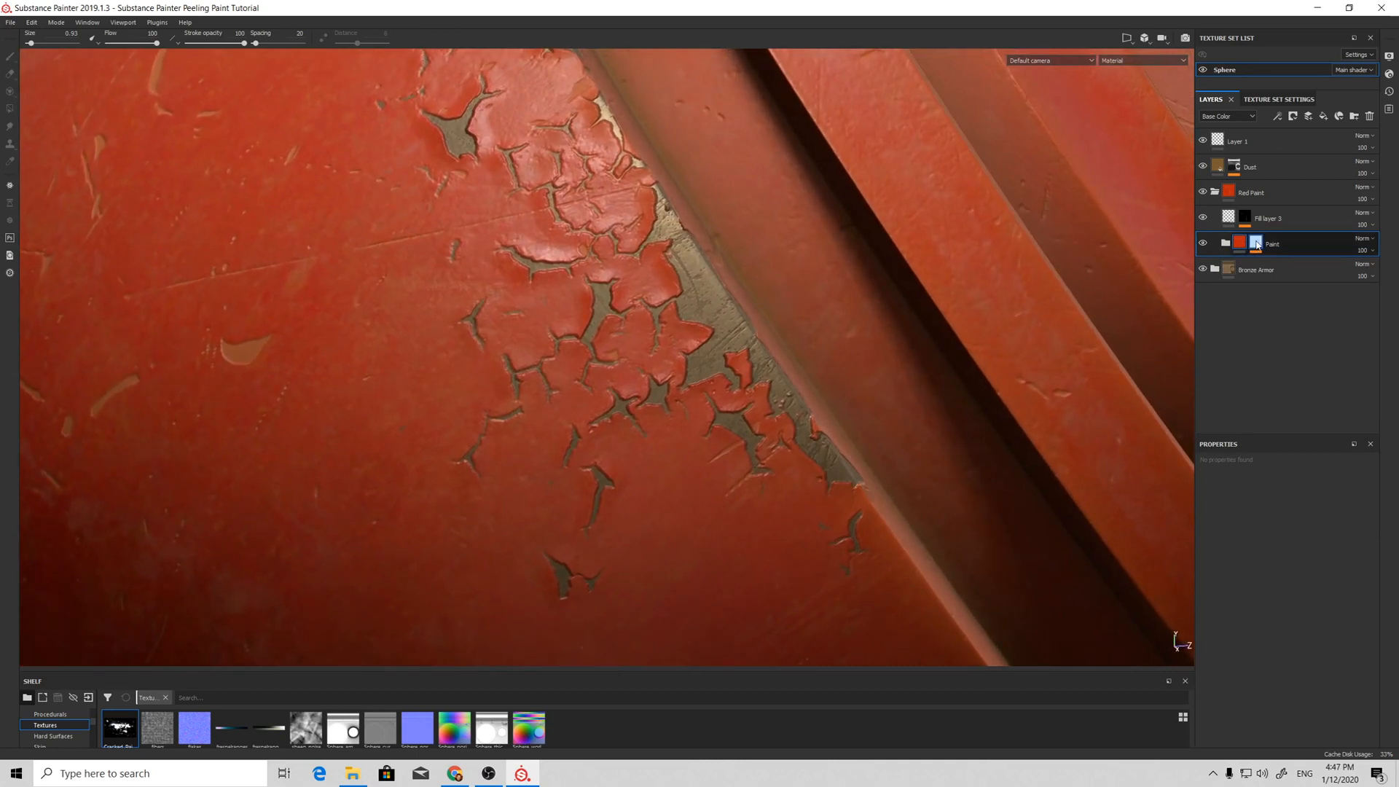
click(1225, 242)
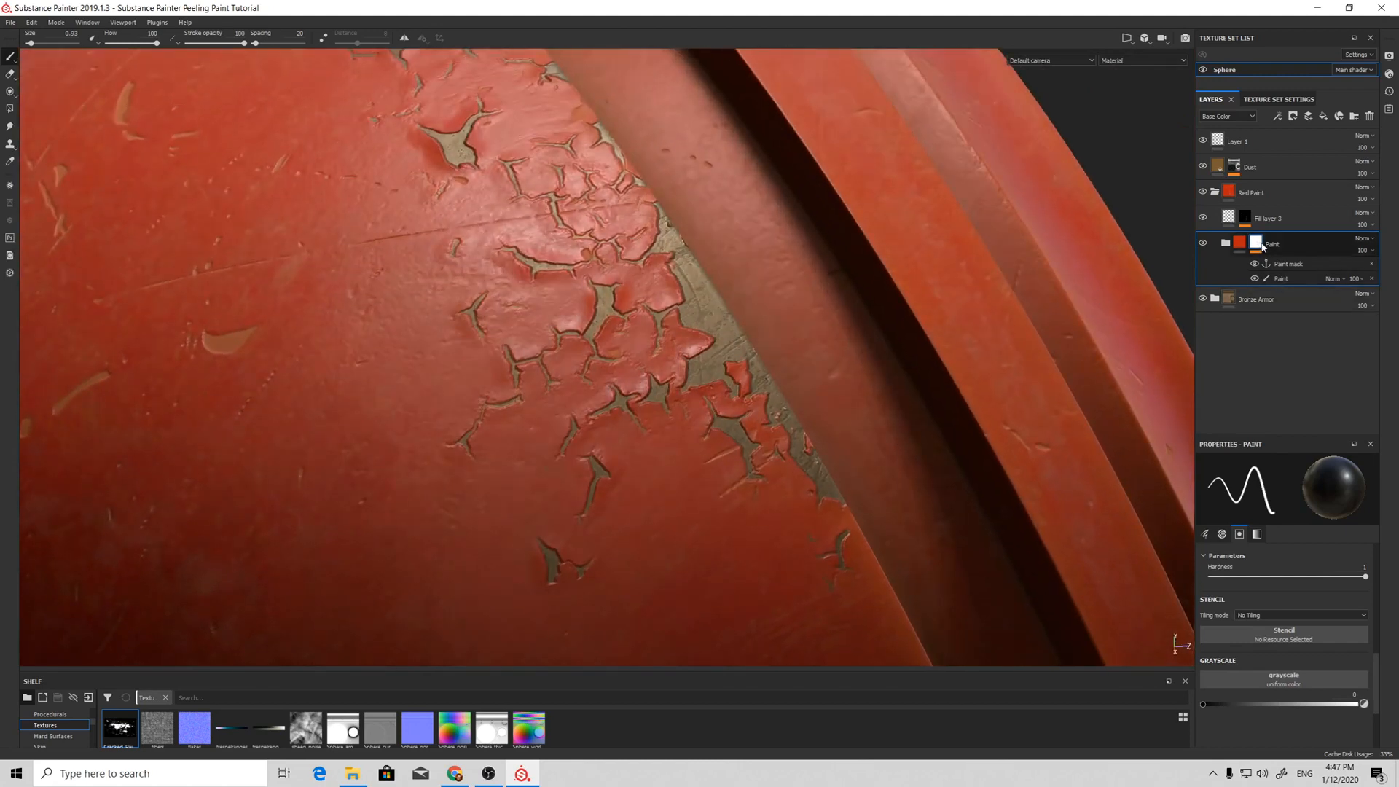
click(1267, 217)
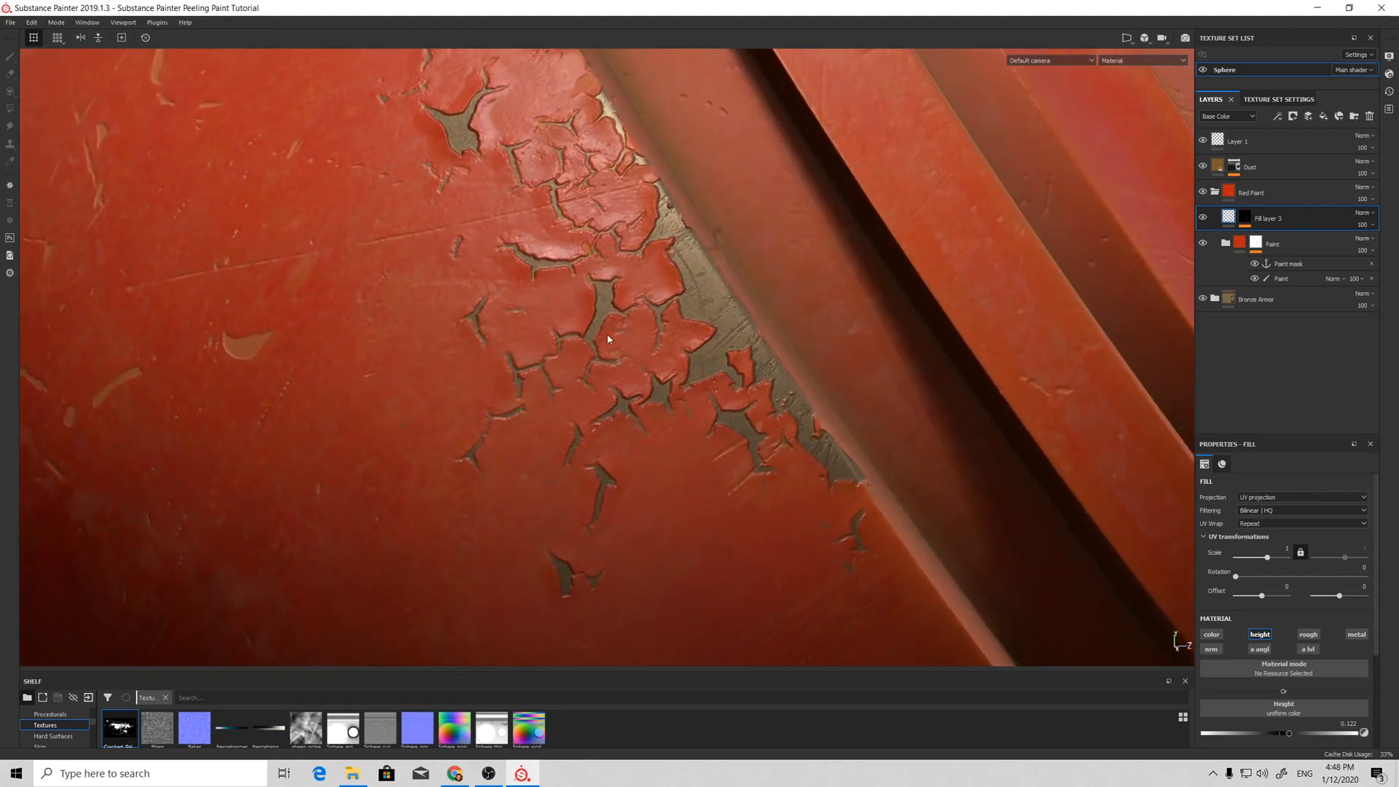
Step: Create dark Fill layer 4 above Fill layer 3 with a mask fill from the Paint mask anchor
click(1337, 117)
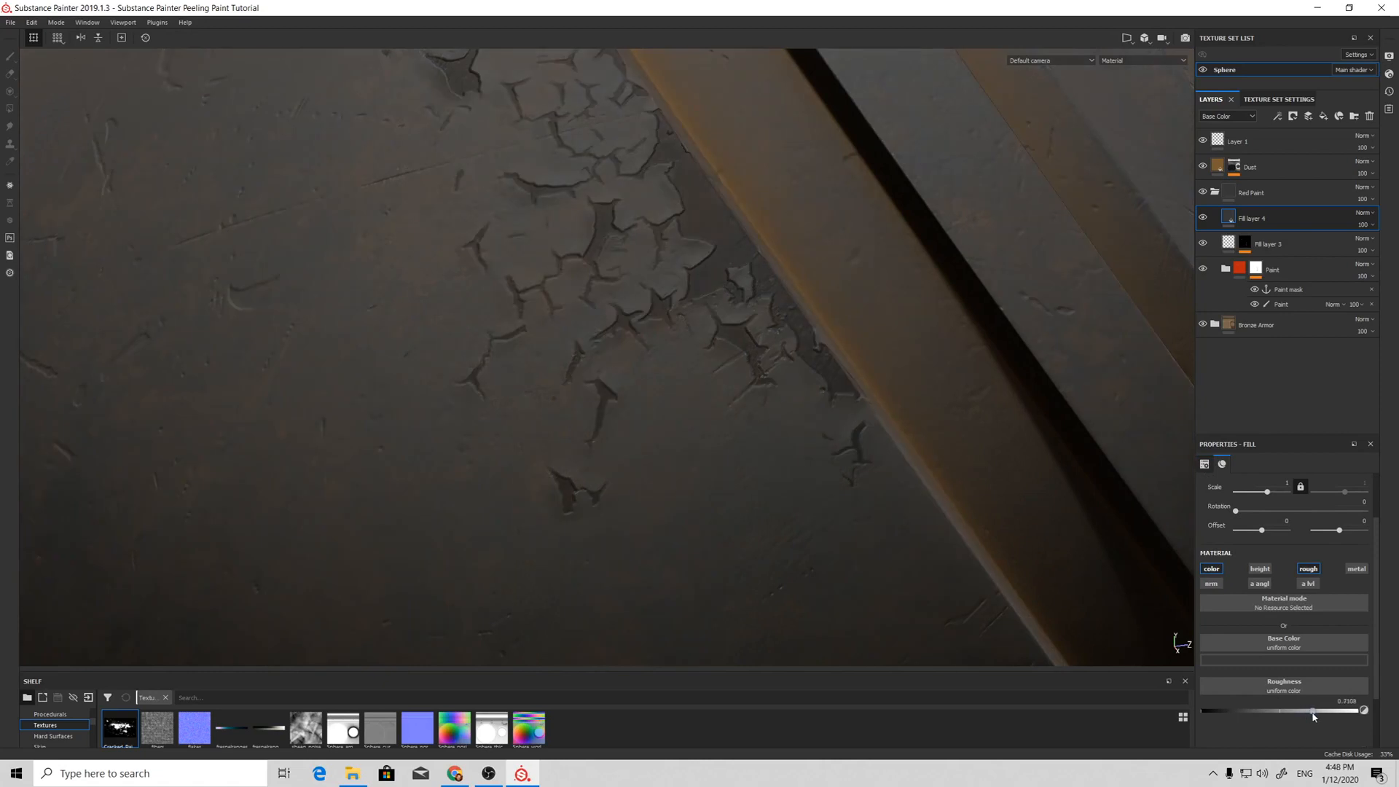
click(1293, 117)
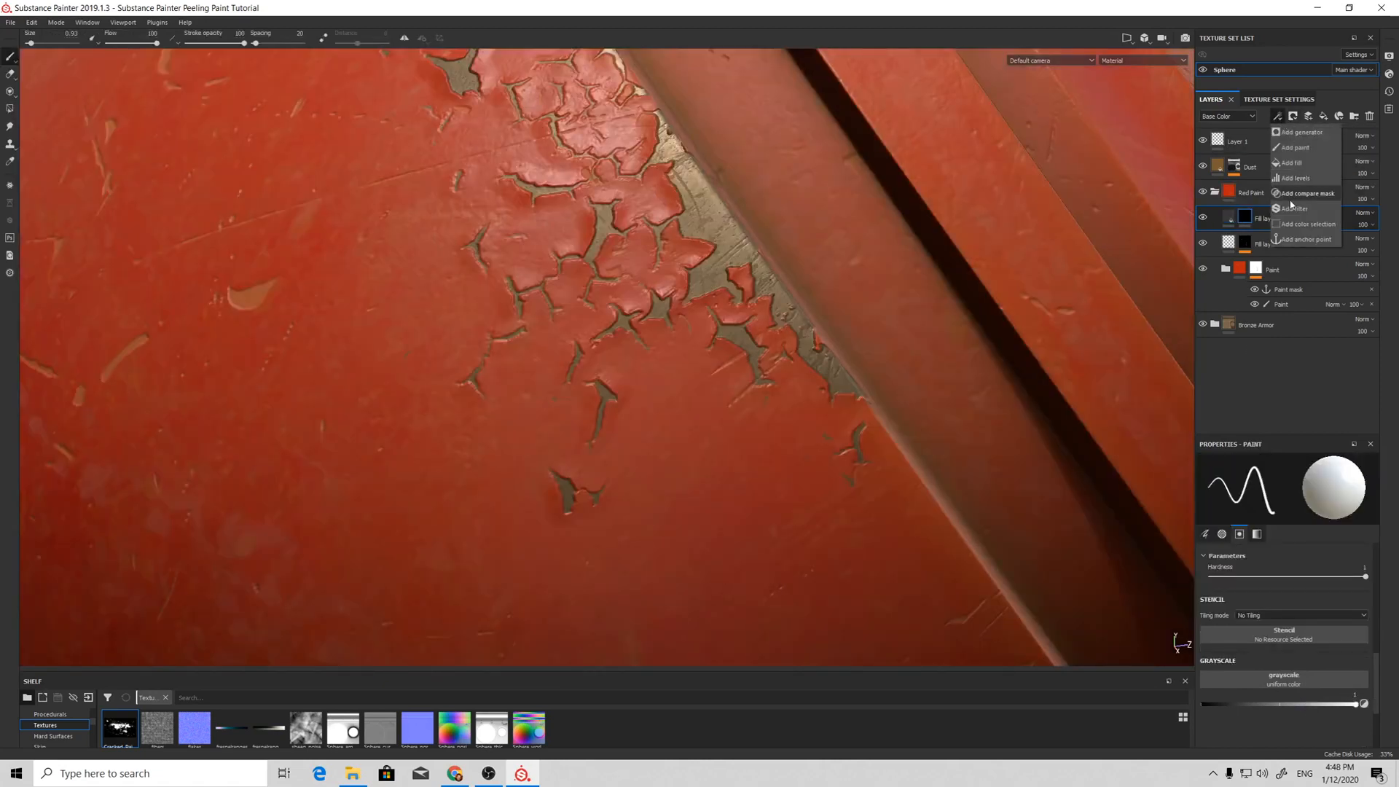
click(1290, 162)
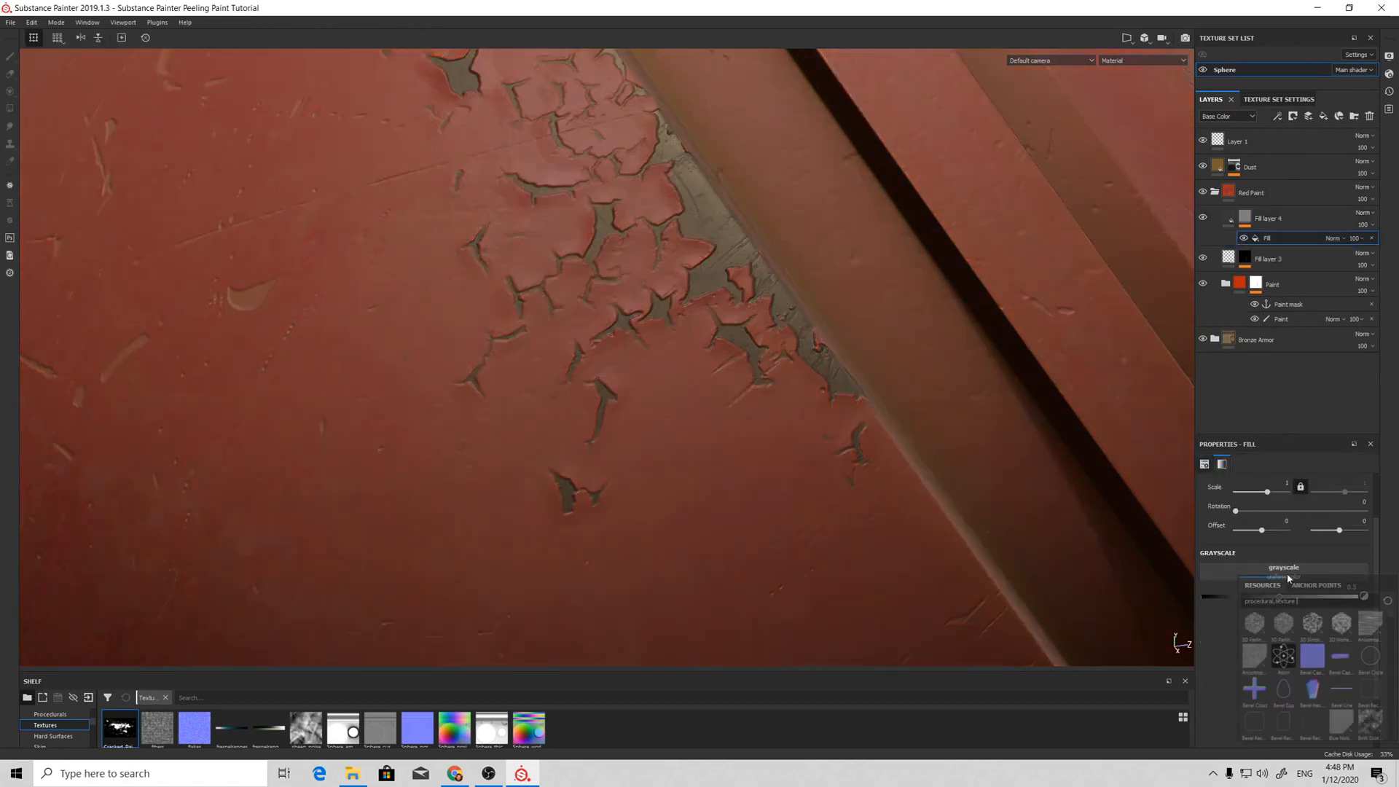
click(1315, 584)
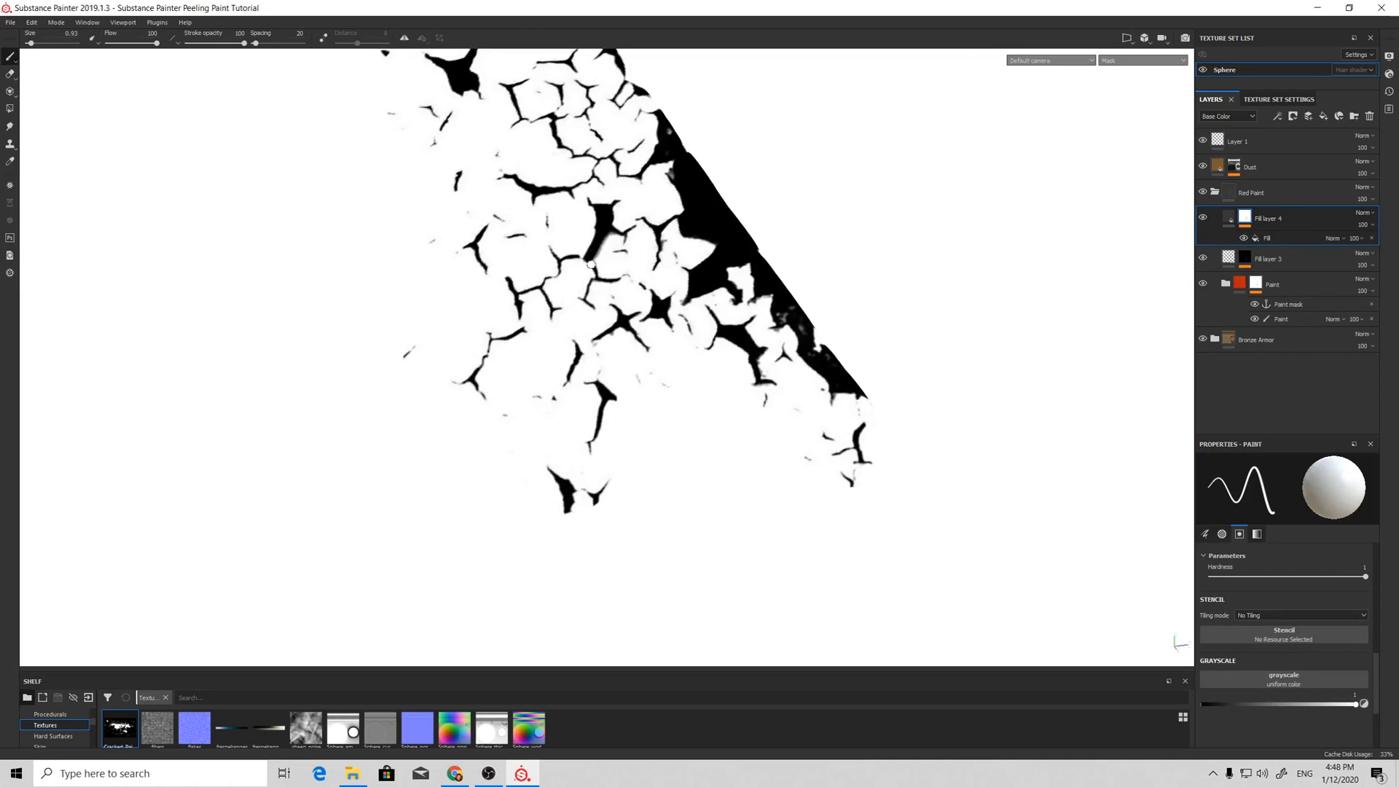
mouse_move(618, 207)
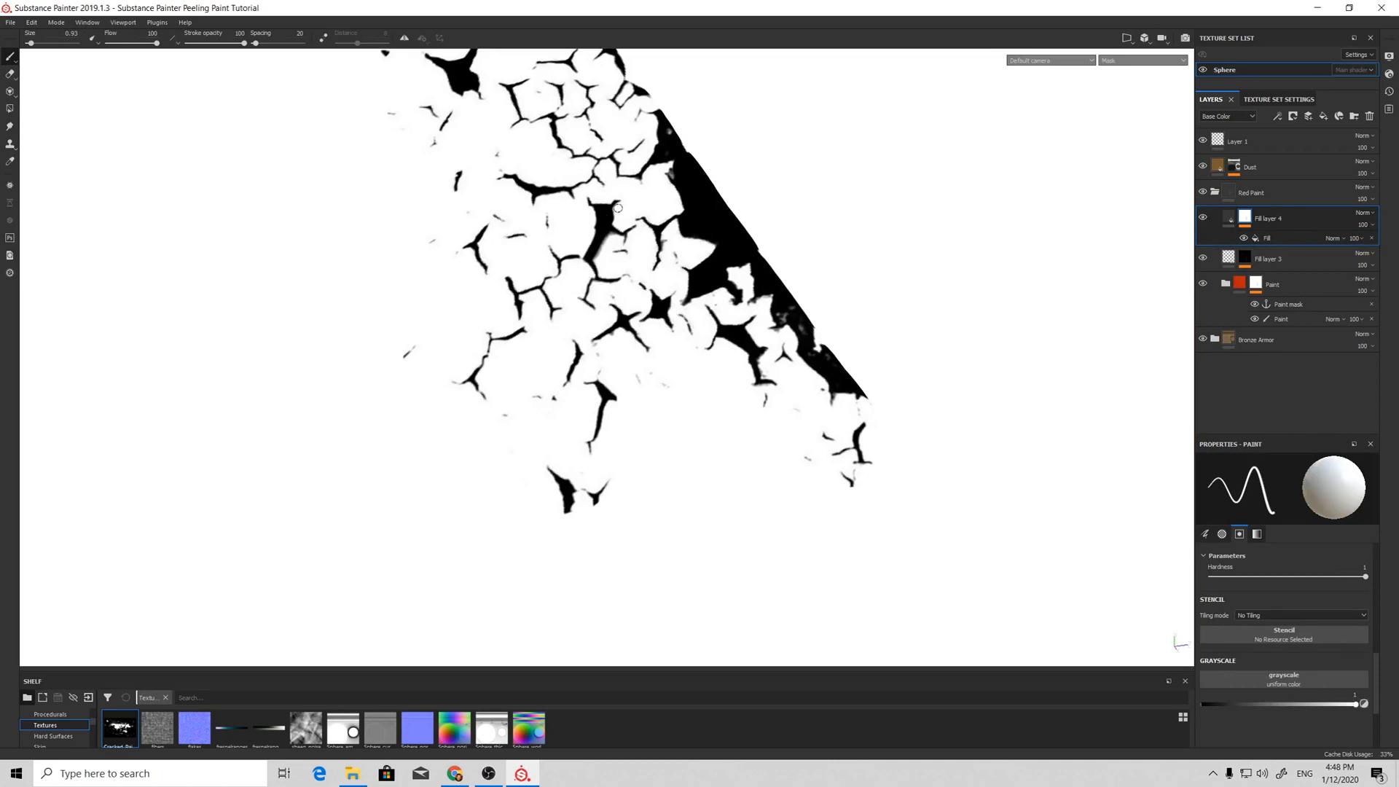
mouse_move(868, 234)
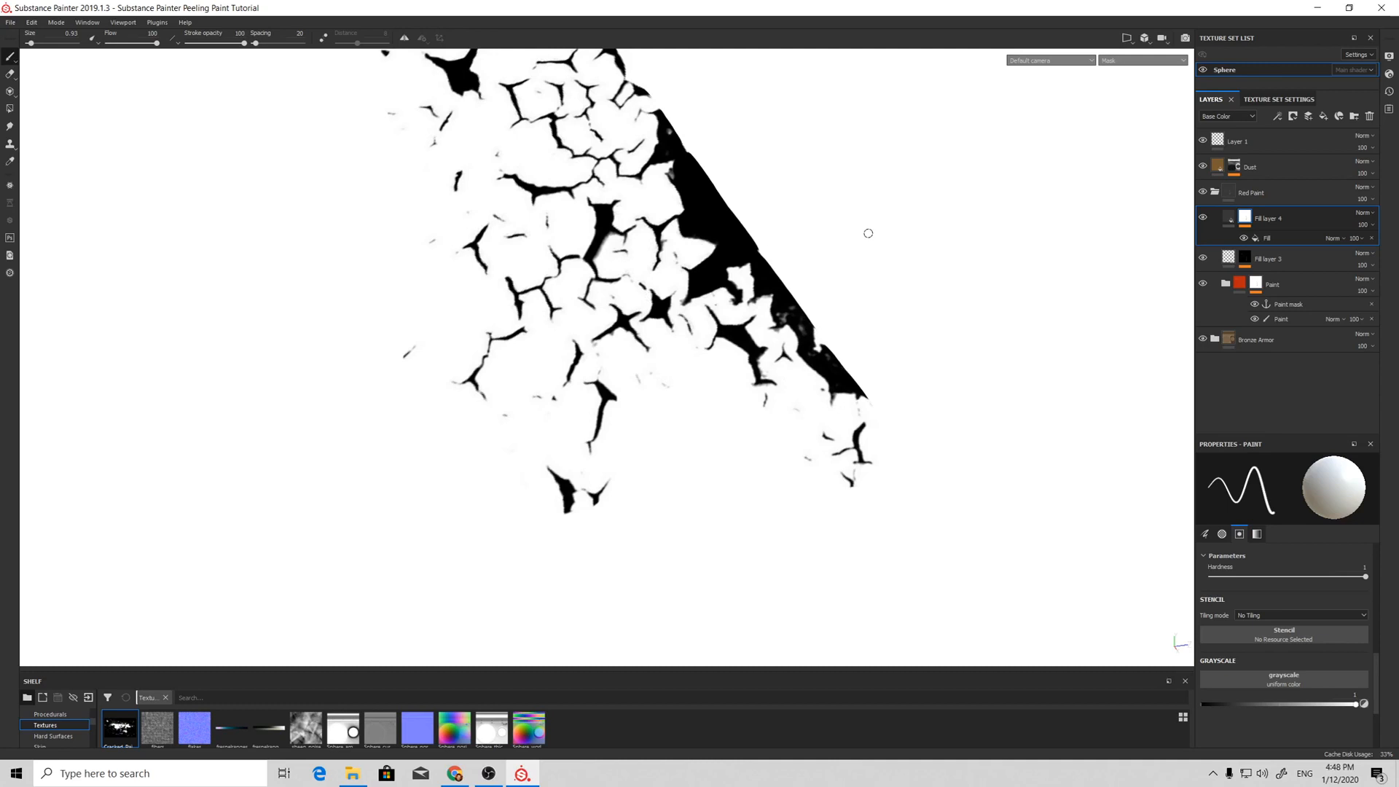
Step: Preview Fill layer 4's mask alone and invert it via Levels so cracks show white
click(1202, 217)
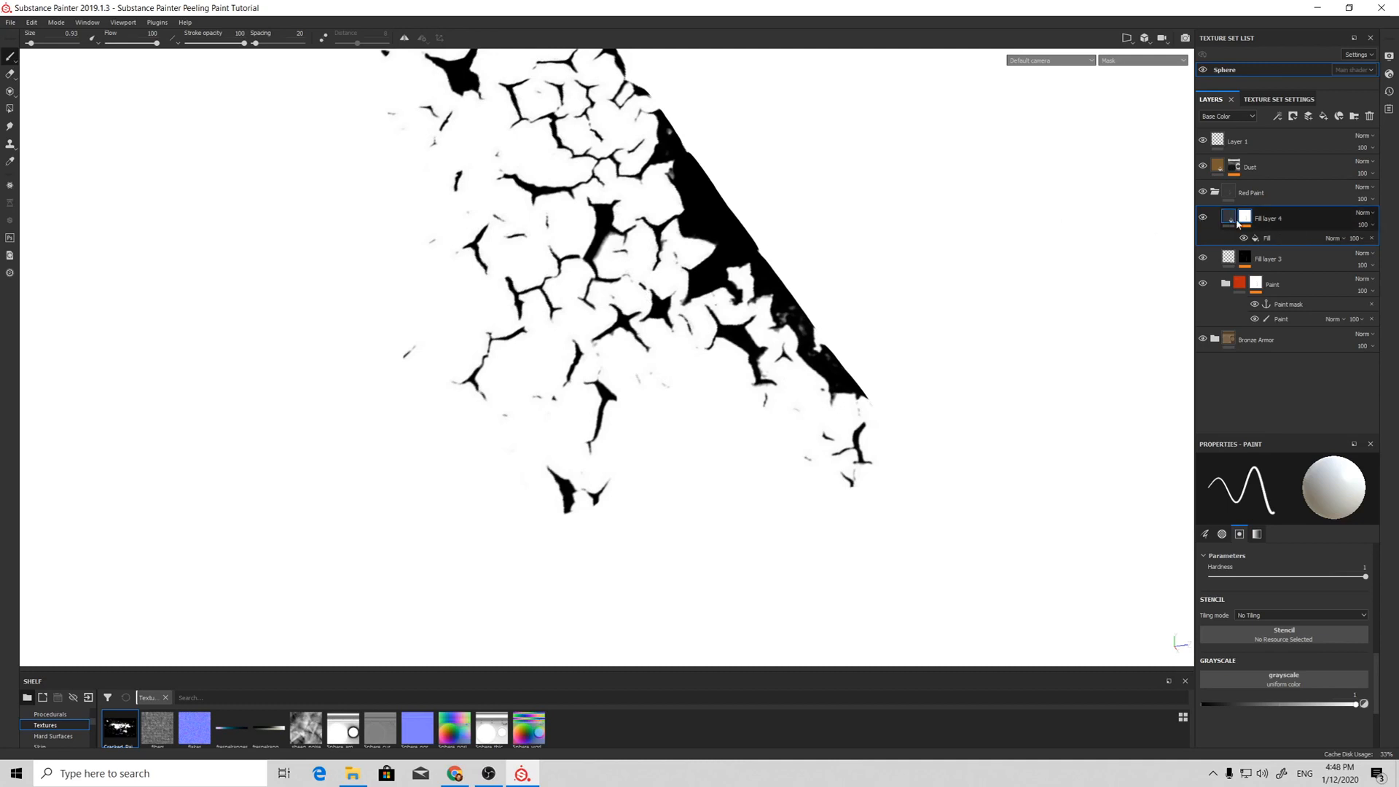
click(1244, 238)
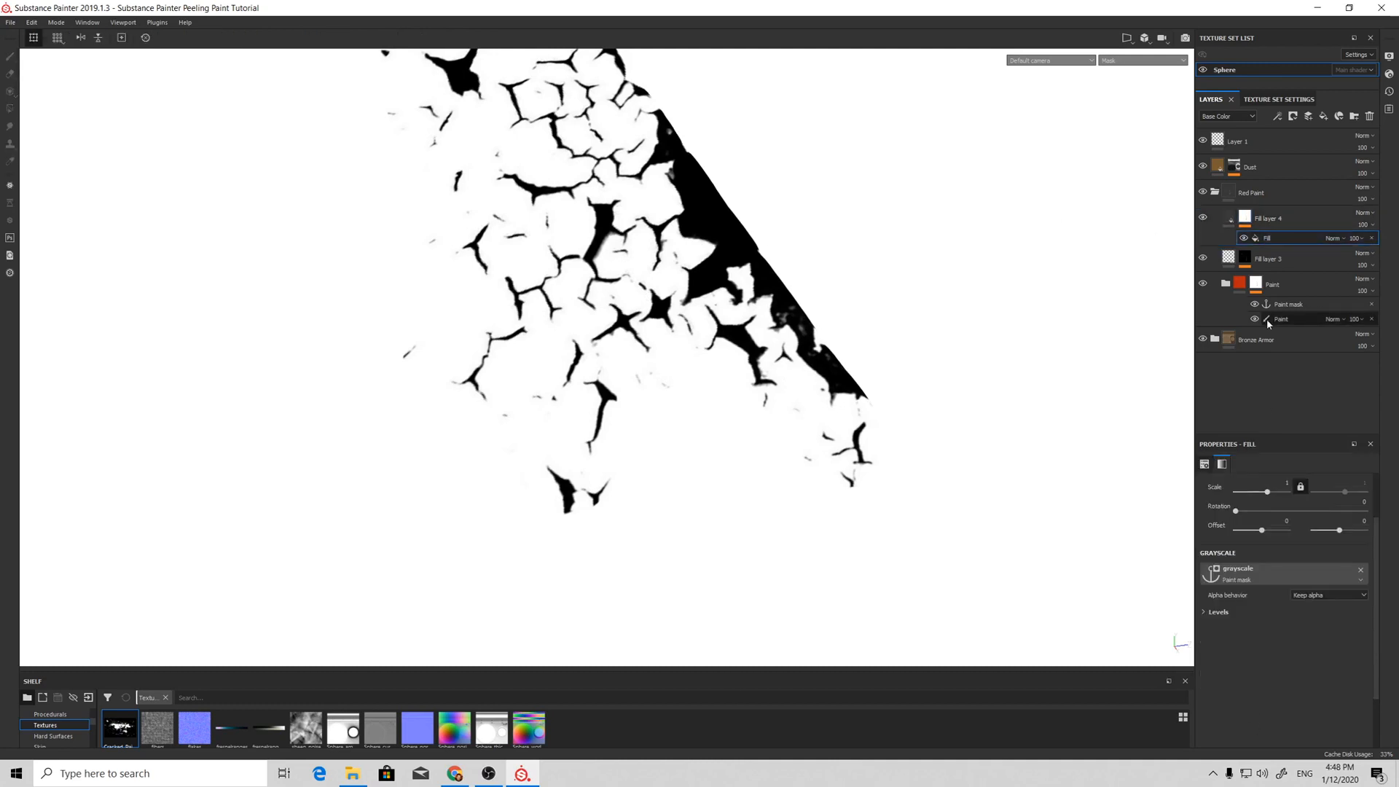
click(1215, 610)
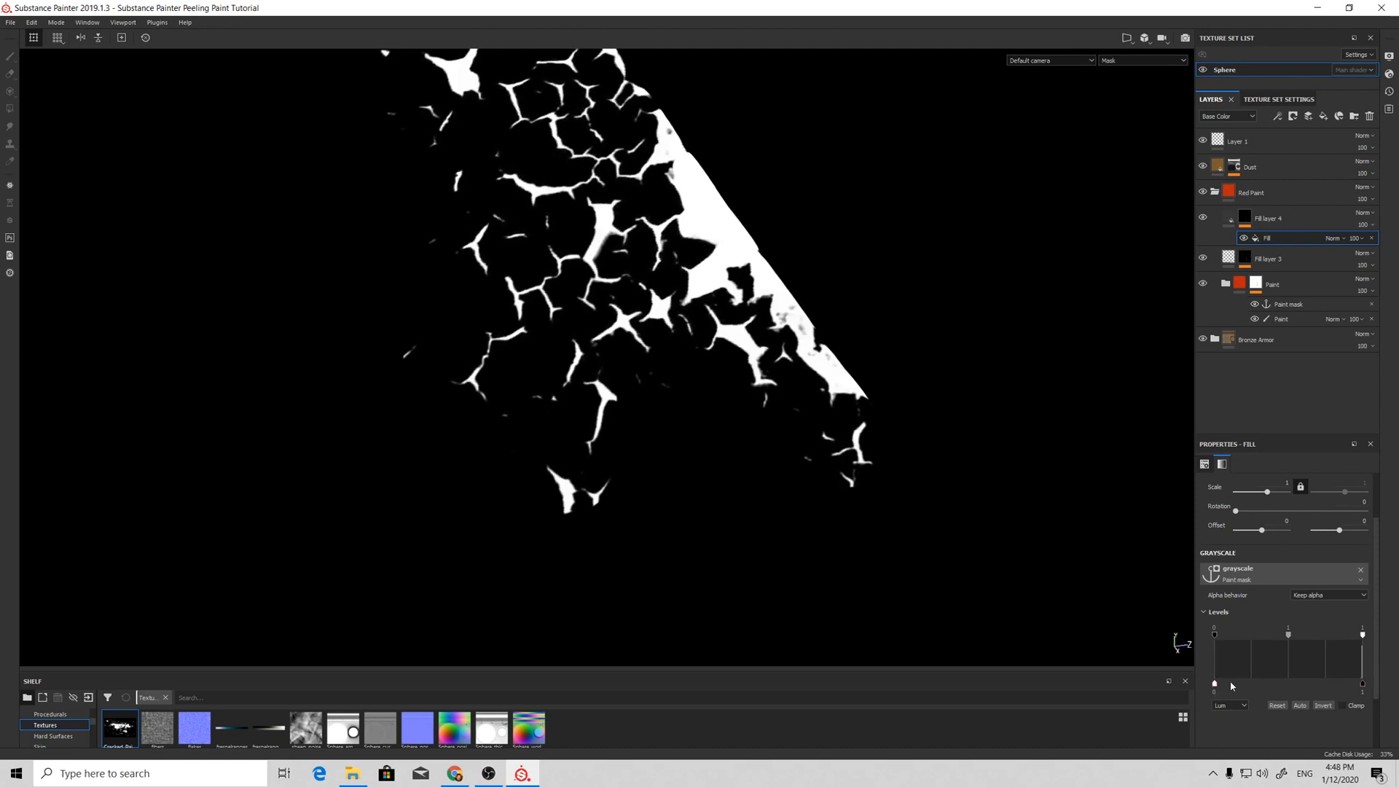
Step: Add Highpass and Levels effects to Fill layer 4's mask to darken beneath the peeling chunks
click(1267, 233)
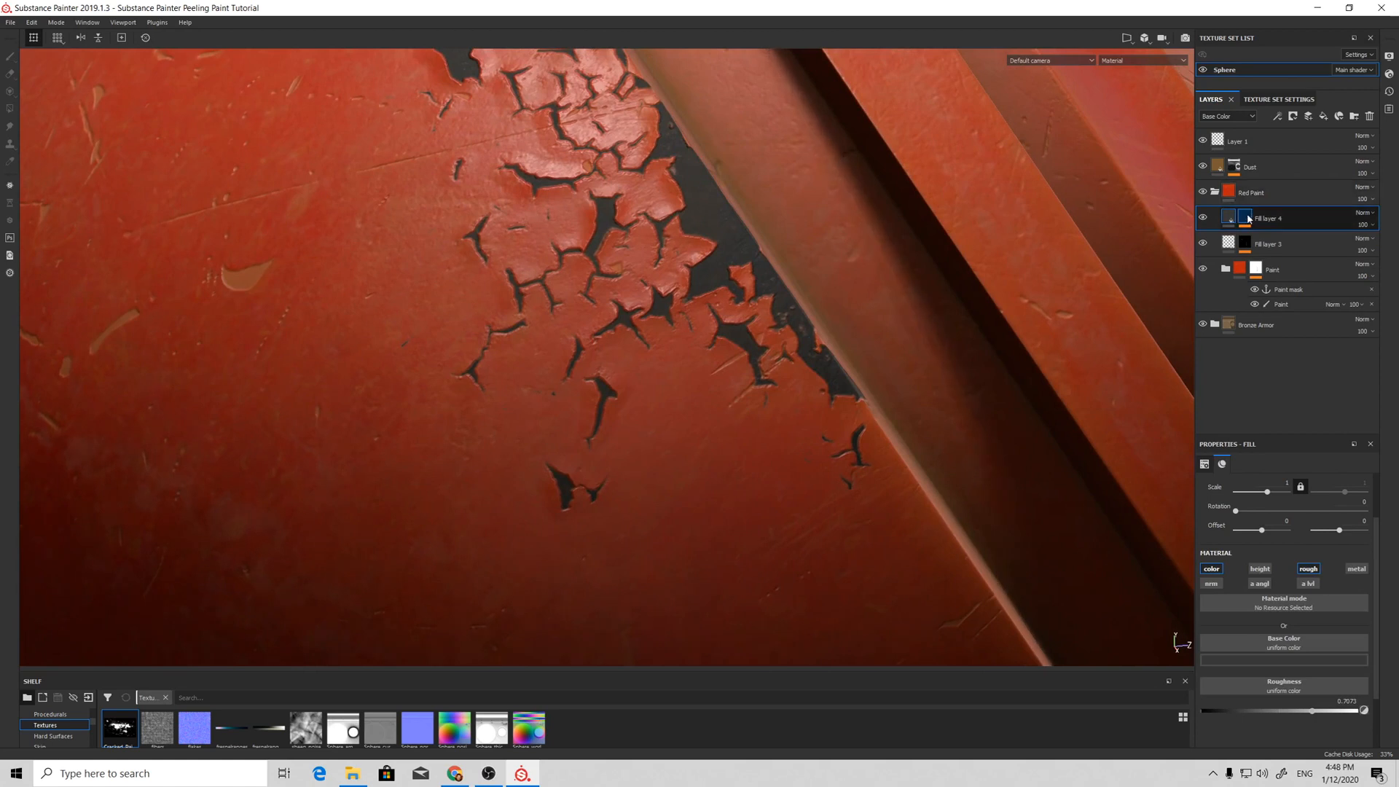
click(1277, 117)
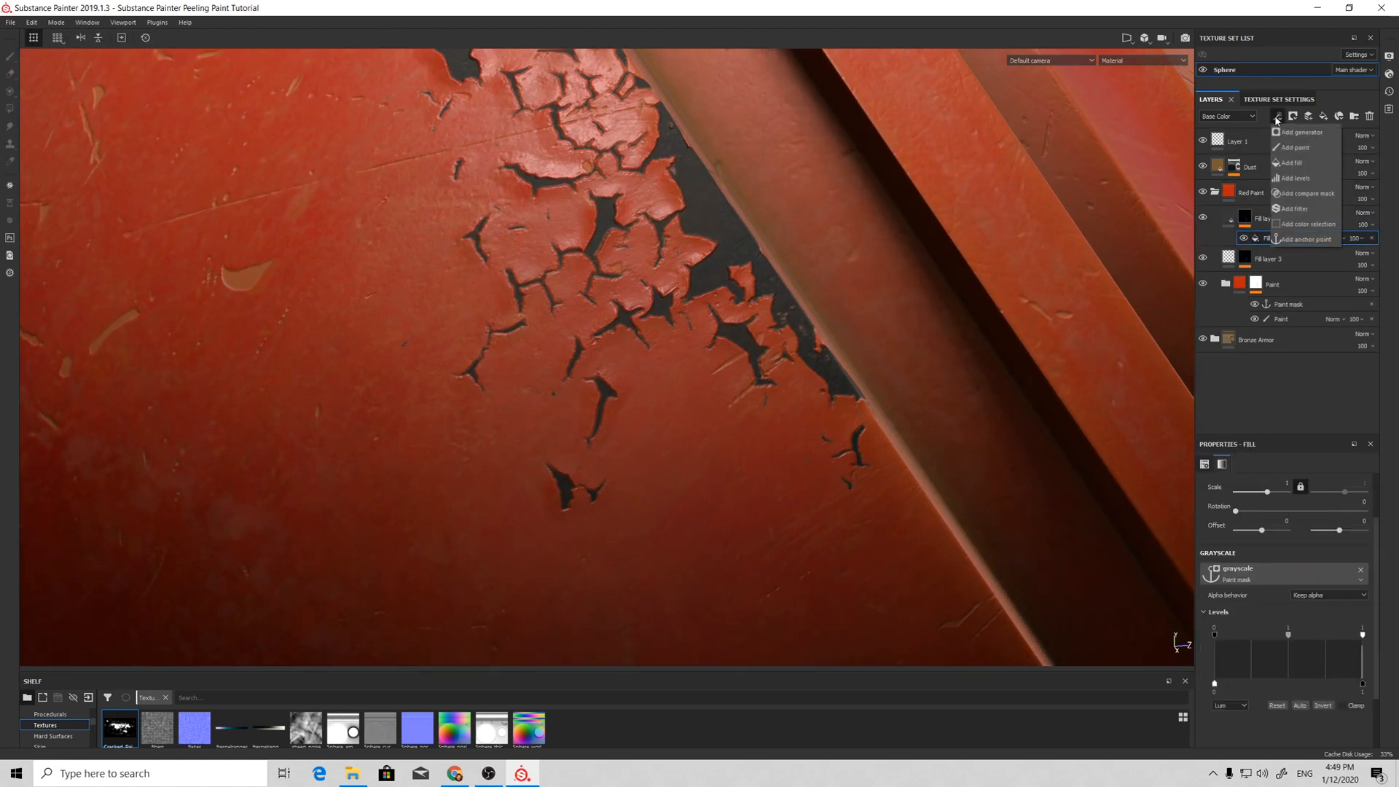
click(1292, 208)
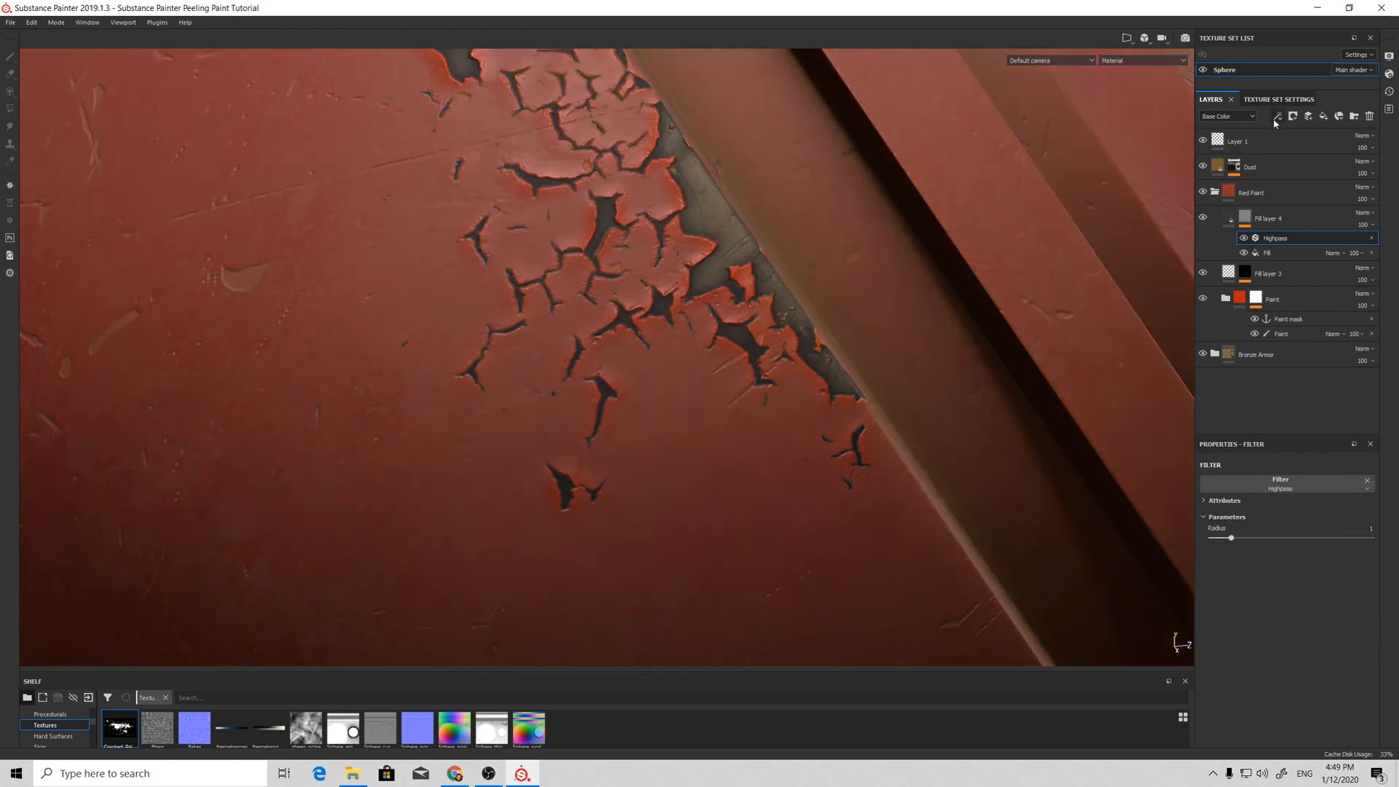
click(1277, 117)
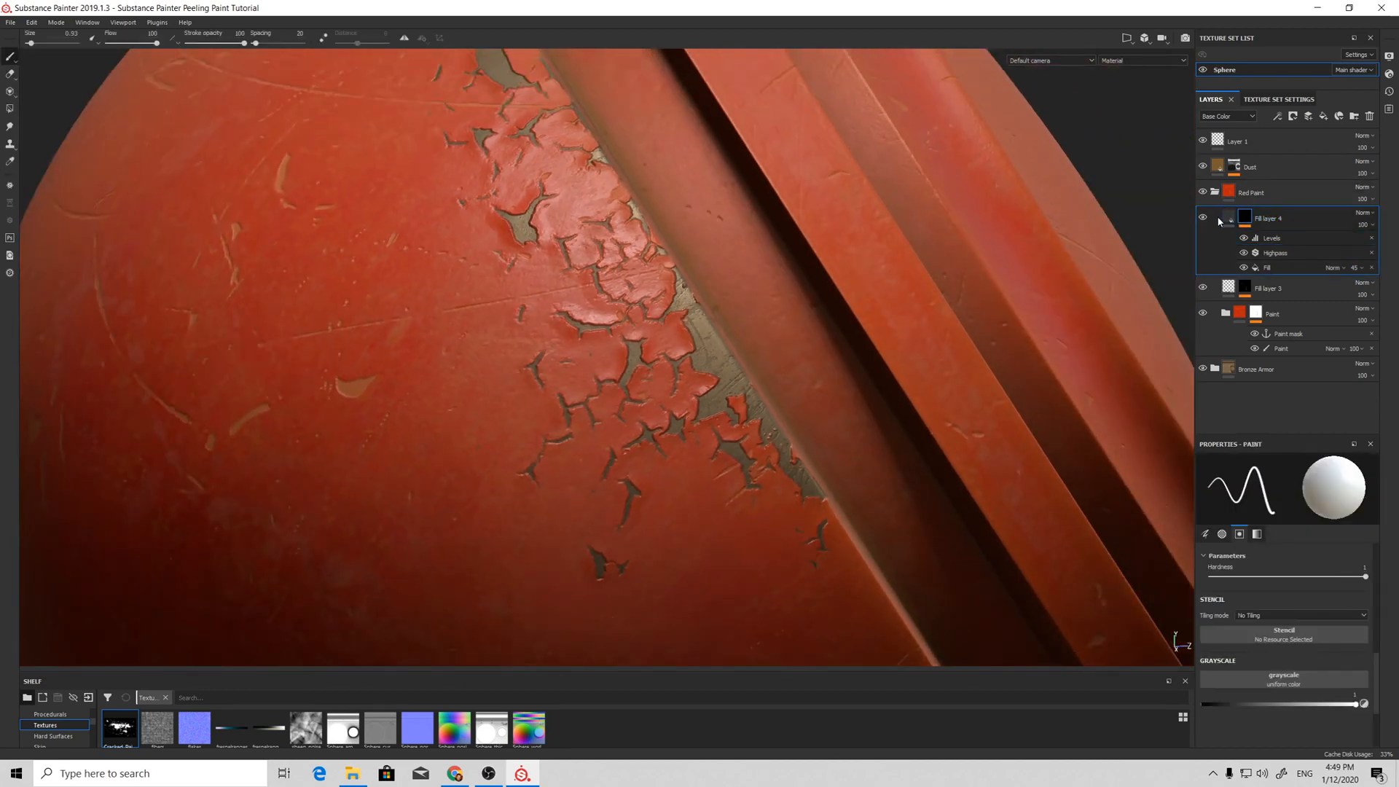
Step: Create Fill layer 5 with height/normal channels off and a black mask
click(1266, 217)
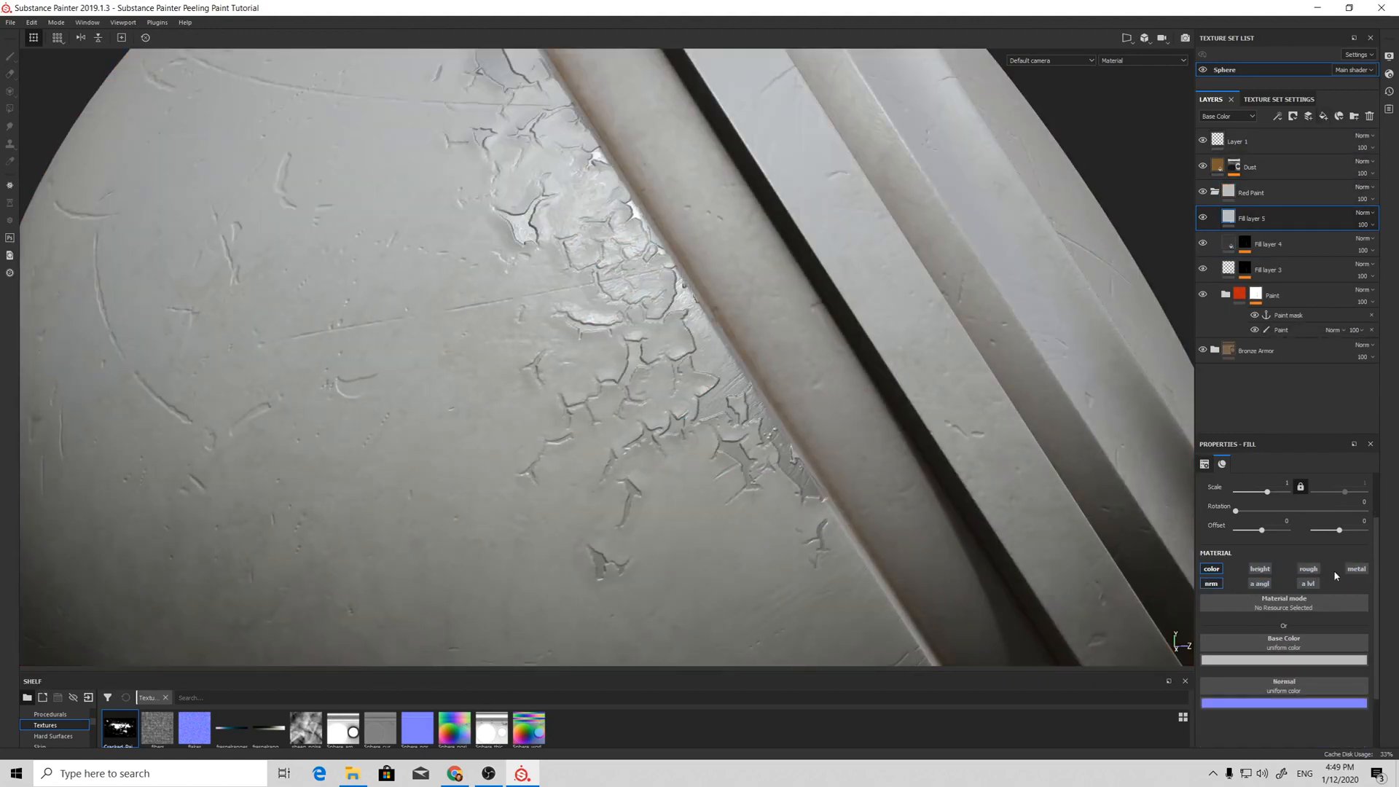
click(1309, 568)
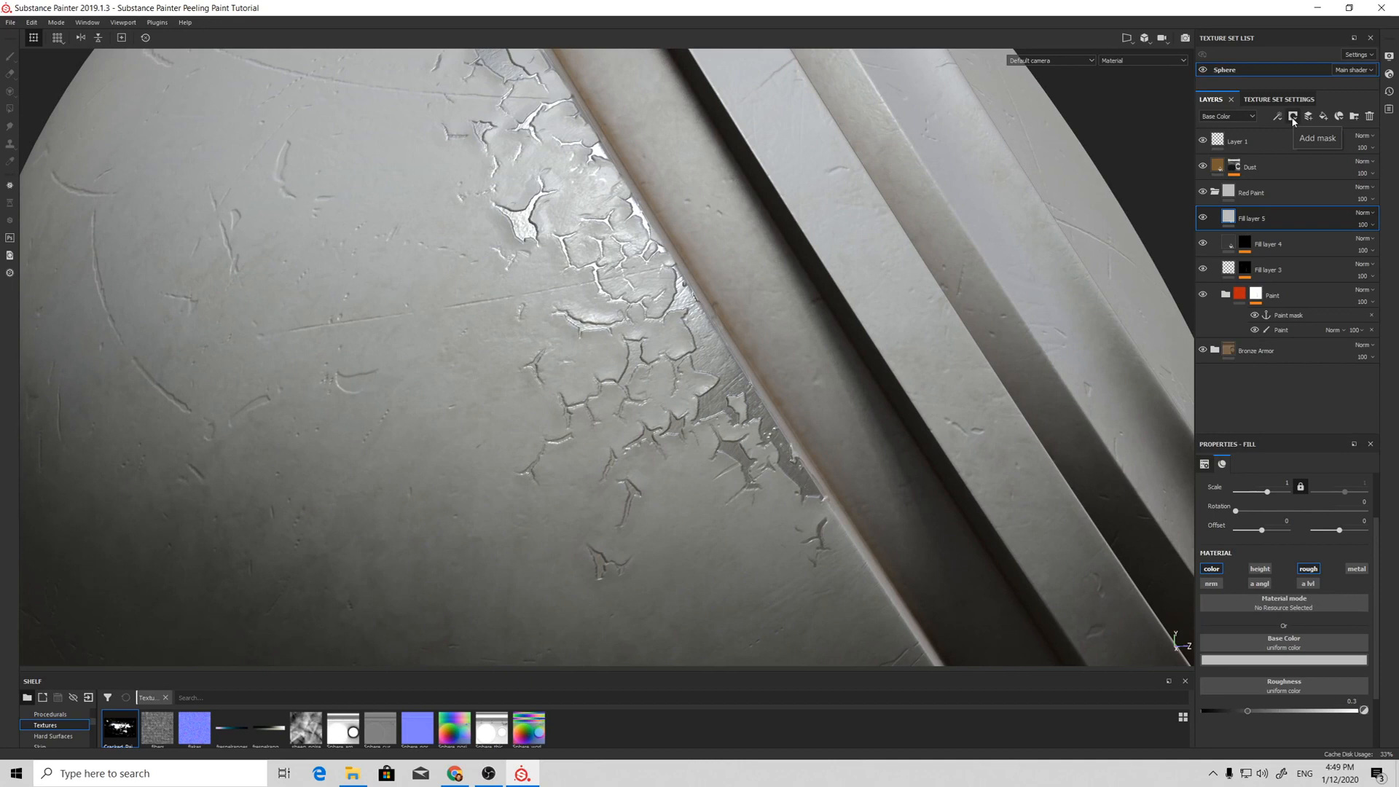
mouse_move(1303, 131)
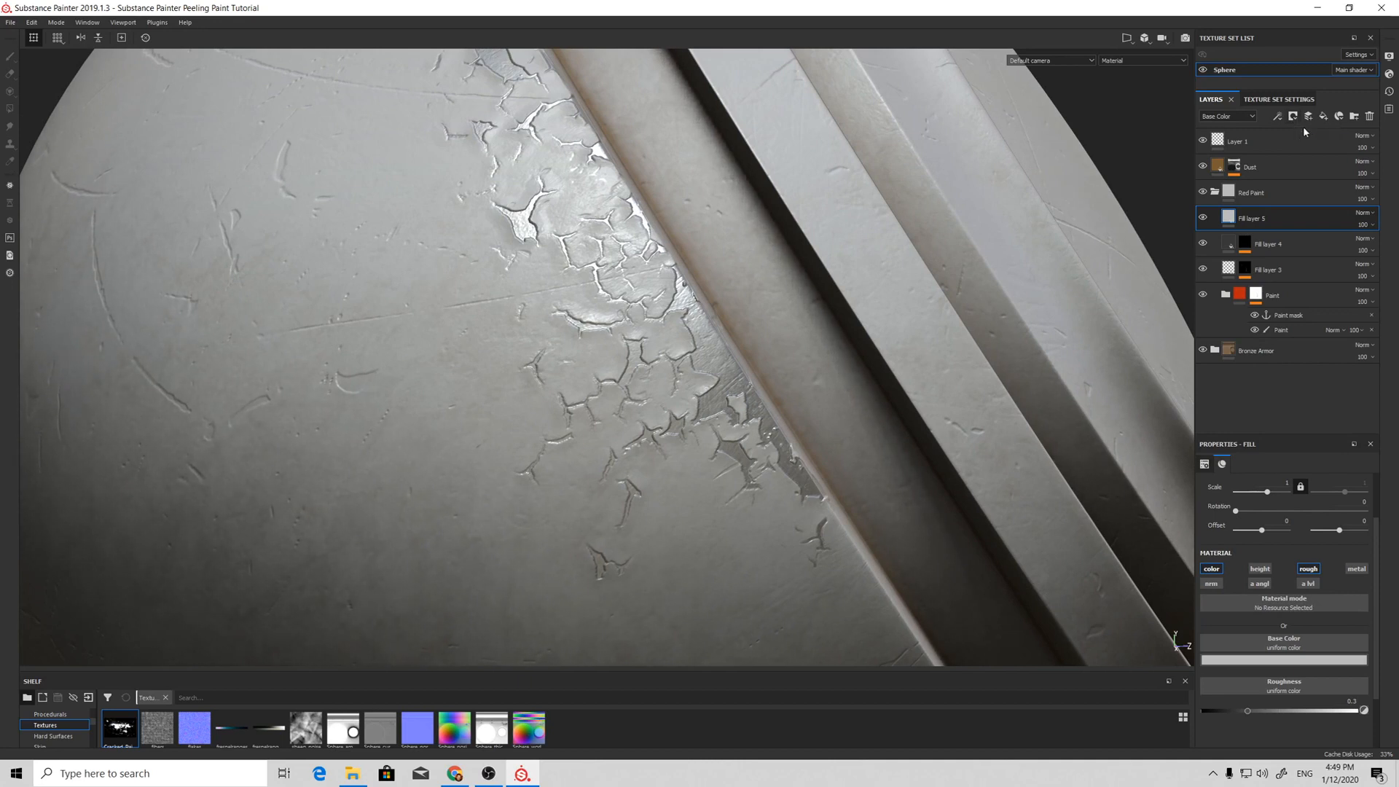
click(1309, 116)
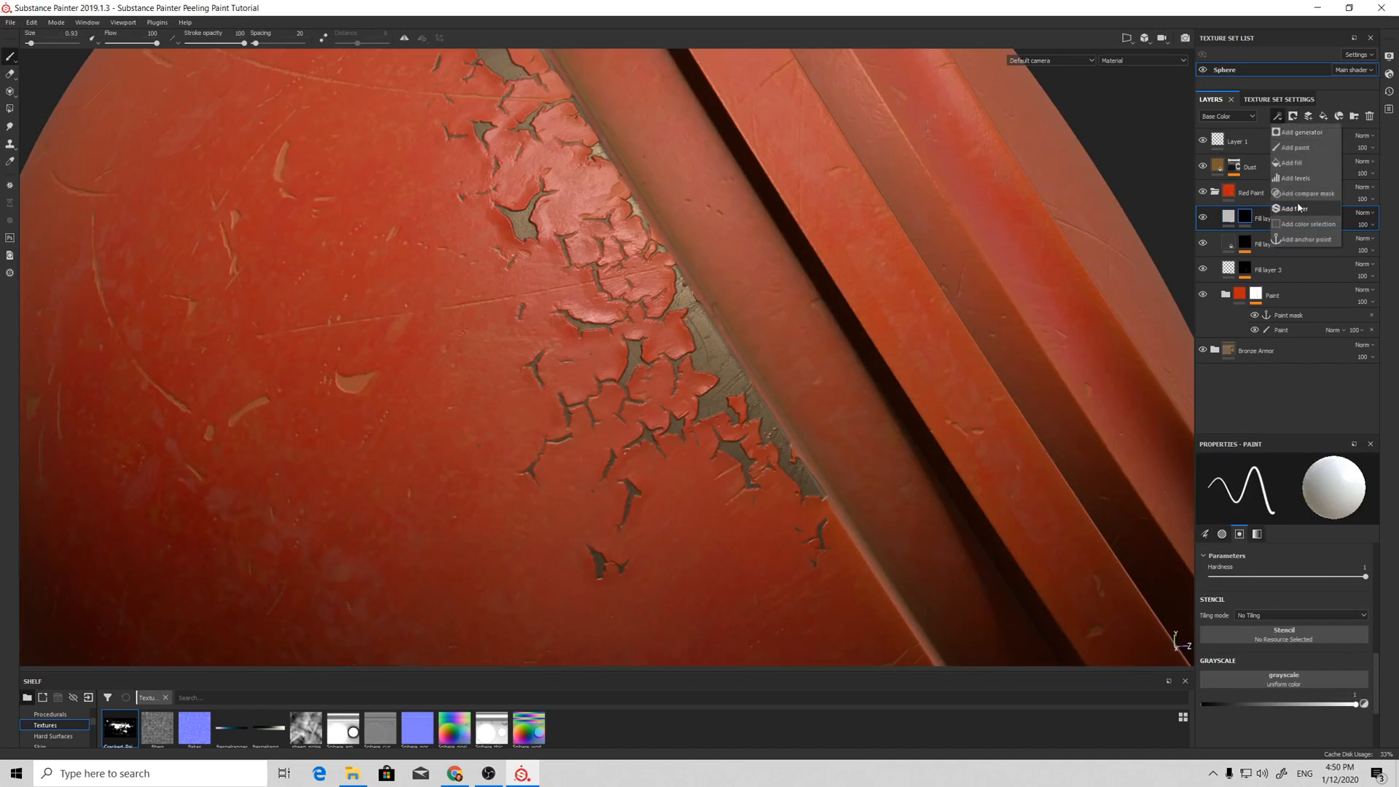
Step: Fill the mask from the Paint mask anchor, then add Highpass and Levels to lighten peel rims
click(1292, 161)
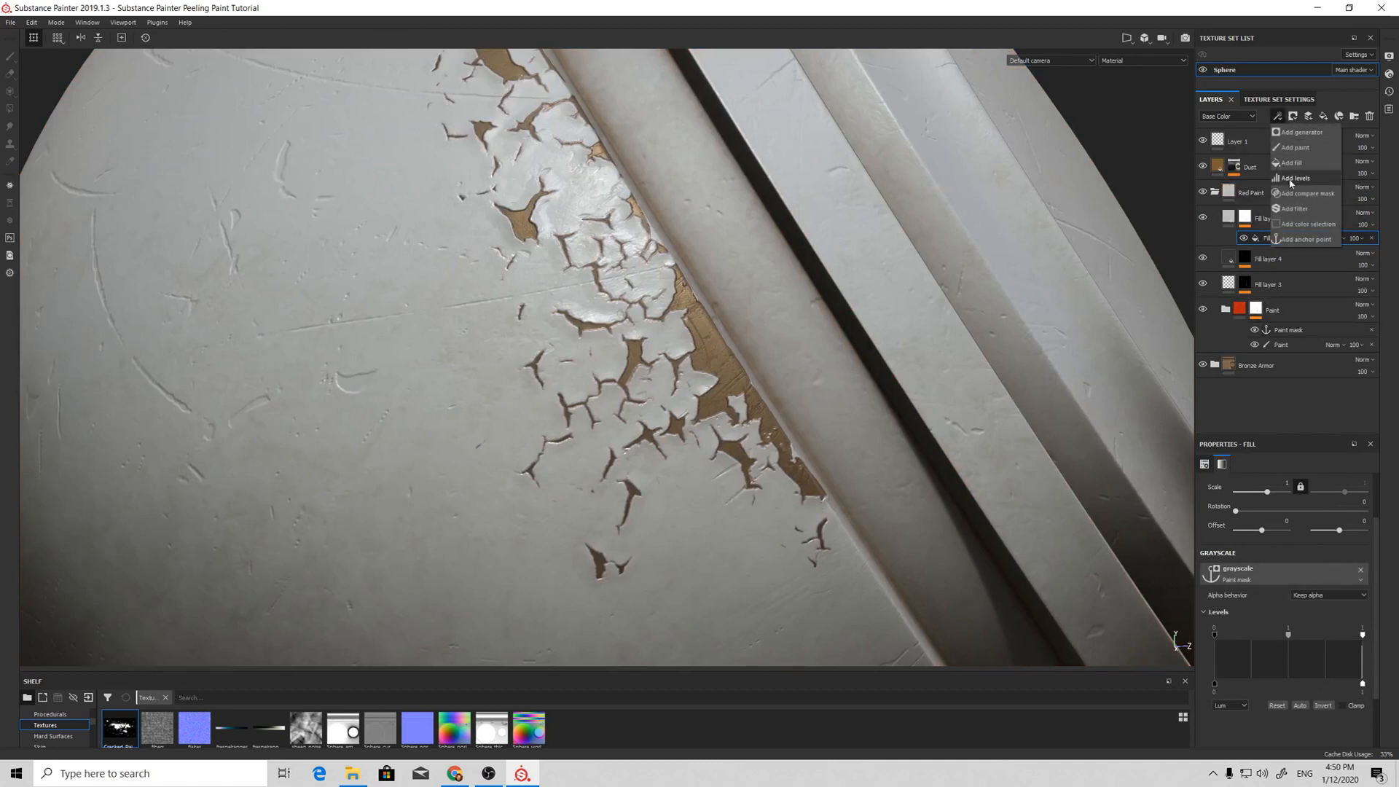
click(1293, 208)
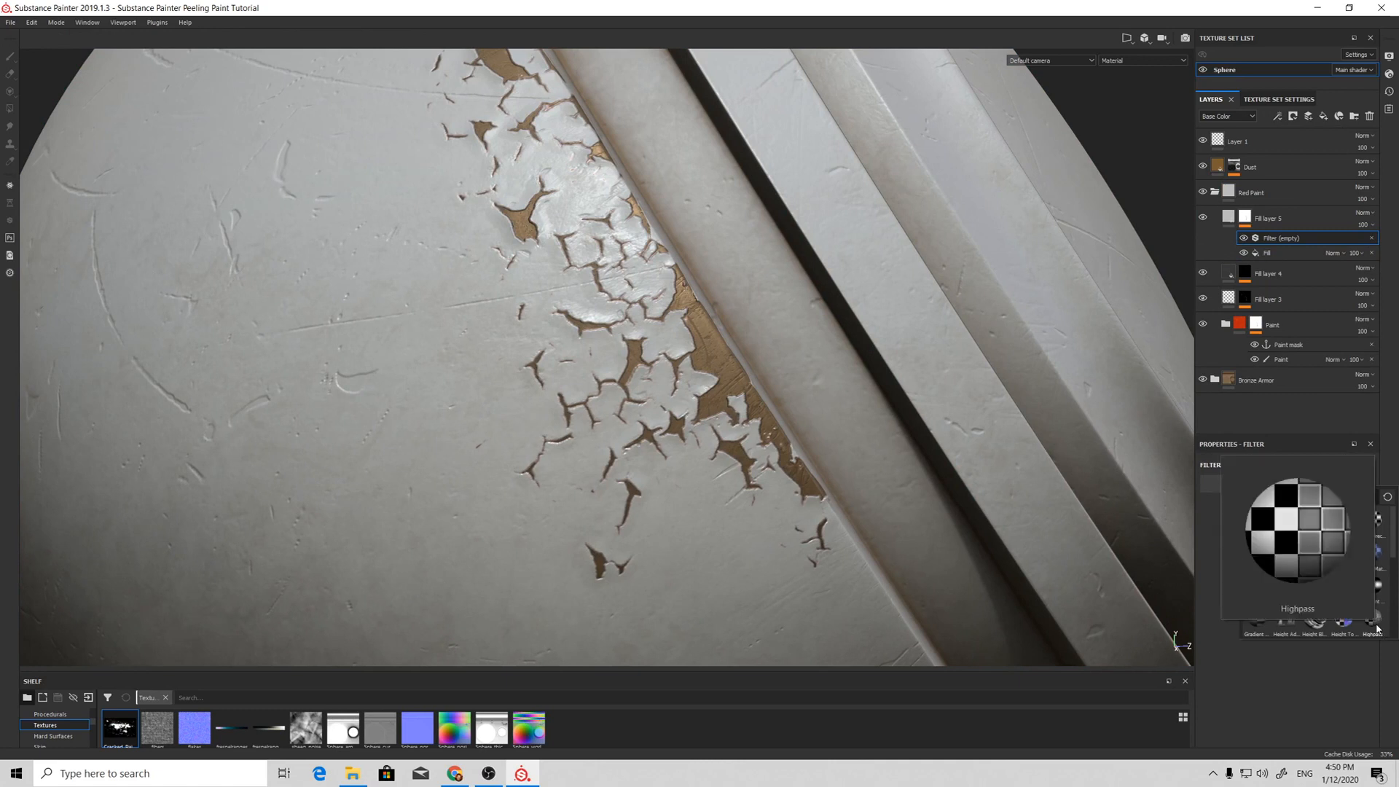
click(1278, 117)
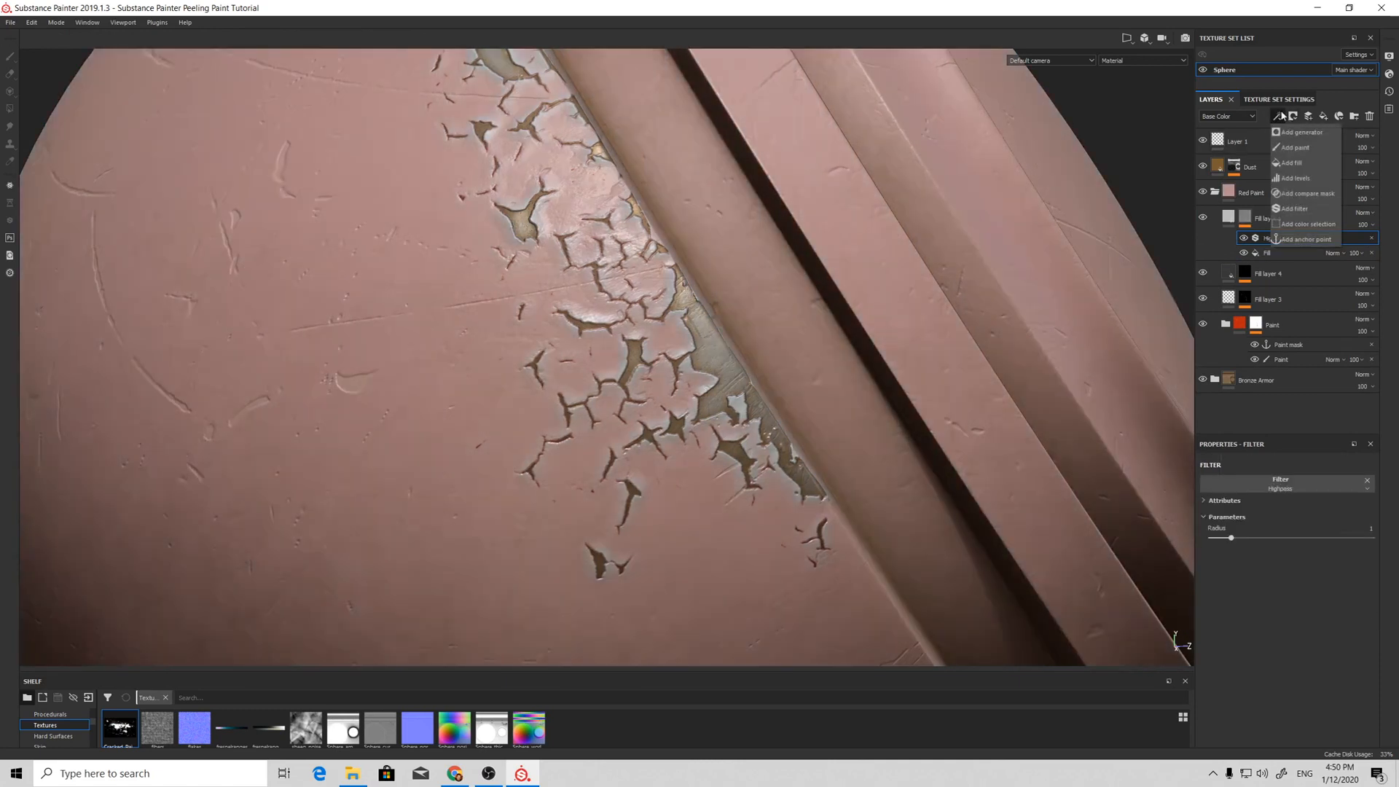
click(1293, 176)
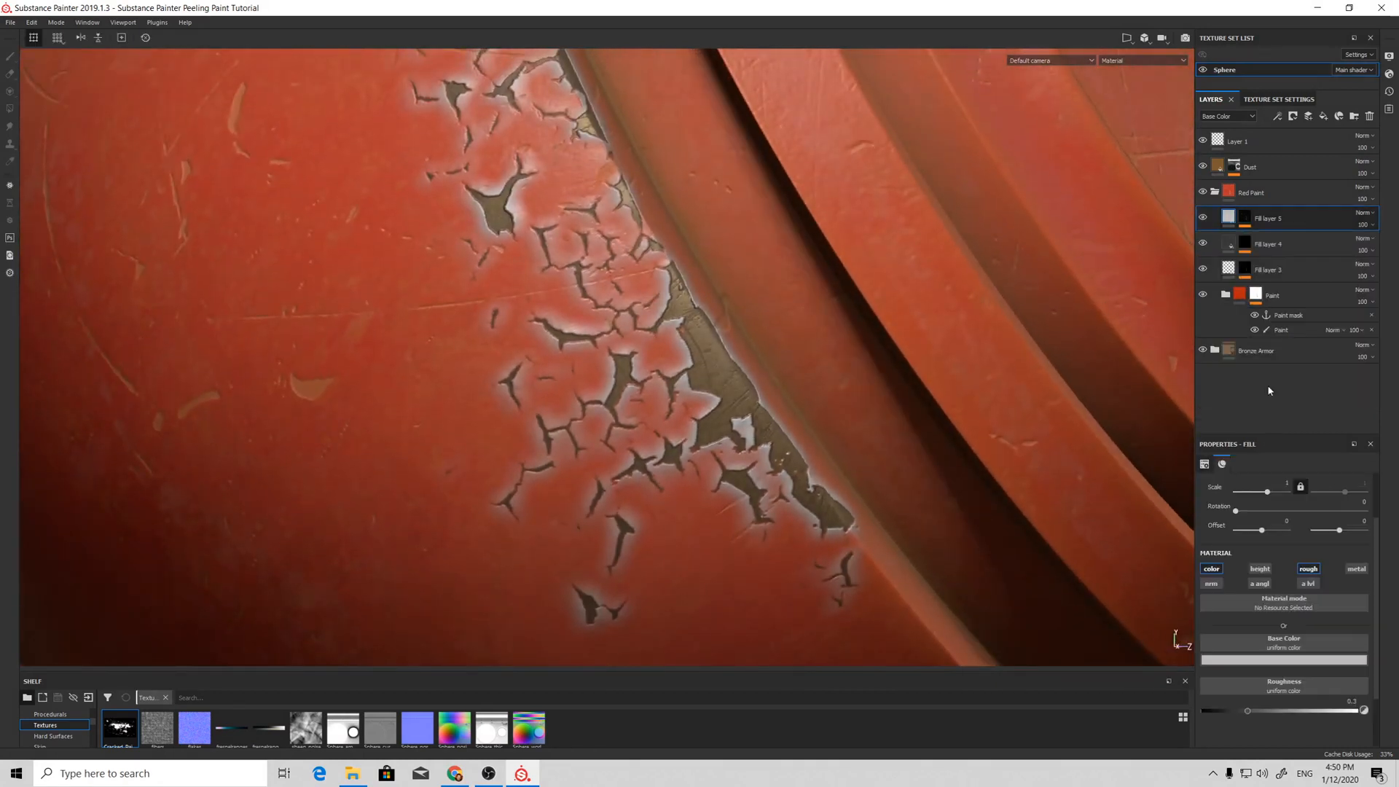
Step: Tint Fill layer 5 orange at about 44 opacity, then select the Paint folder mask
click(1282, 659)
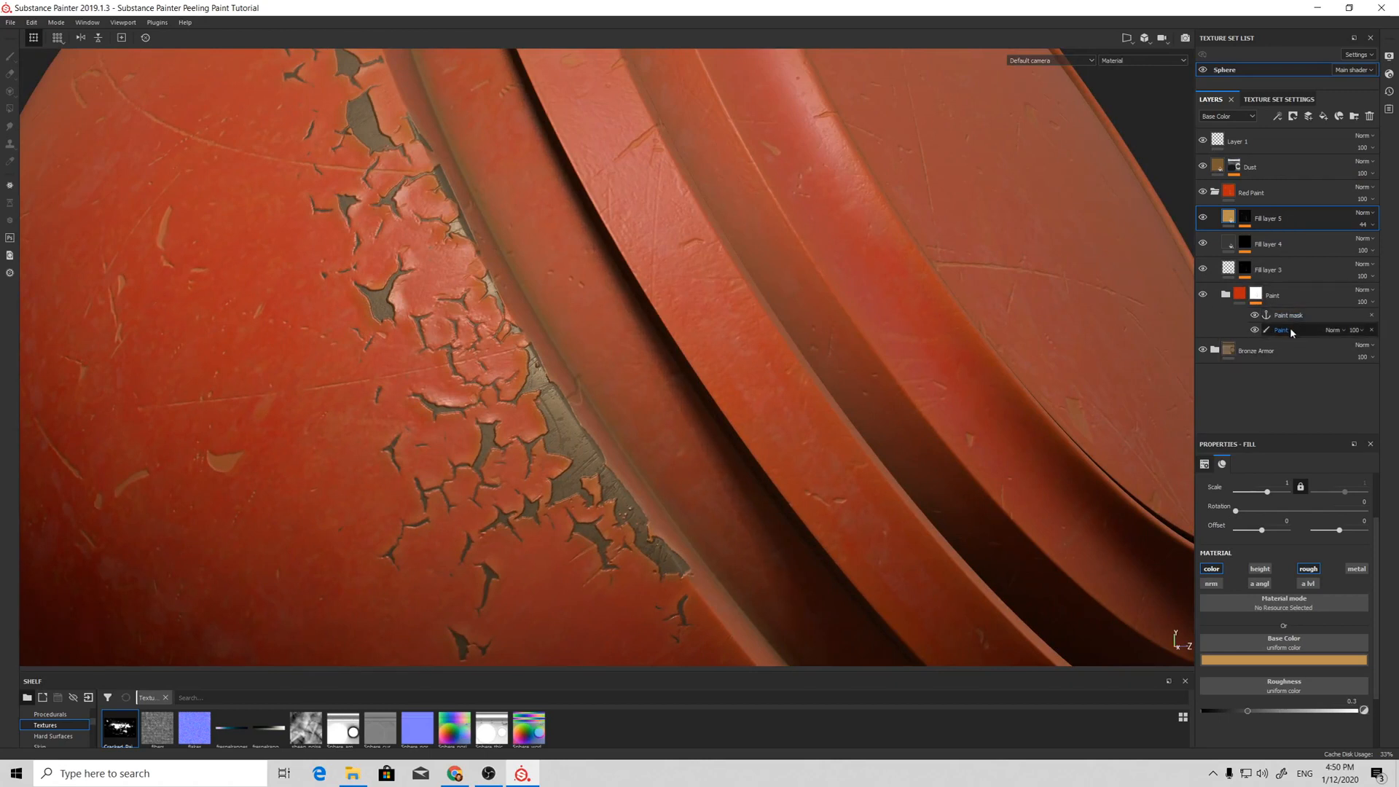
click(1288, 315)
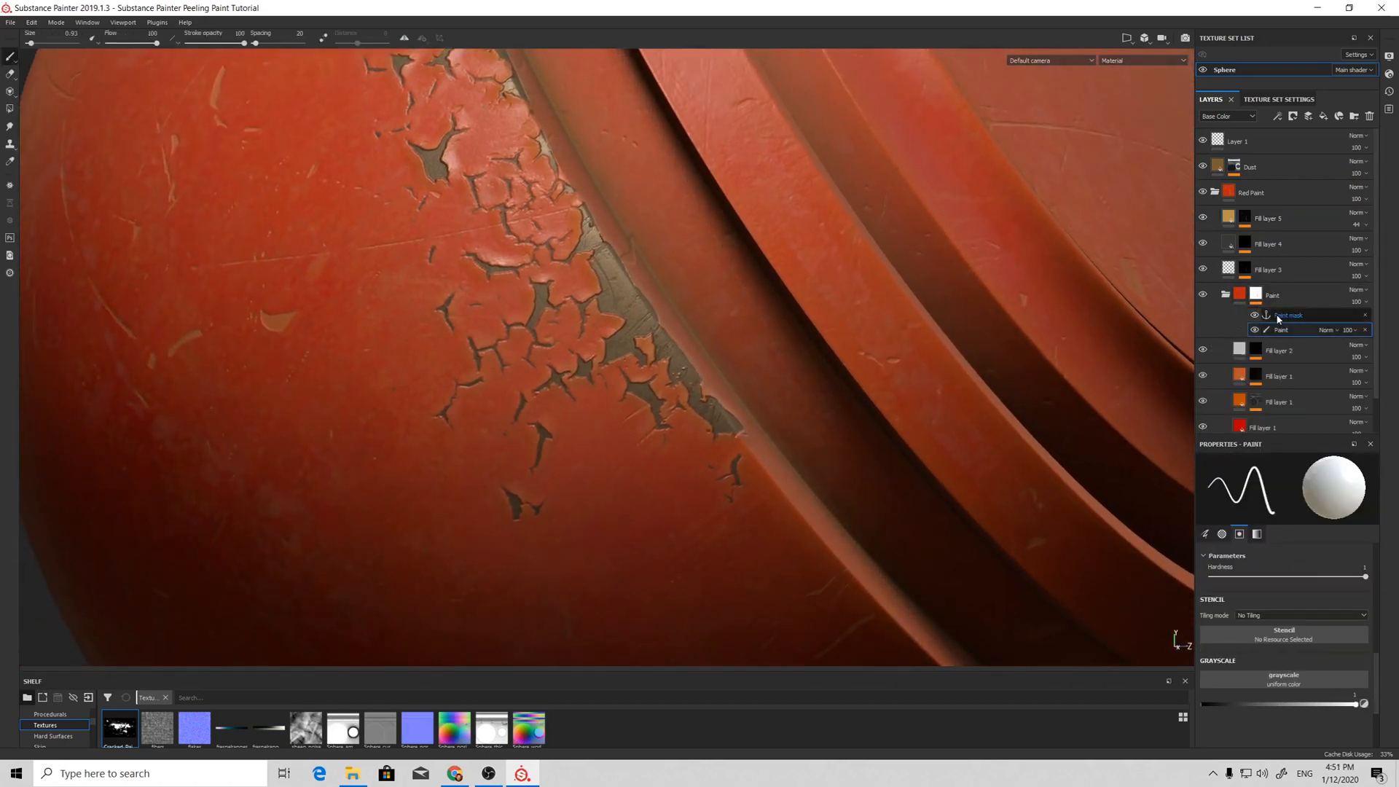
Step: Add an inverted Metal Edge Wear generator to the Paint folder mask with a changed blend mode
click(1278, 117)
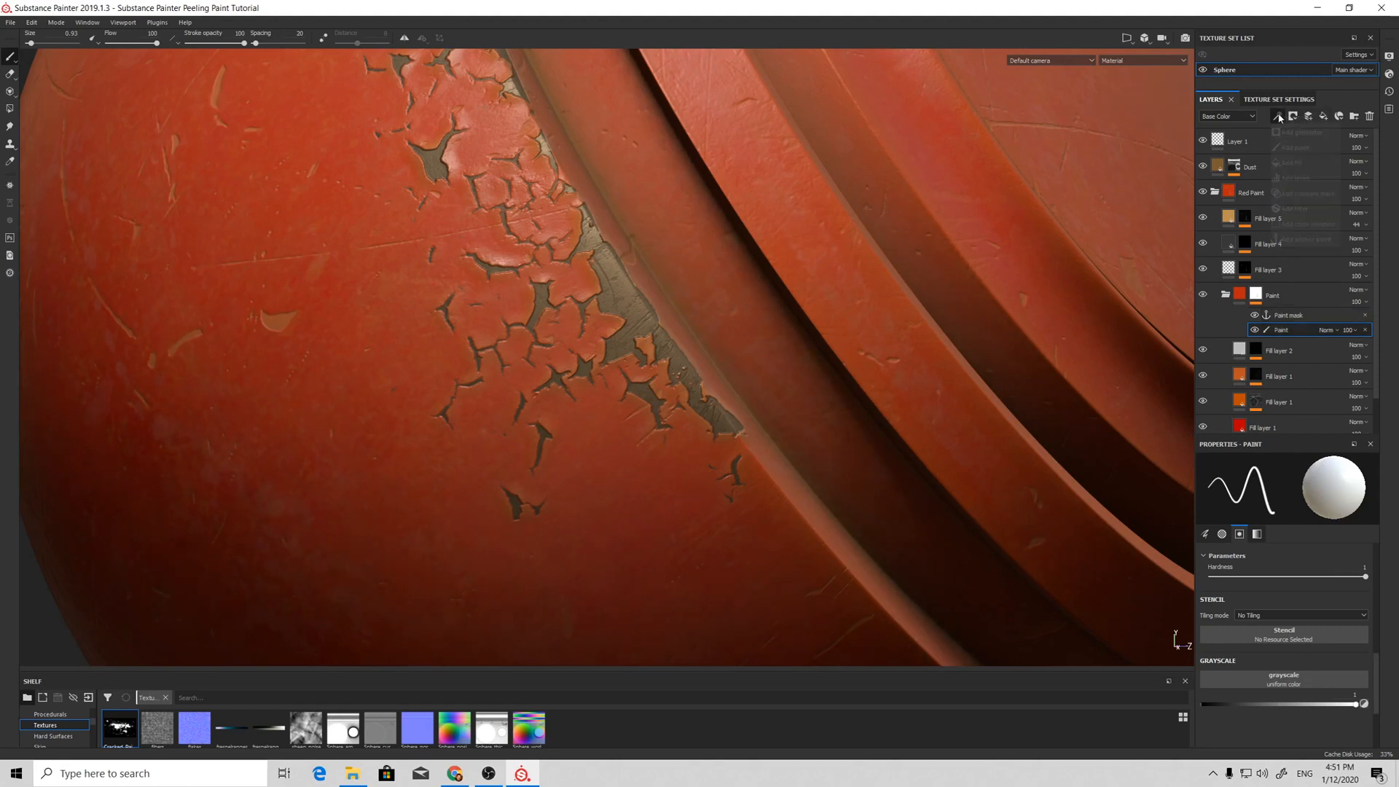
click(1288, 134)
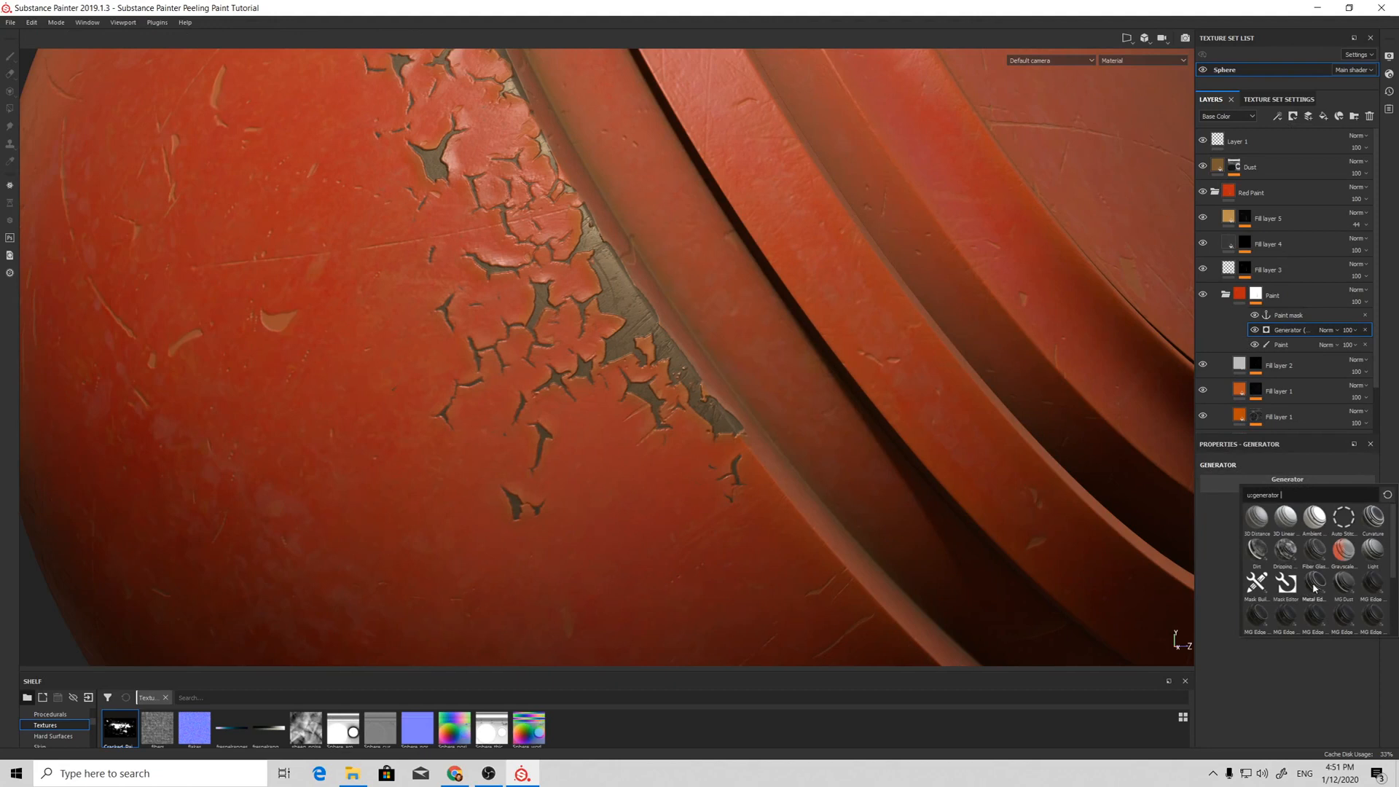
click(1313, 581)
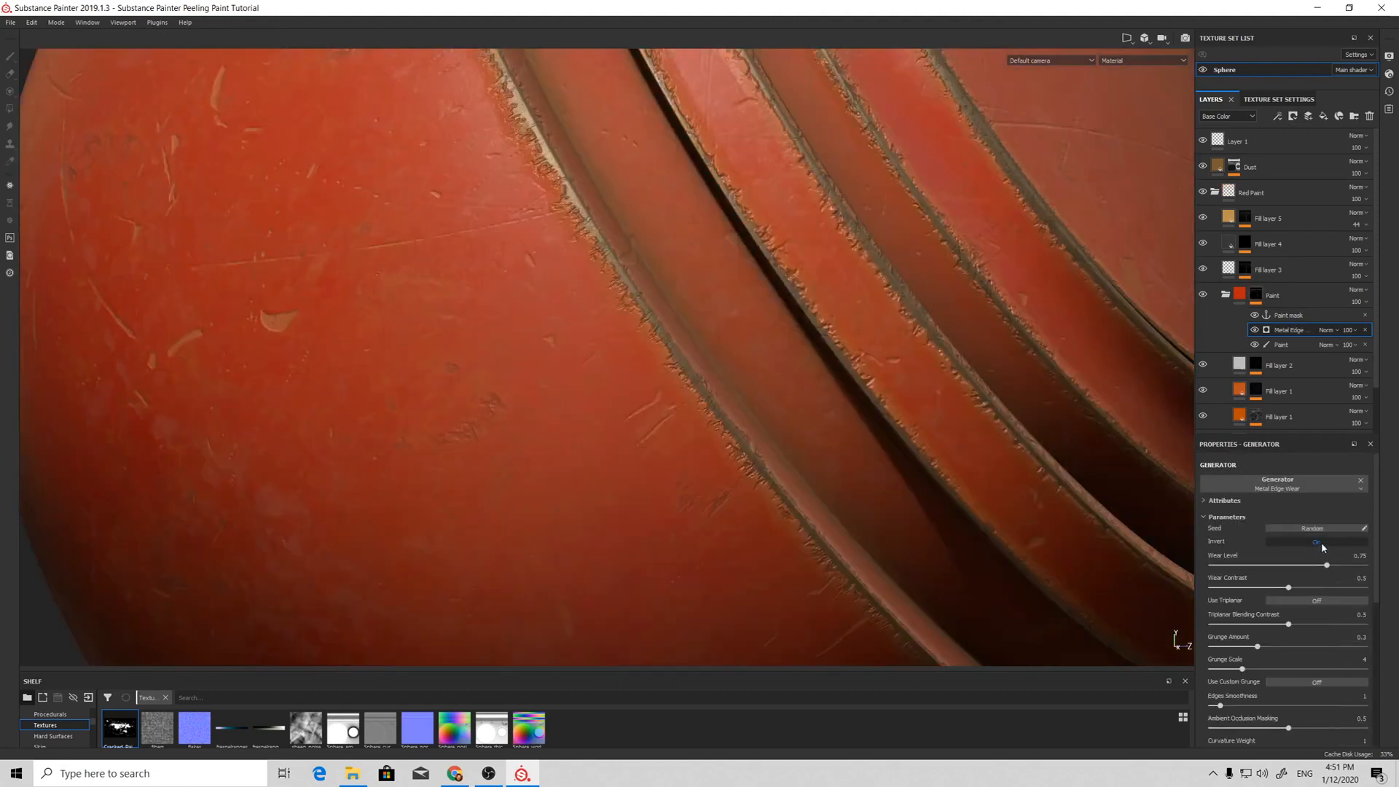
click(1316, 542)
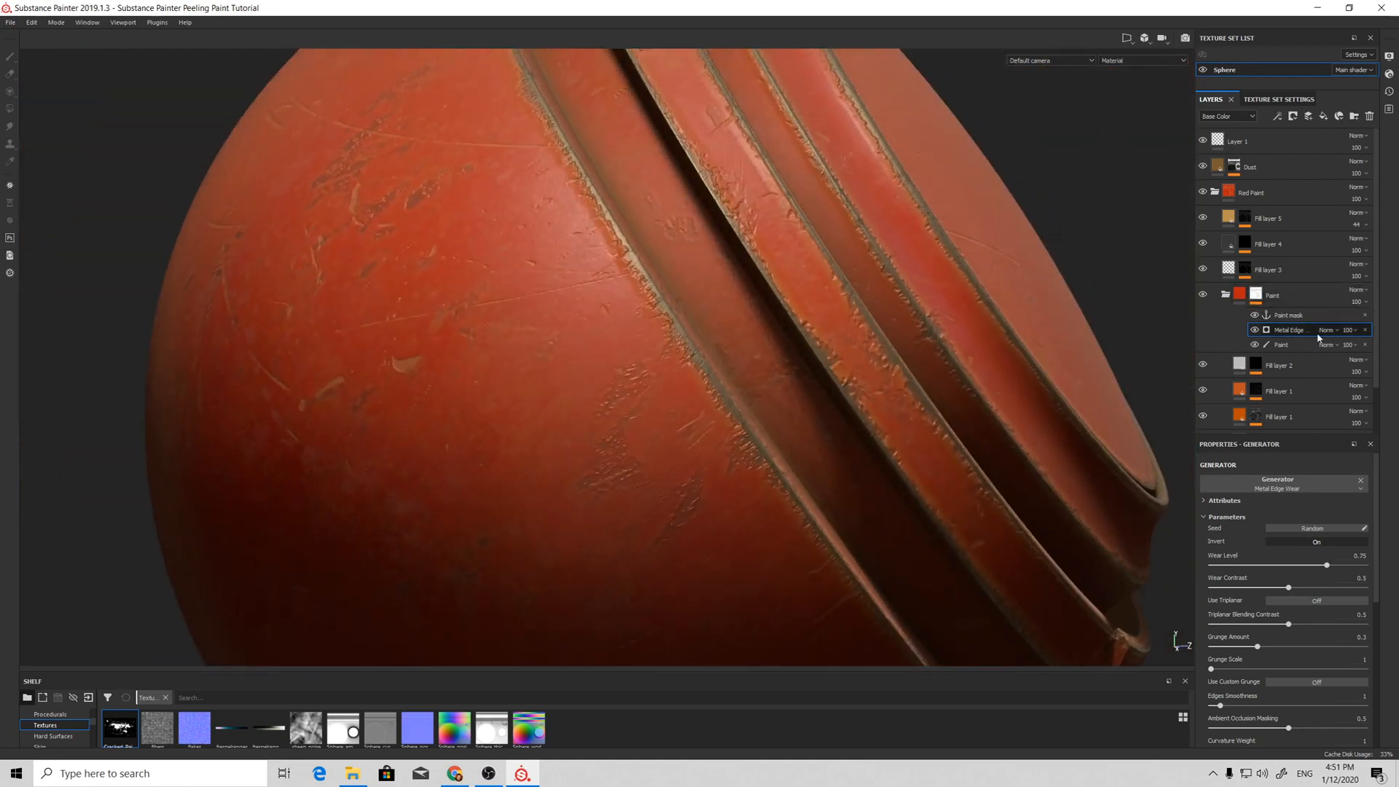
click(1329, 329)
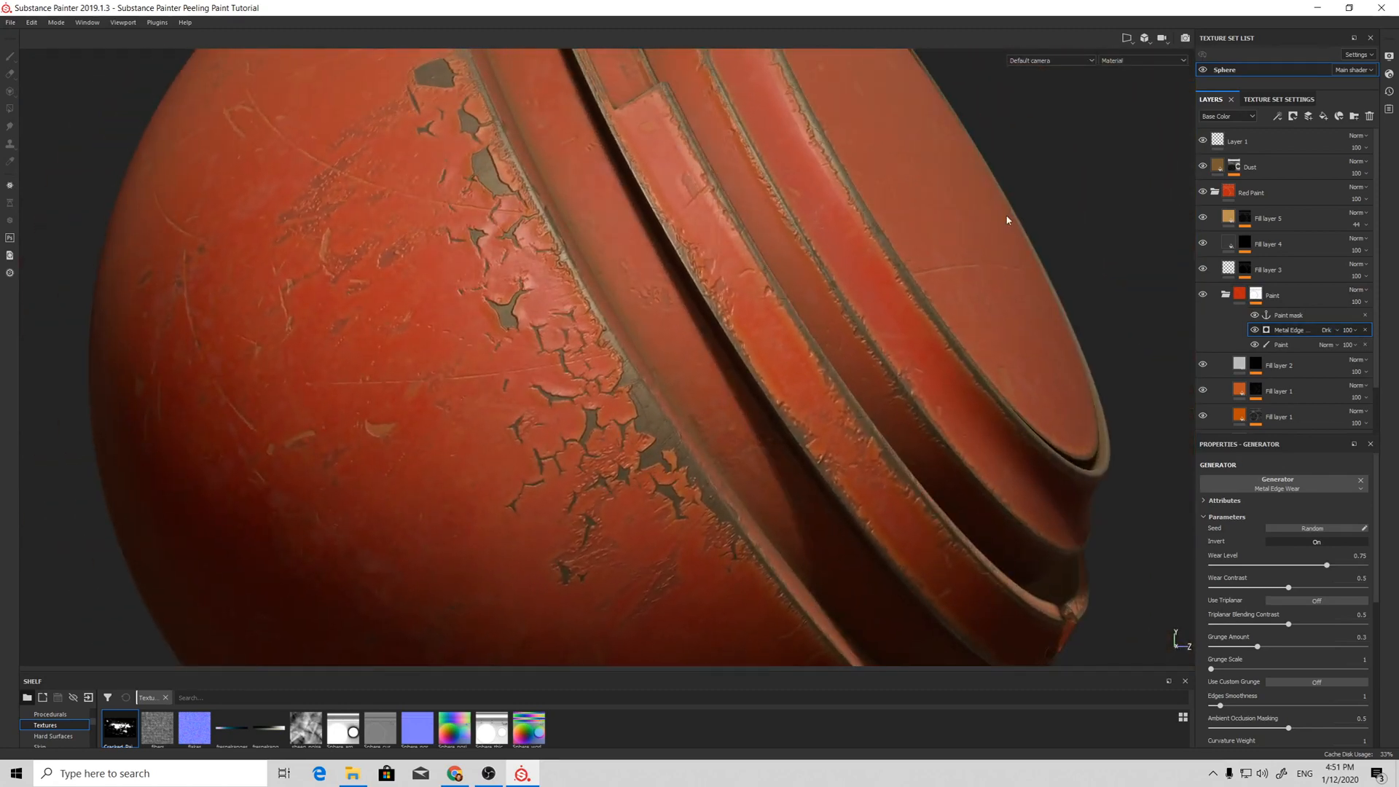
Step: Add a new paint effect on top of the Paint folder mask stack
click(1278, 116)
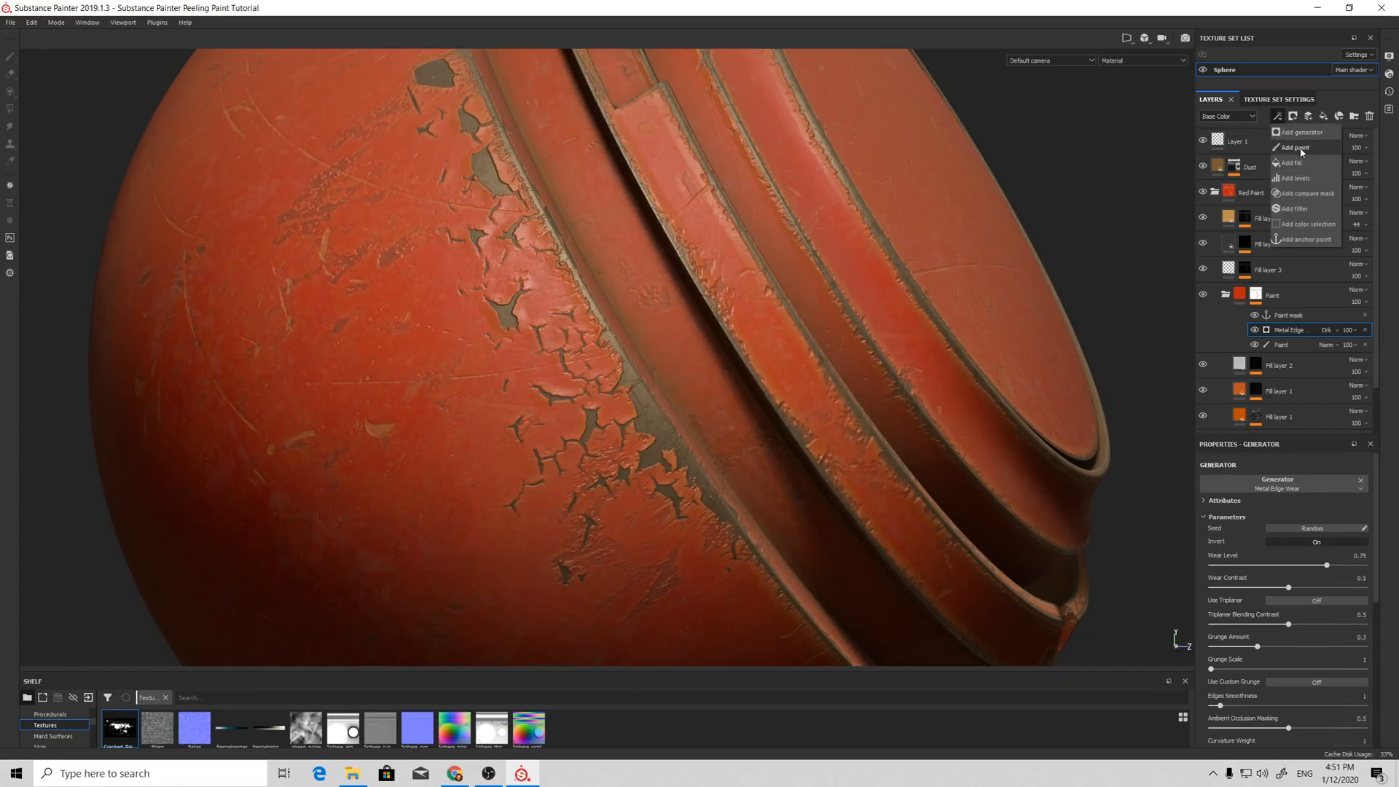
click(1294, 147)
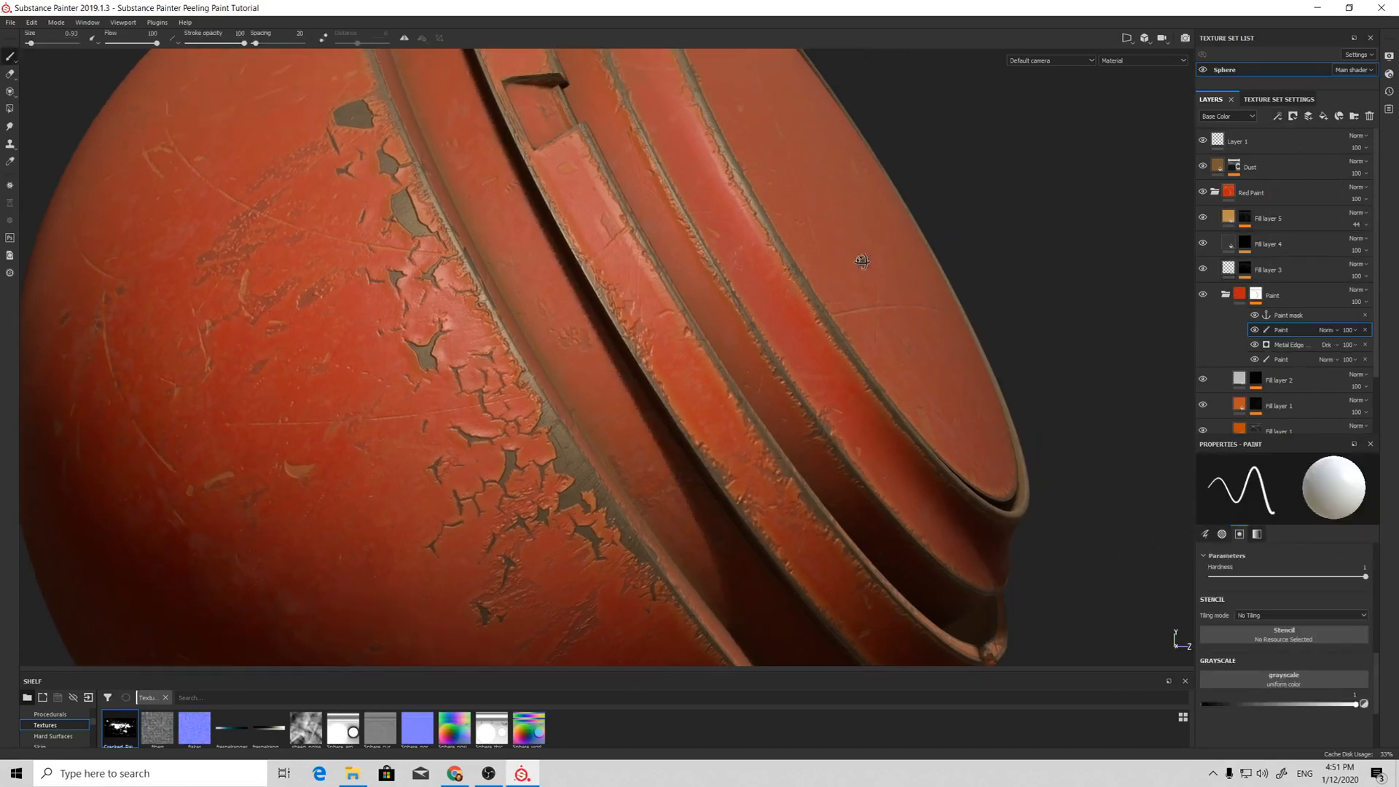